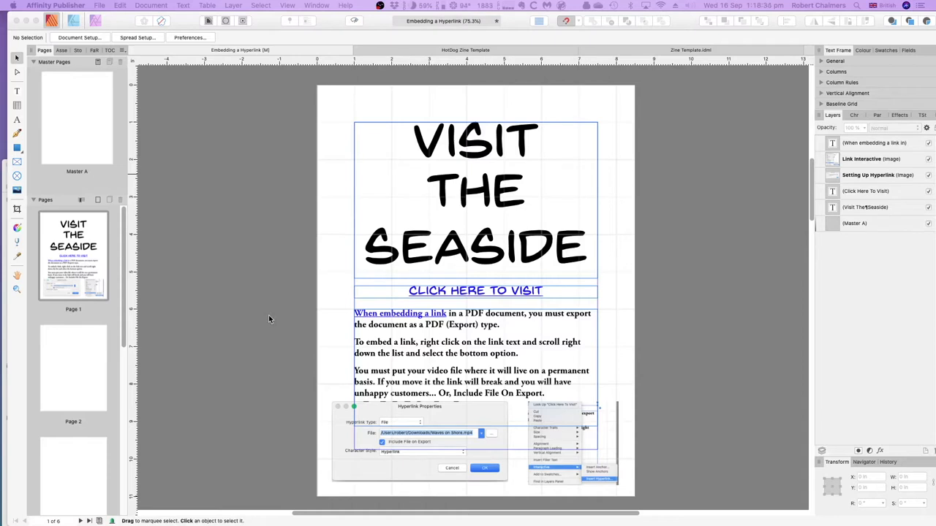
mouse_move(275, 320)
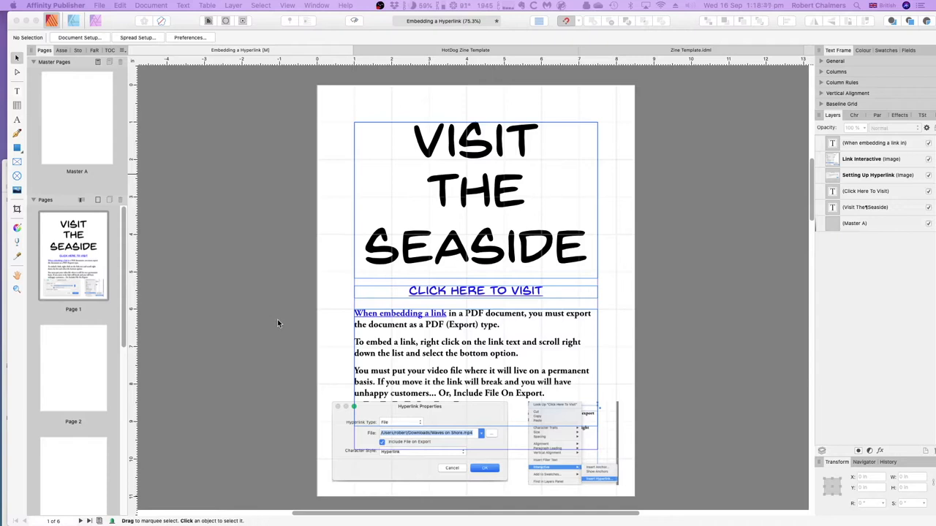
mouse_move(285, 307)
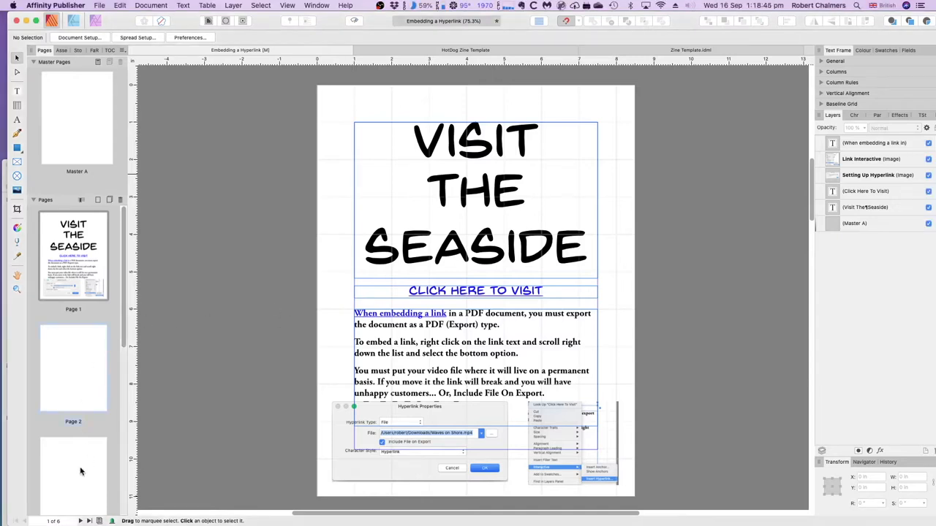
Bring up Hyperlink Properties for the CLICK HERE TO VISIT text via Interactive > Edit Hyperlink
left_click(73, 339)
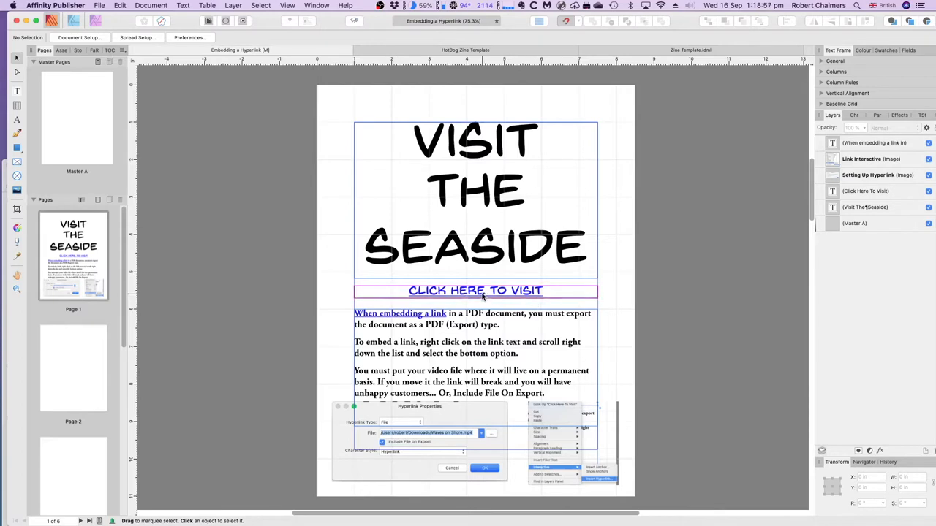
right_click(475, 291)
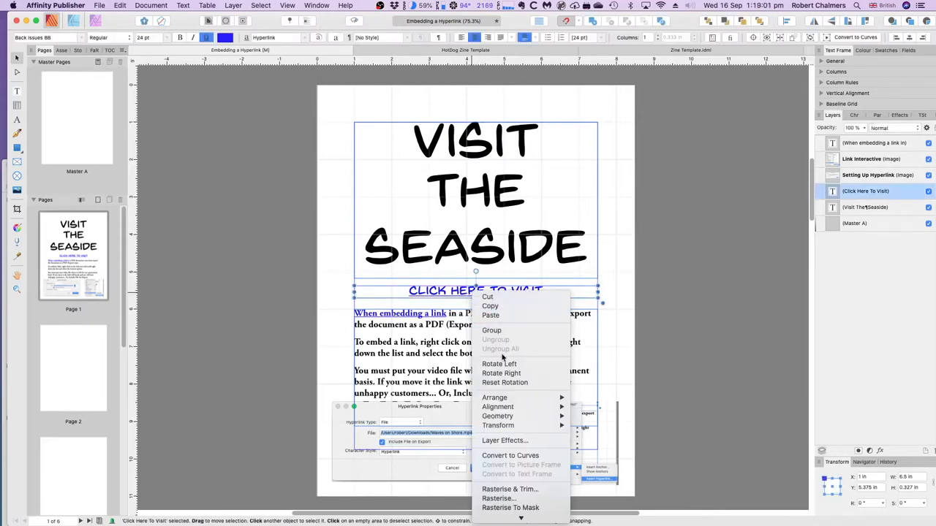
mouse_move(498, 425)
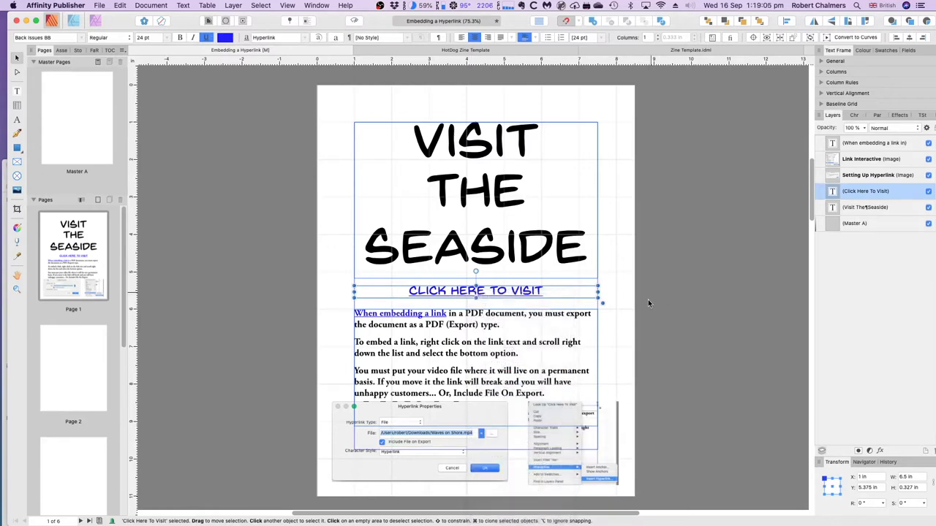
right_click(476, 291)
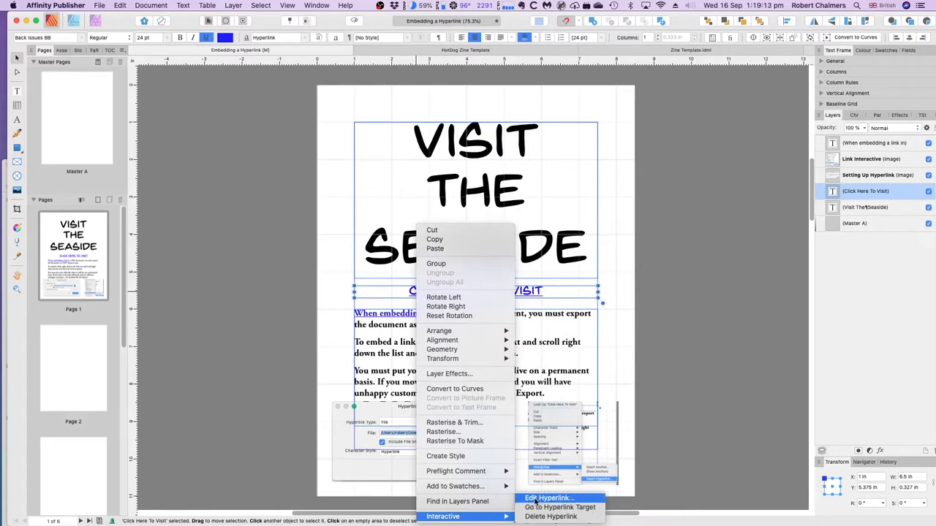
mouse_move(534, 497)
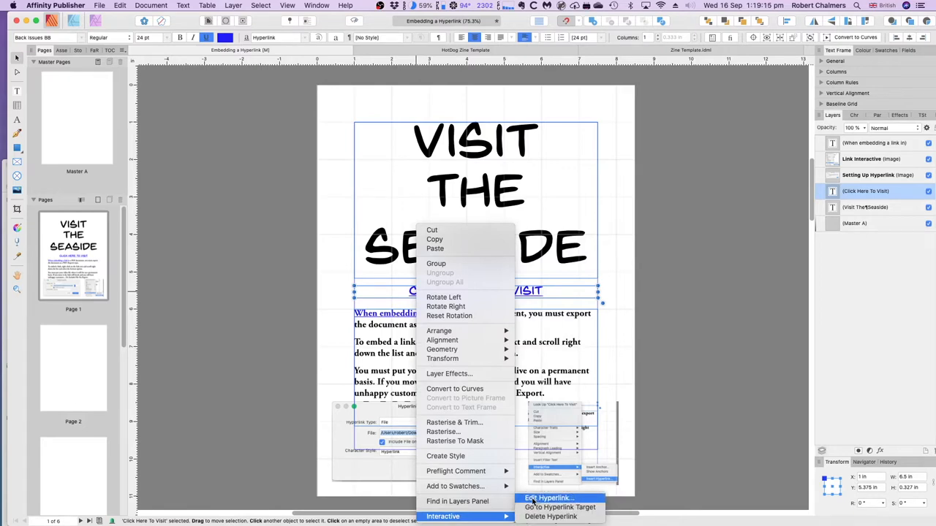
left_click(550, 497)
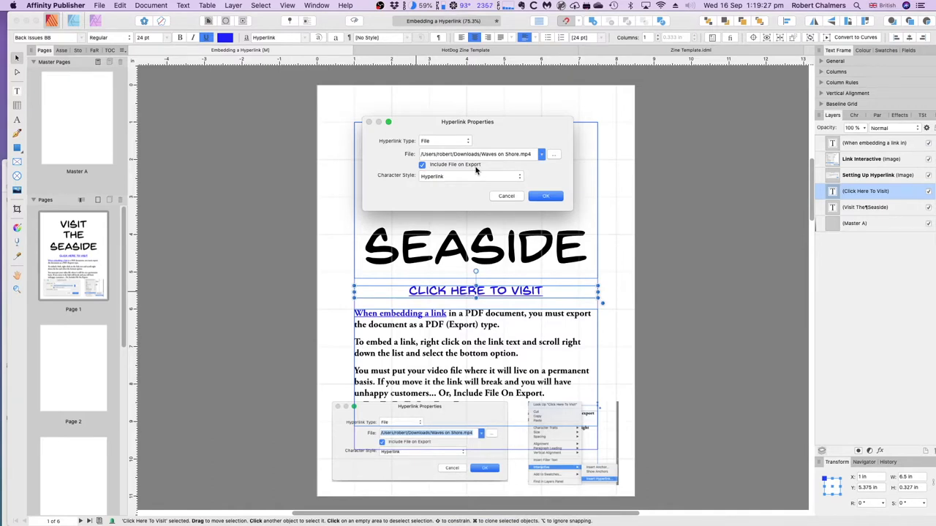
mouse_move(400, 117)
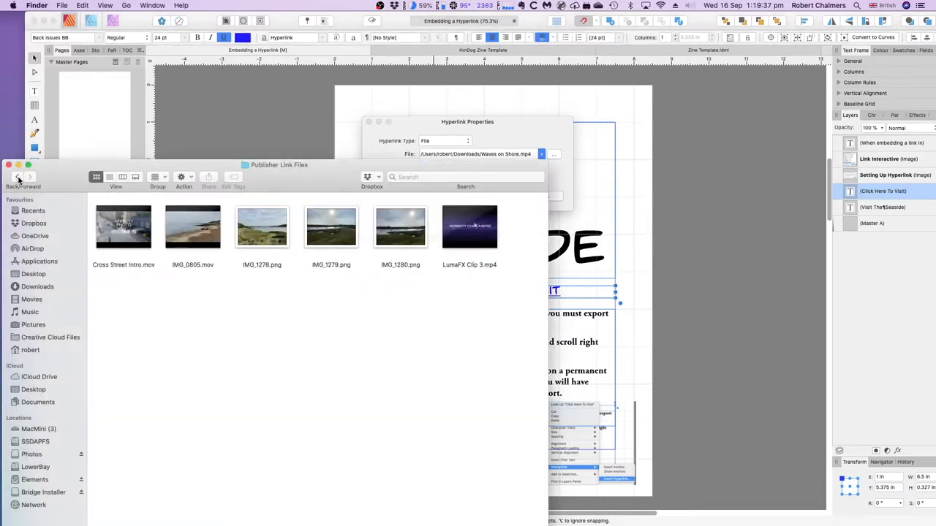
Go back to Downloads, enter Embed Test and select all three files inside it
left_click(109, 175)
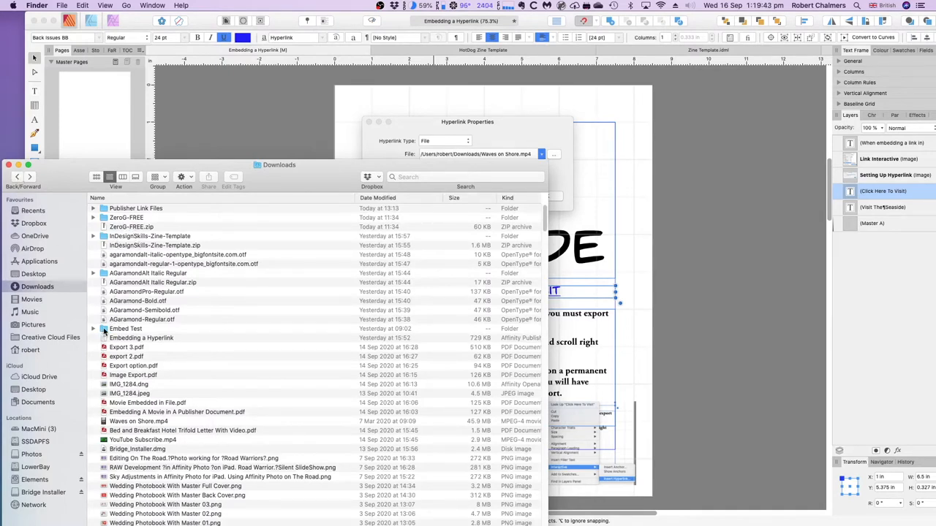
double_click(126, 327)
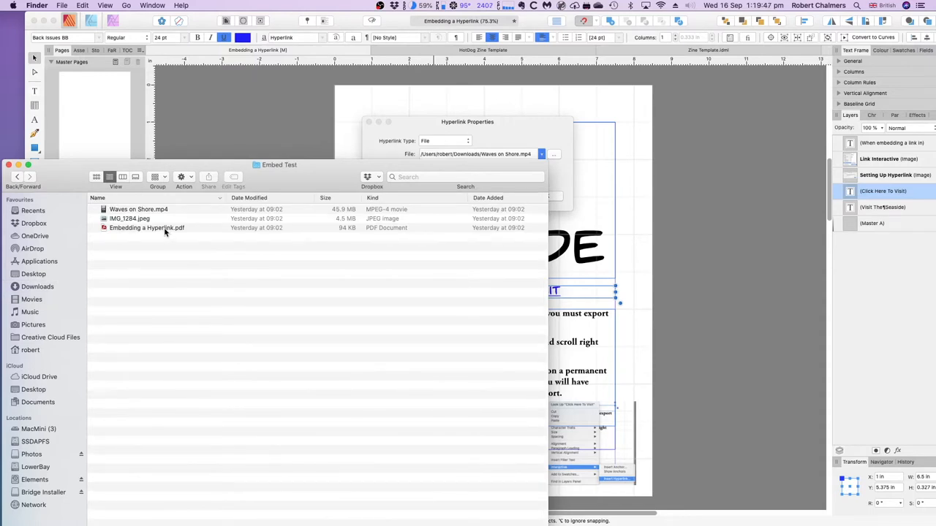
mouse_move(614, 256)
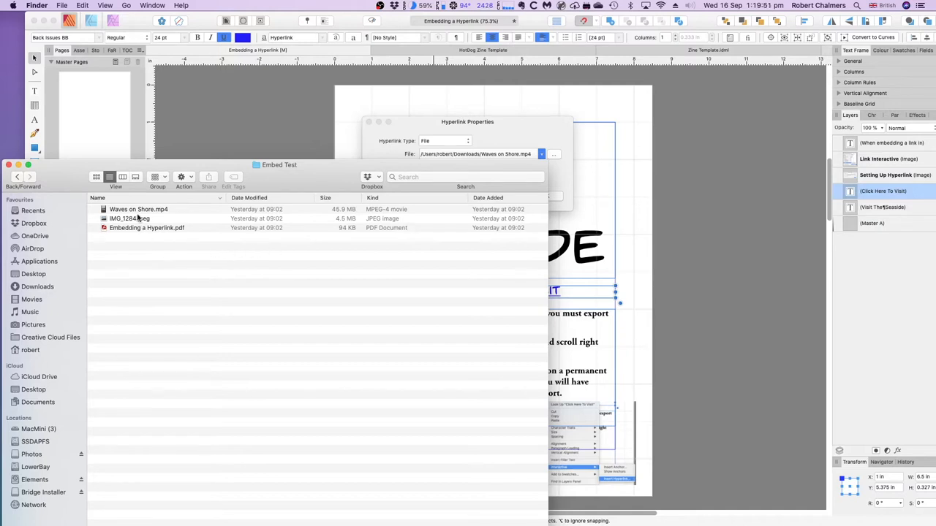
mouse_move(137, 219)
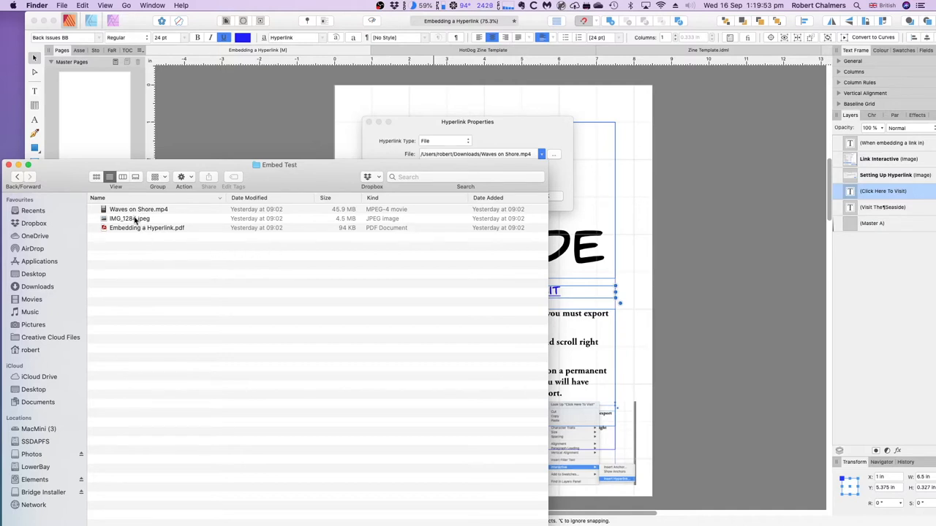
left_click(138, 209)
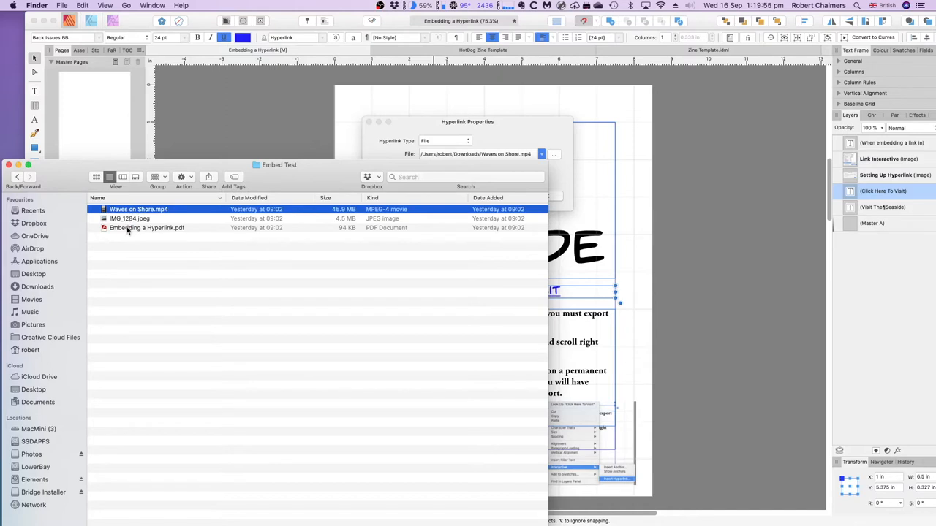
left_click(147, 228)
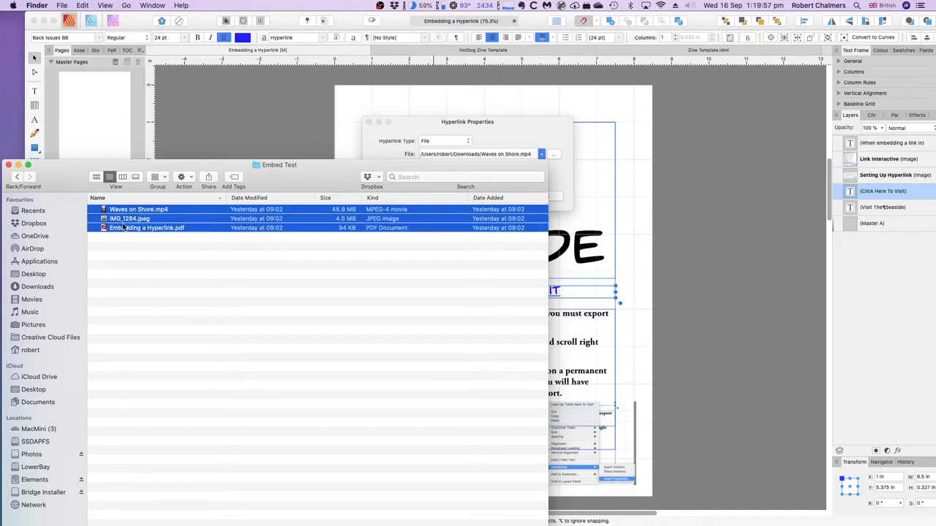
mouse_move(129, 227)
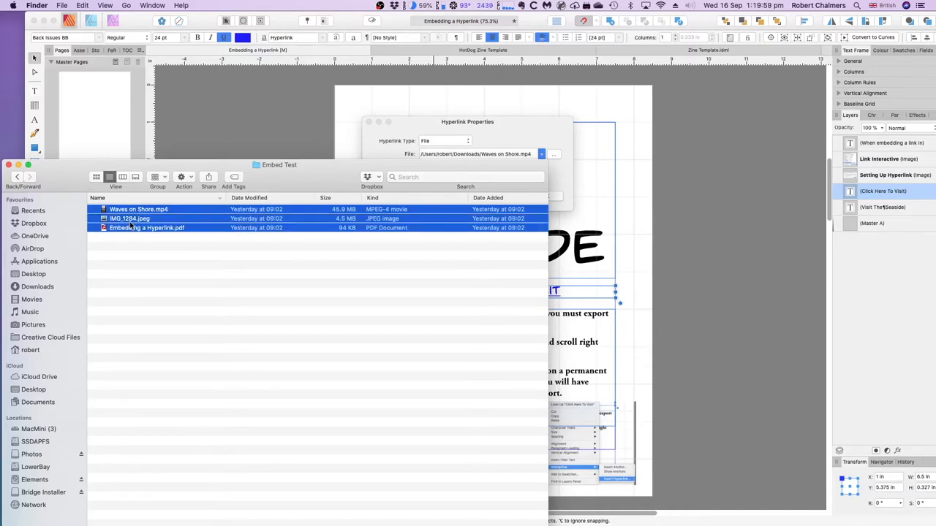
Compress the three files into Embed Documents Example.zip and return to the Publisher document
right_click(129, 219)
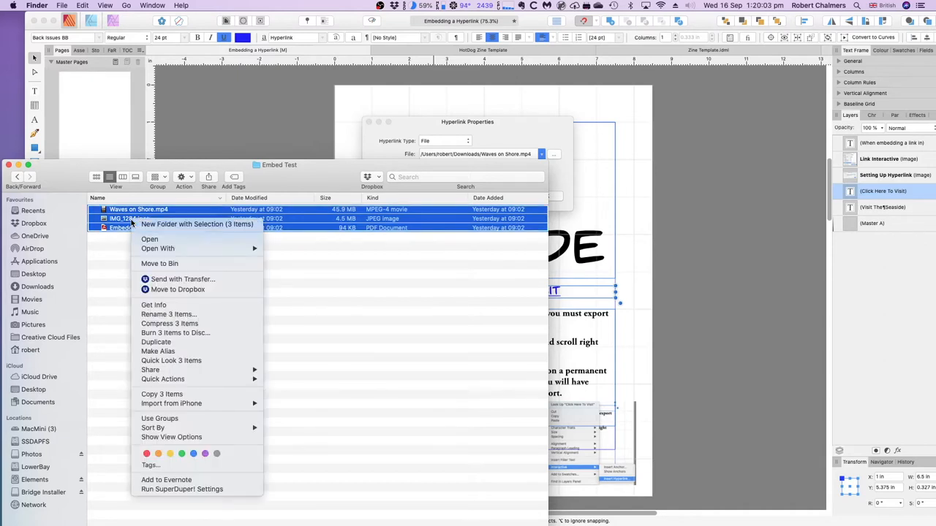
mouse_move(158, 249)
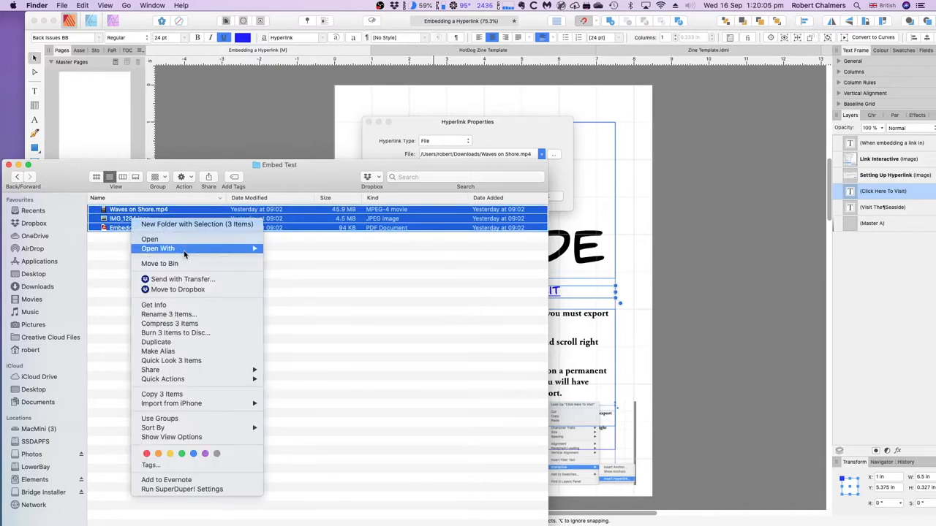
mouse_move(168, 314)
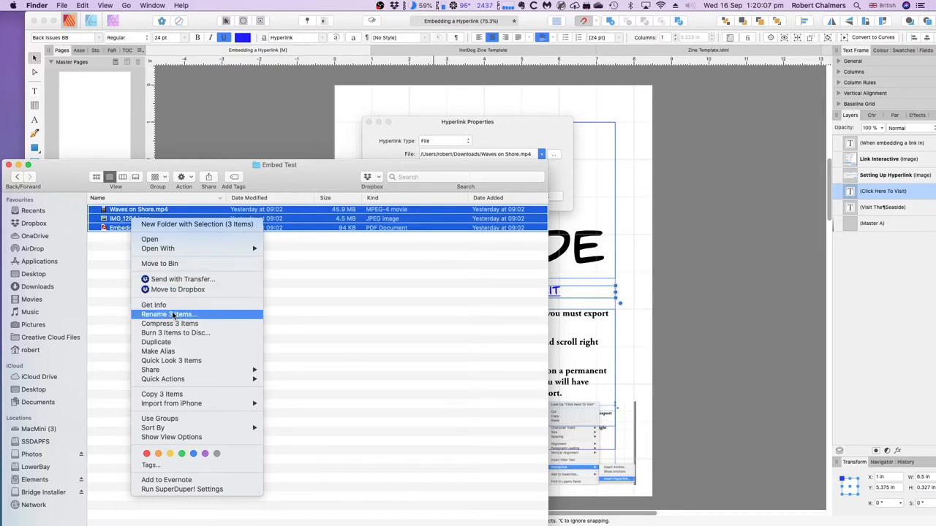
mouse_move(170, 324)
type("Embed Documents Example.zip")
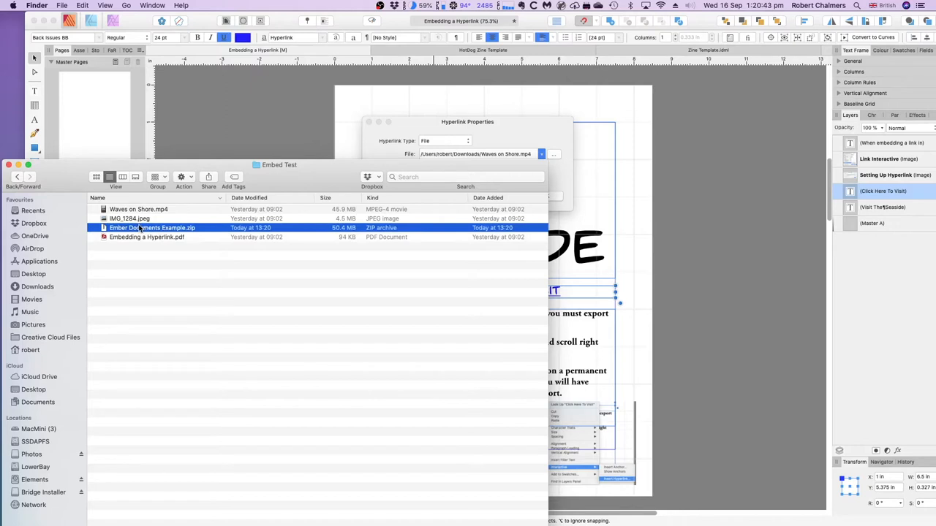
mouse_move(154, 233)
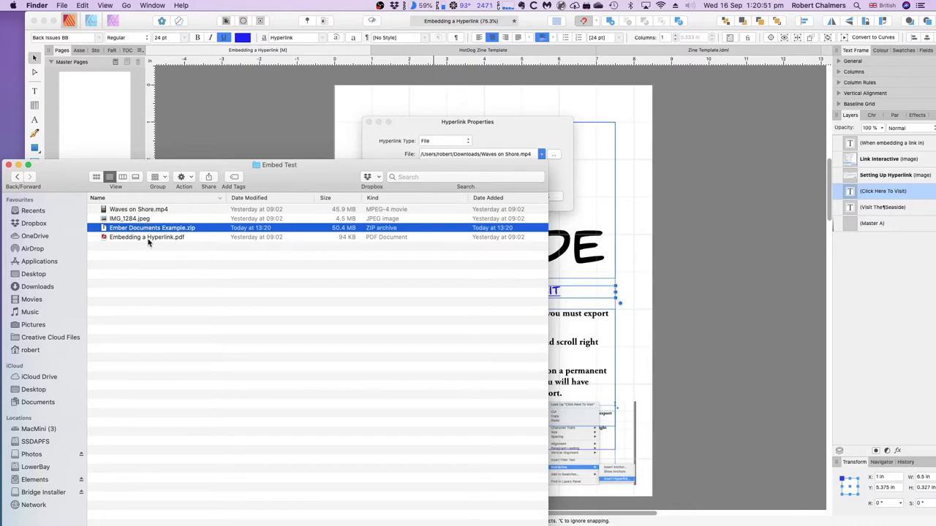
mouse_move(181, 243)
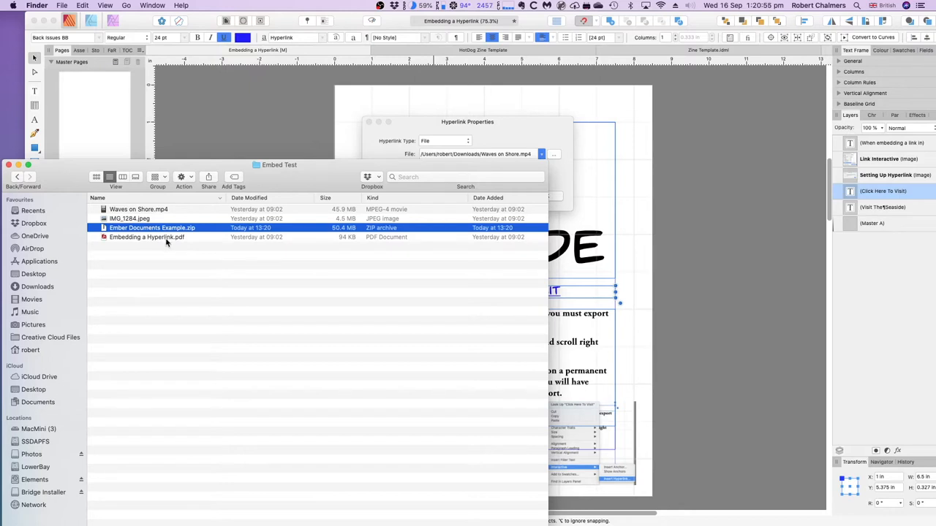
mouse_move(79, 184)
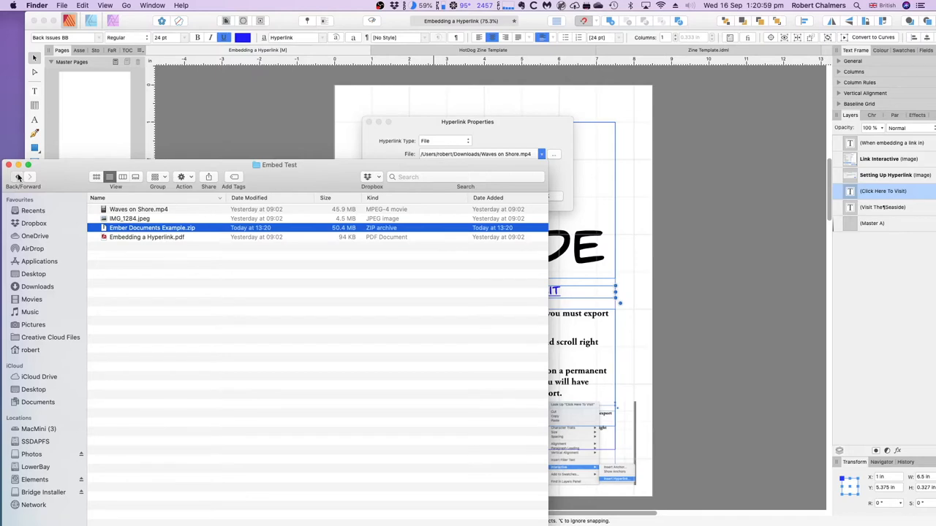
left_click(17, 177)
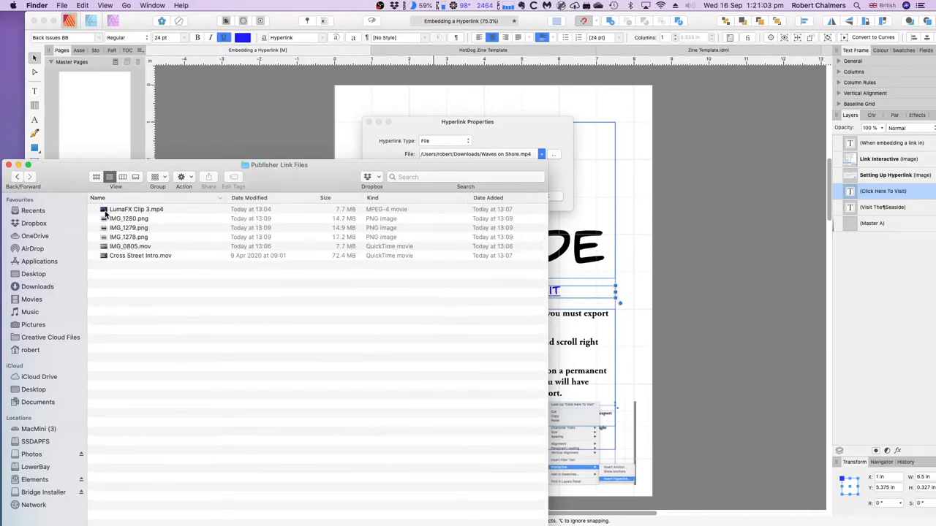
left_click(96, 176)
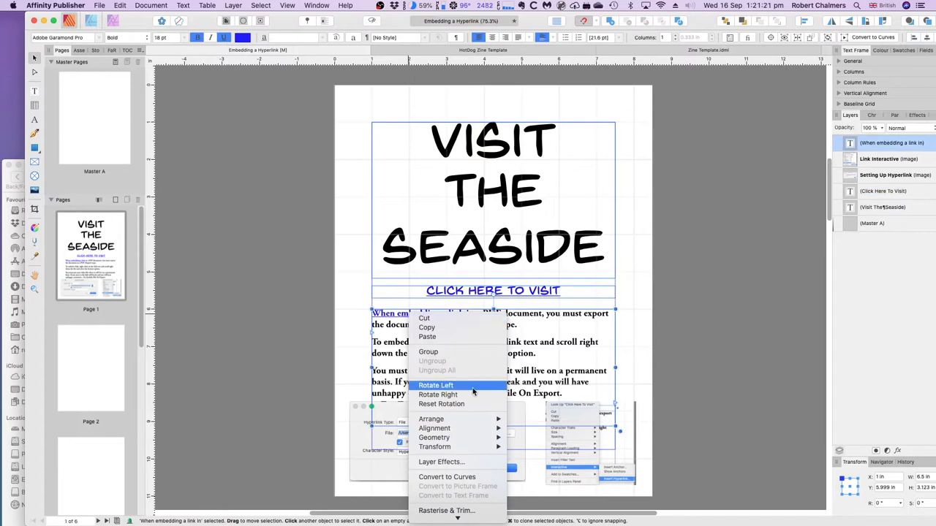
mouse_move(434, 437)
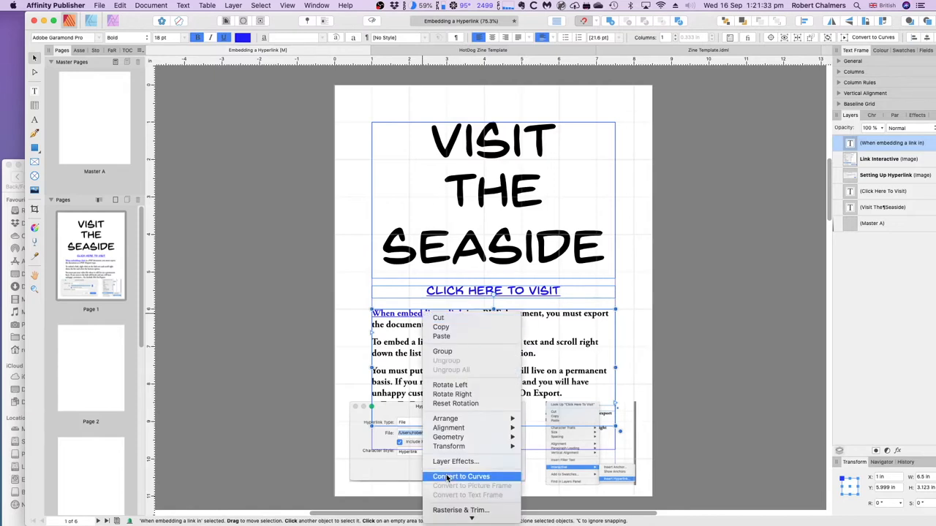
mouse_move(449, 516)
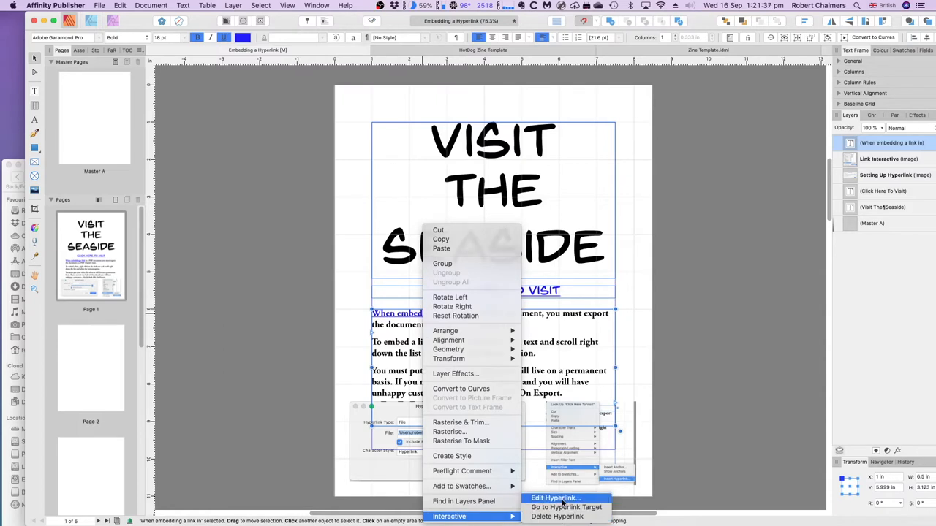
Review the body text's hyperlink to IMG_1284.jpeg with Include File on Export, then confirm
left_click(554, 497)
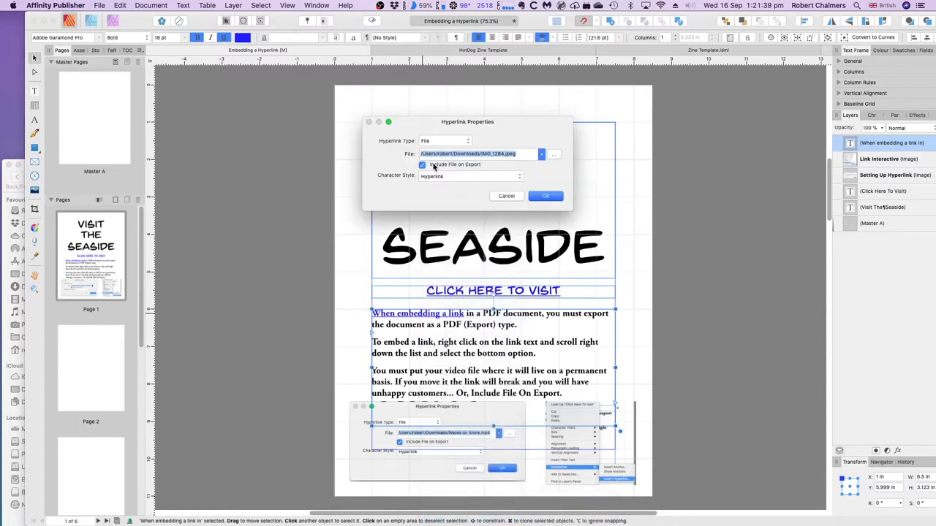
mouse_move(462, 164)
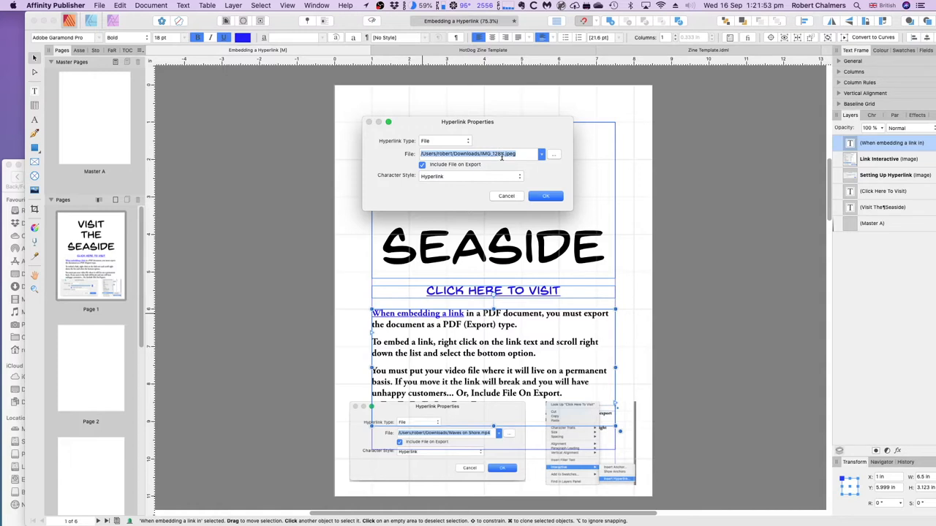
left_click(545, 196)
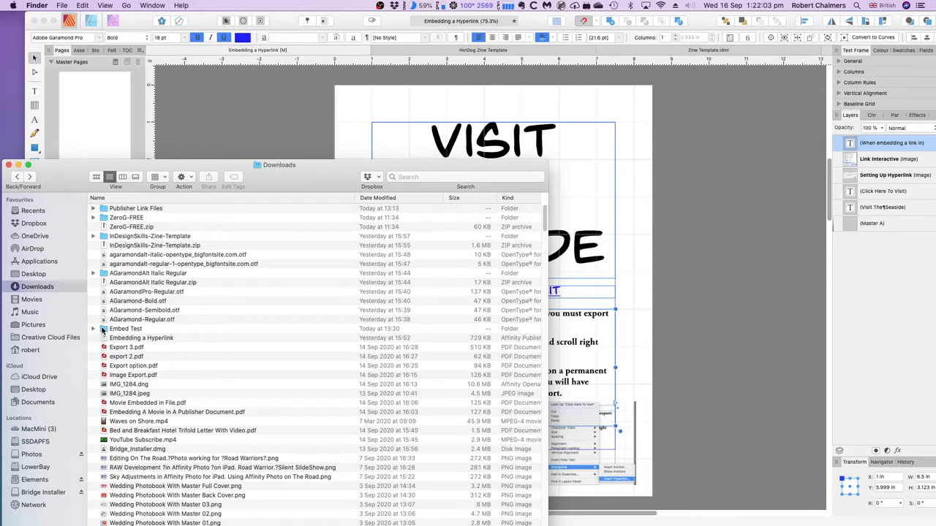
double_click(126, 327)
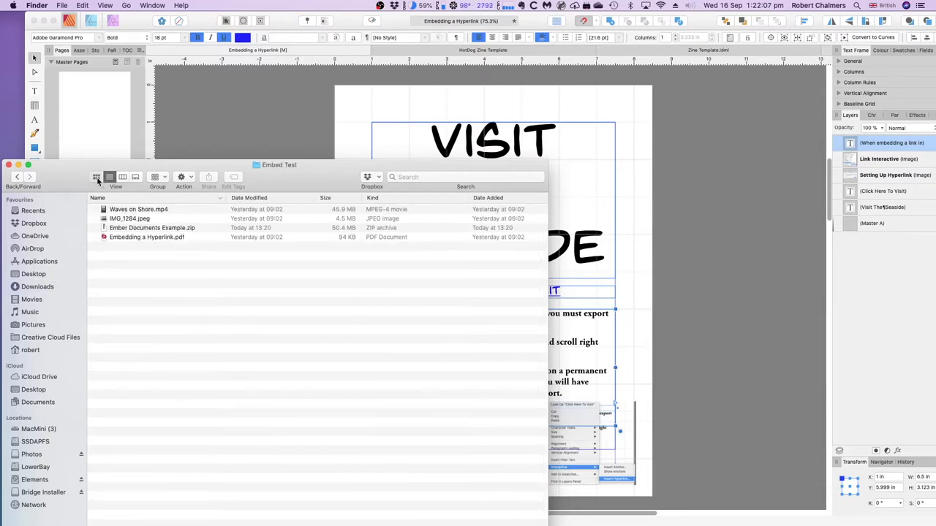
left_click(96, 175)
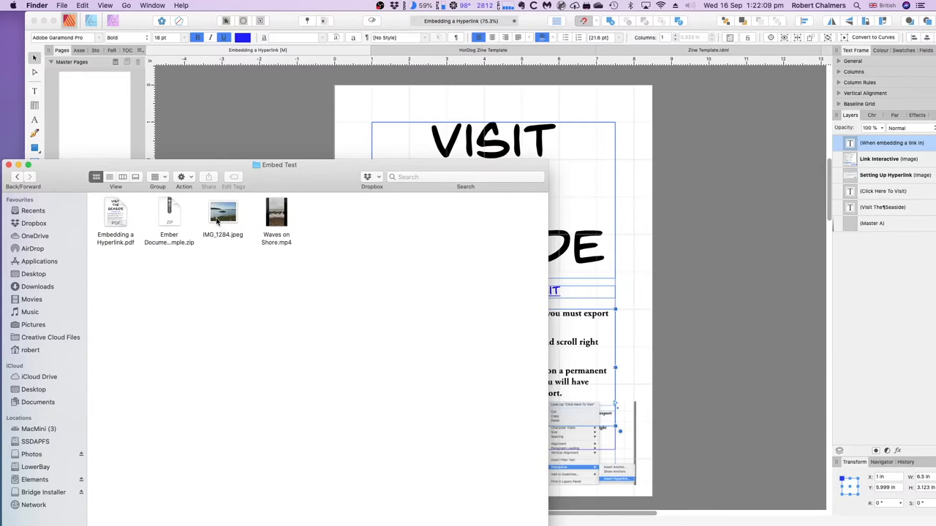
mouse_move(336, 275)
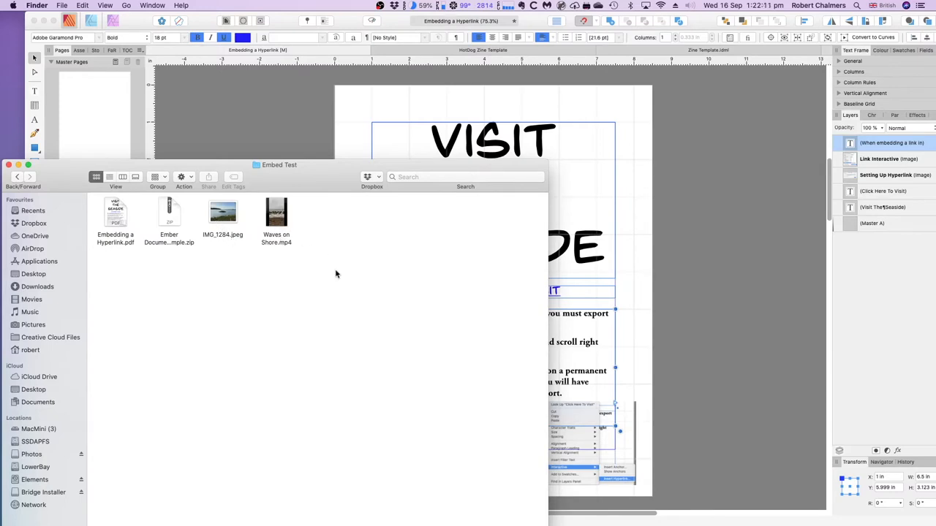
mouse_move(205, 263)
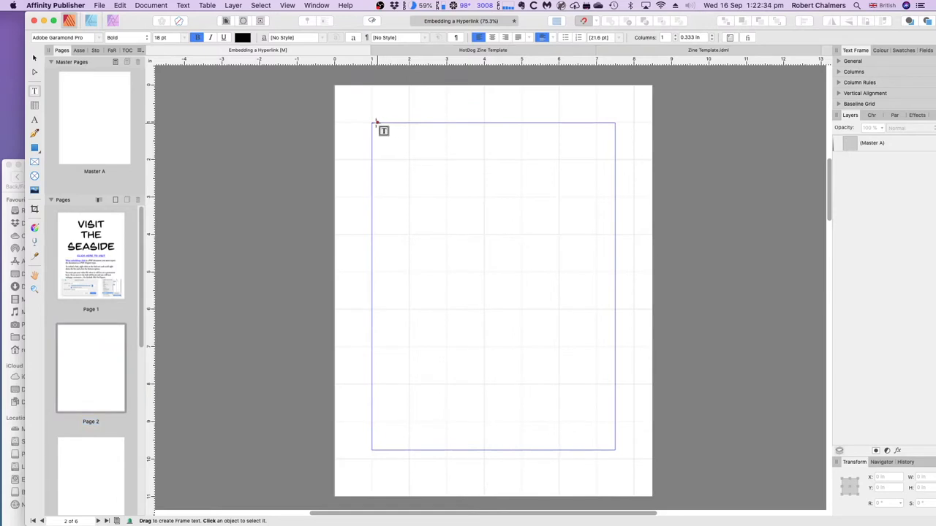
Draw a text frame across the top of page 2 reading 'A look at the Deben River near Woodbridge.'
left_click_drag(375, 123, 567, 239)
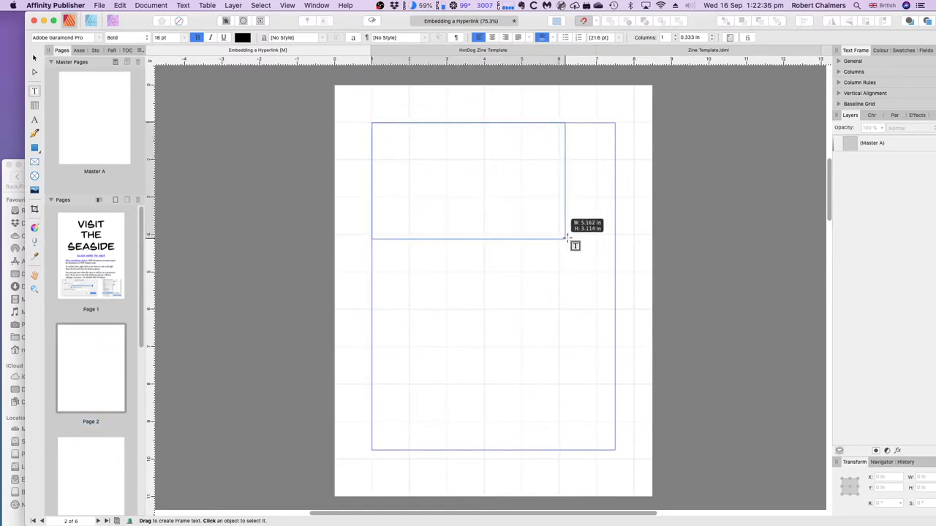
left_click_drag(372, 123, 614, 237)
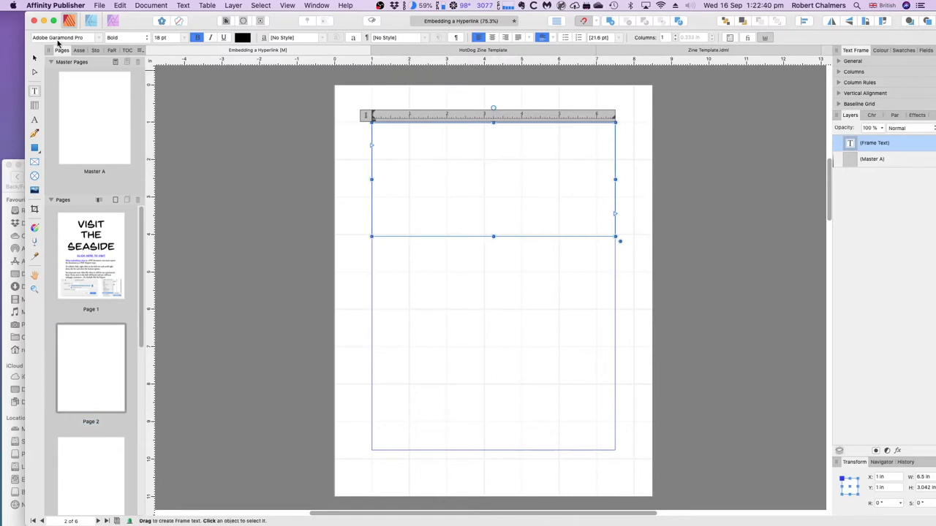
mouse_move(176, 38)
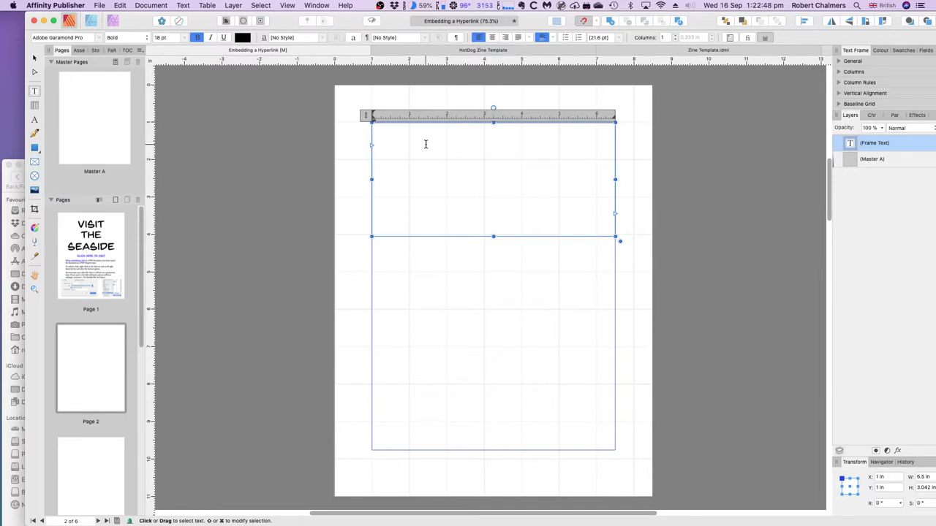
type("A look at t")
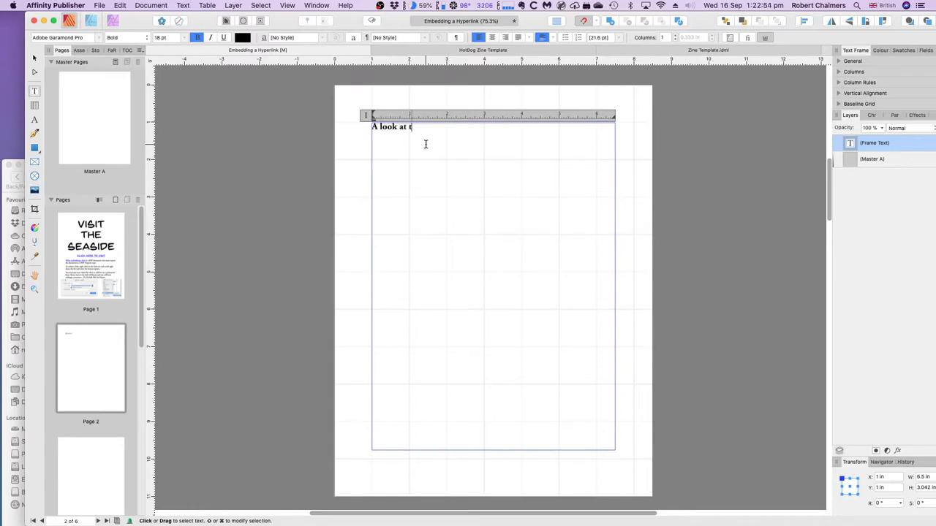
type("he Deben")
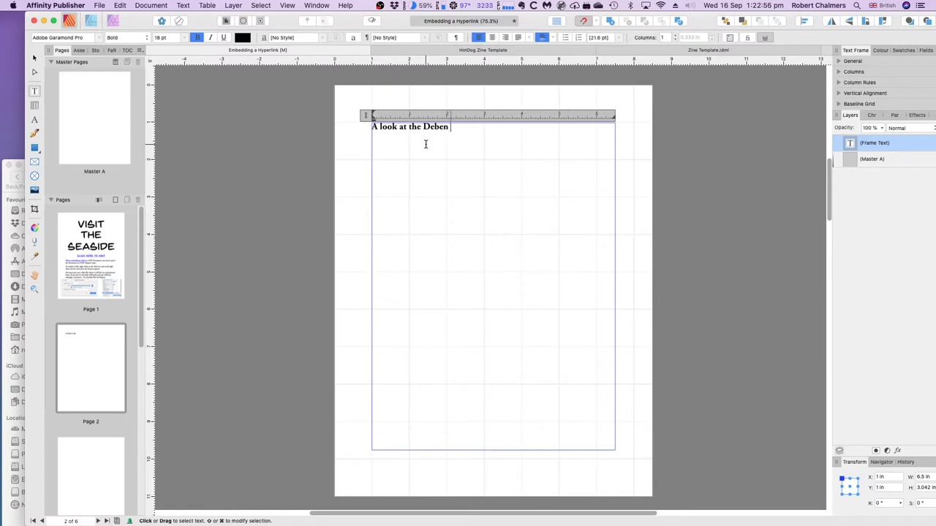
type("River near")
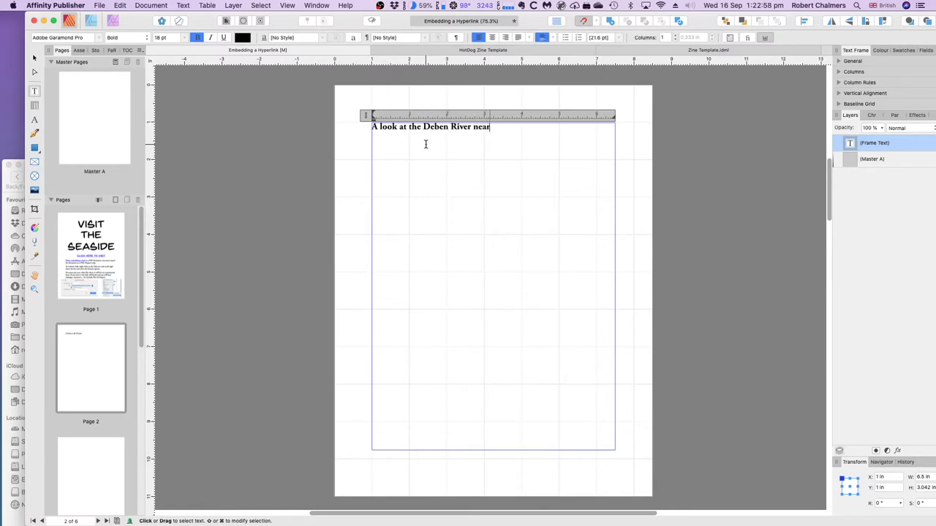
type("Woodbri")
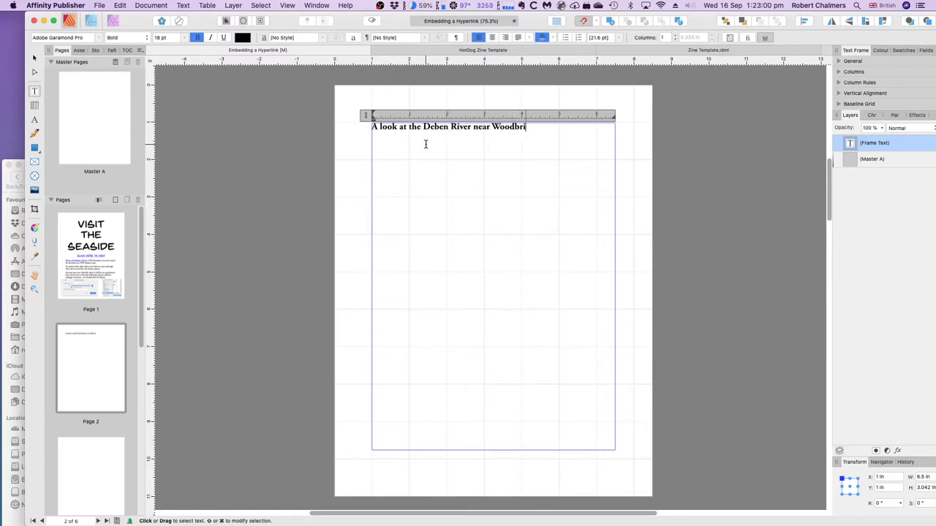
type("dge")
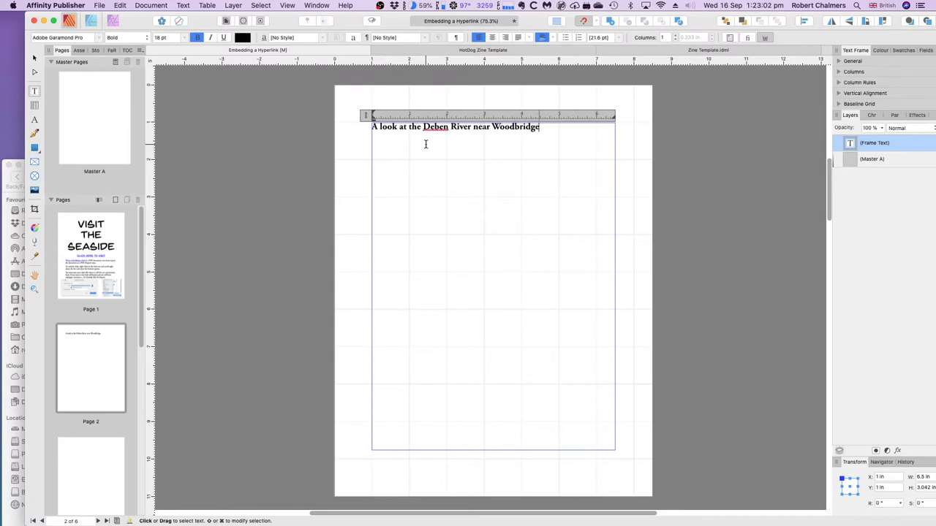
type(".")
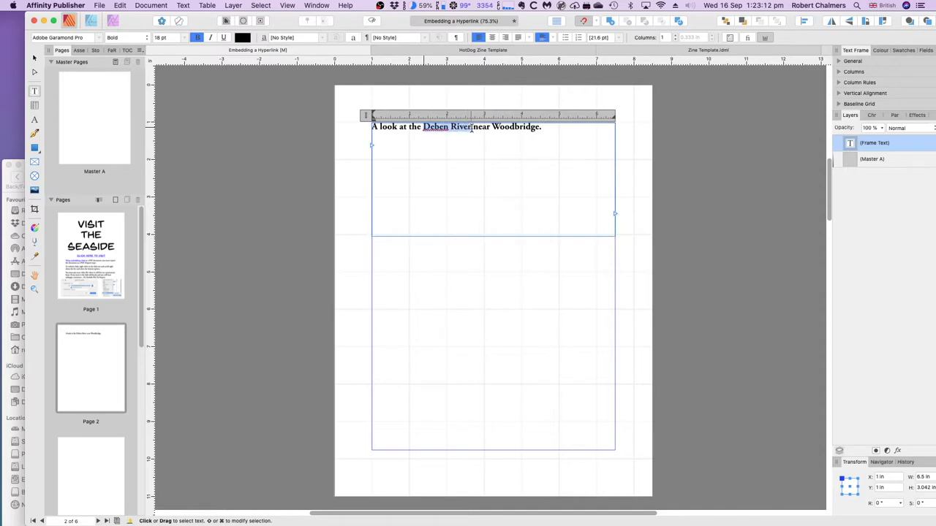
Bring up the Interactive options for the selected words Deben River
right_click(446, 130)
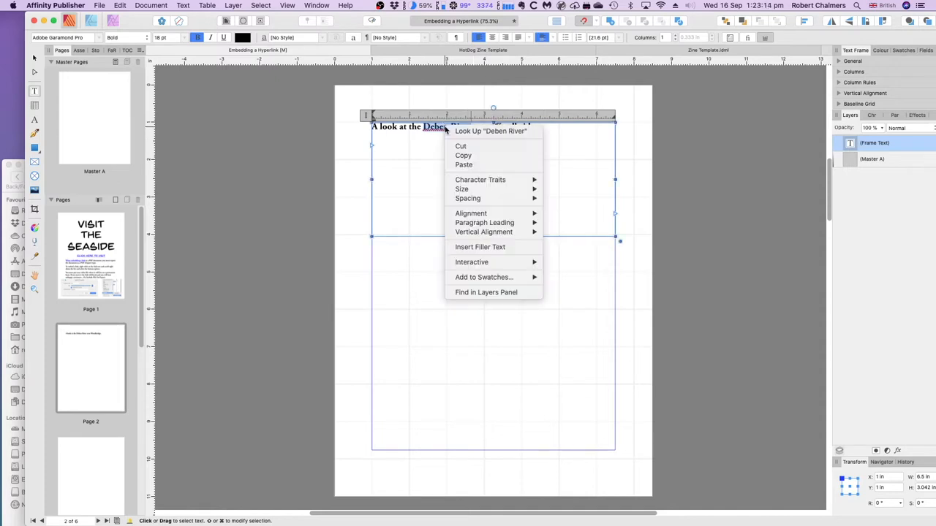
mouse_move(462, 188)
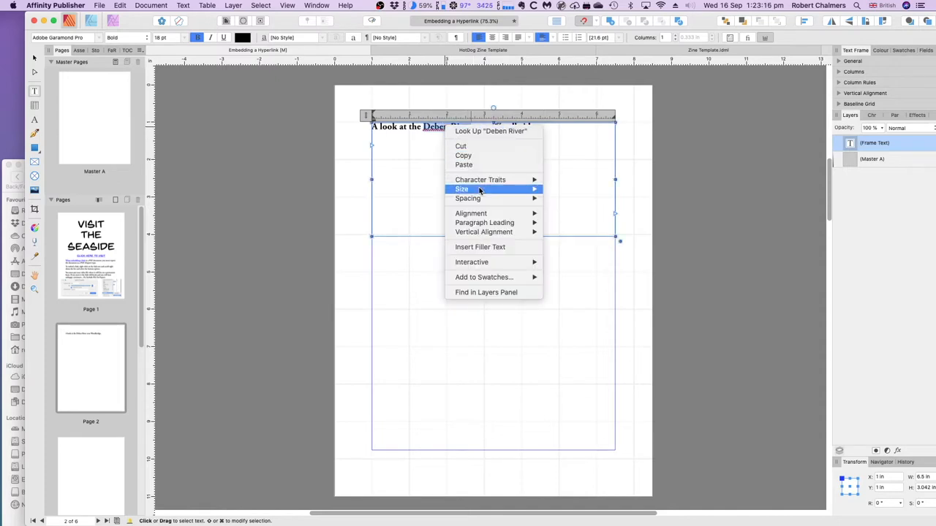
mouse_move(495, 231)
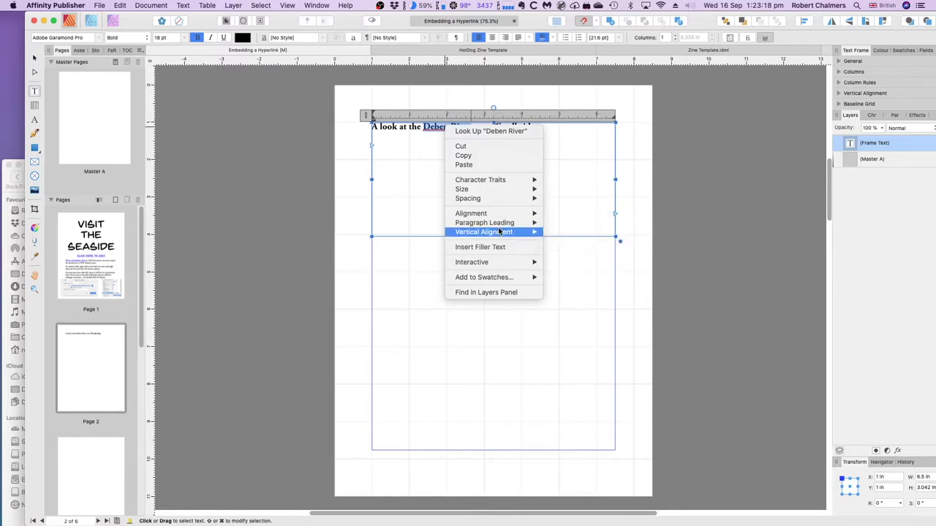
mouse_move(493, 199)
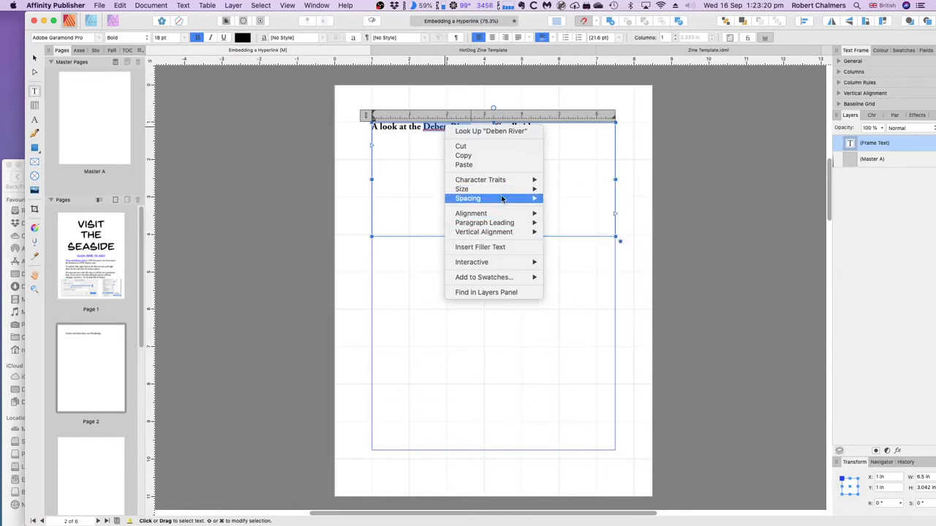
mouse_move(471, 261)
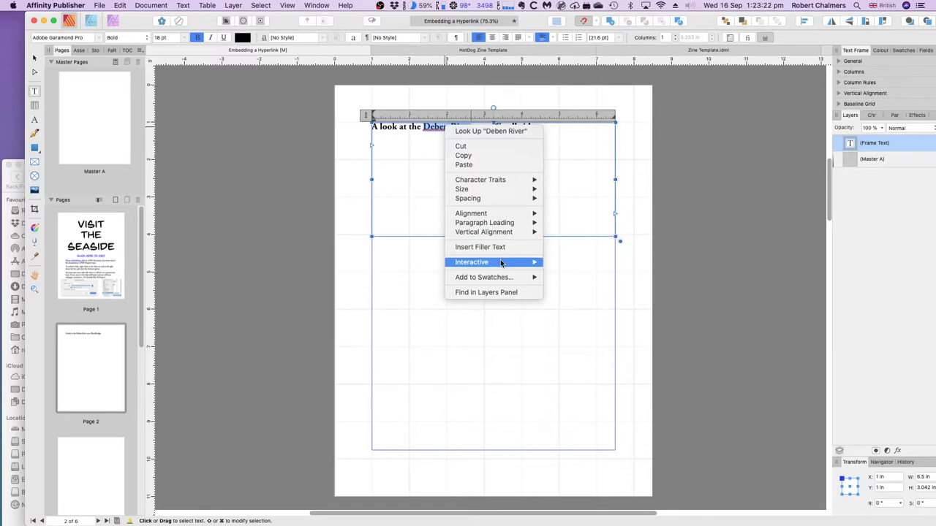
mouse_move(471, 262)
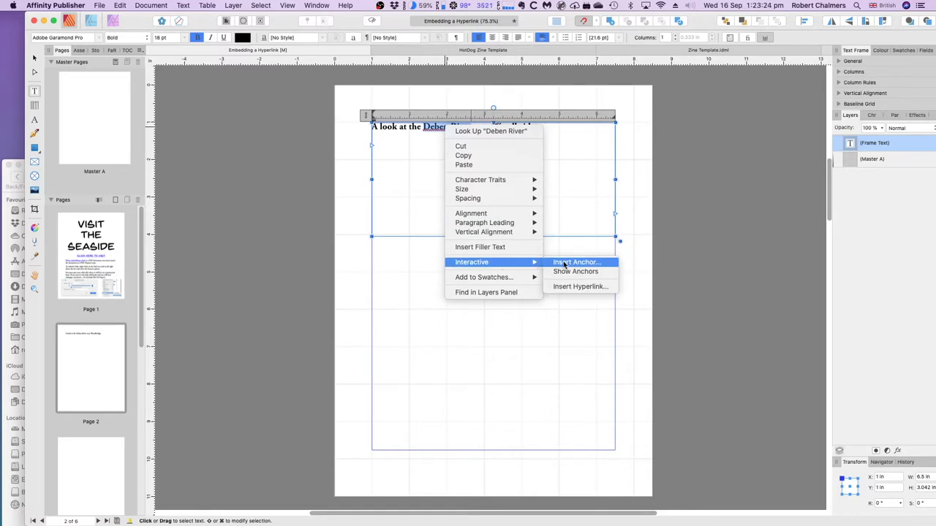
mouse_move(579, 285)
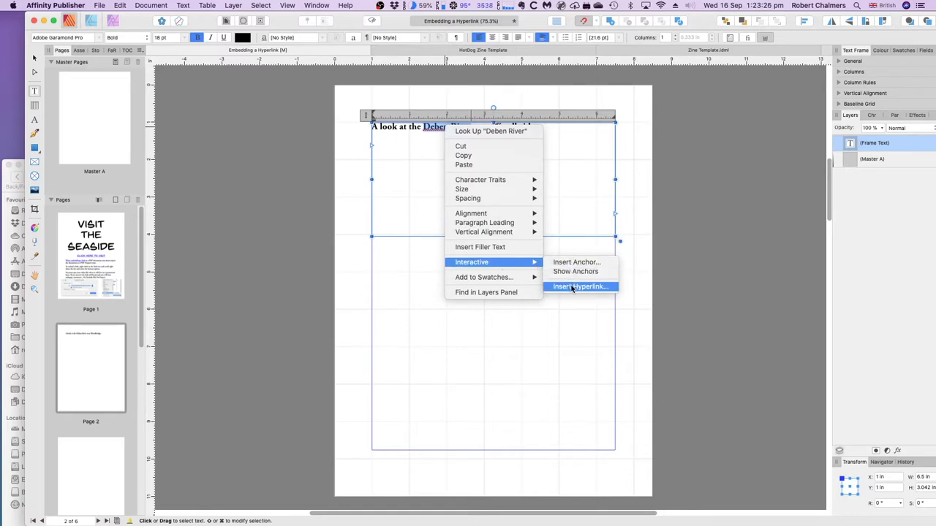
mouse_move(579, 295)
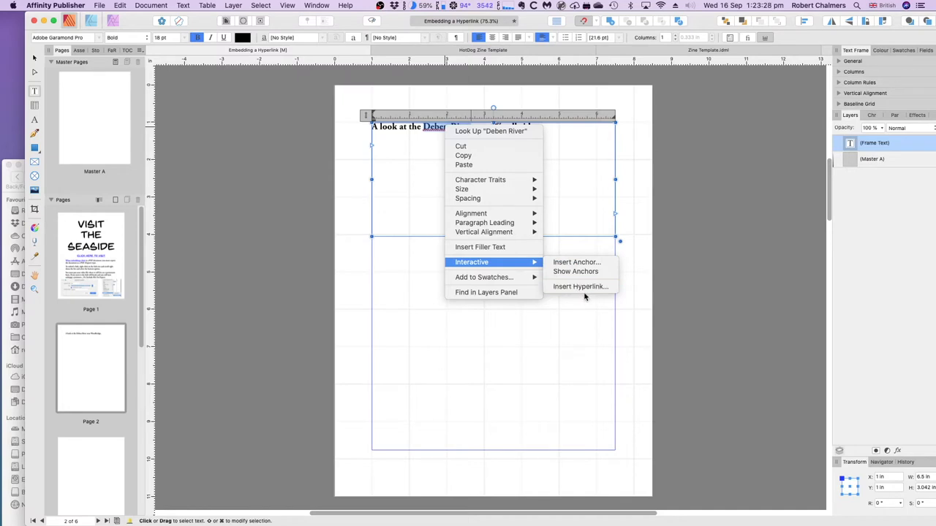
Start a File hyperlink on Deben River and bring up the file browser
left_click(579, 285)
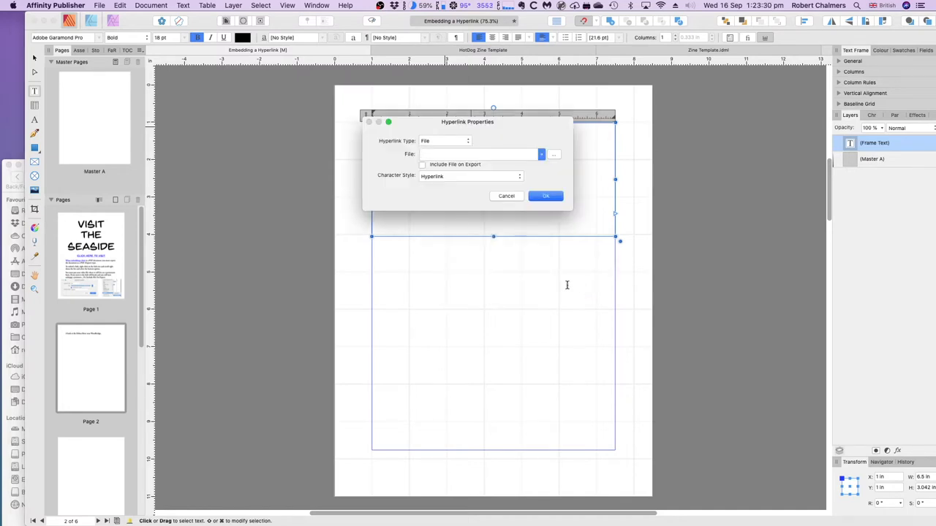
left_click(480, 154)
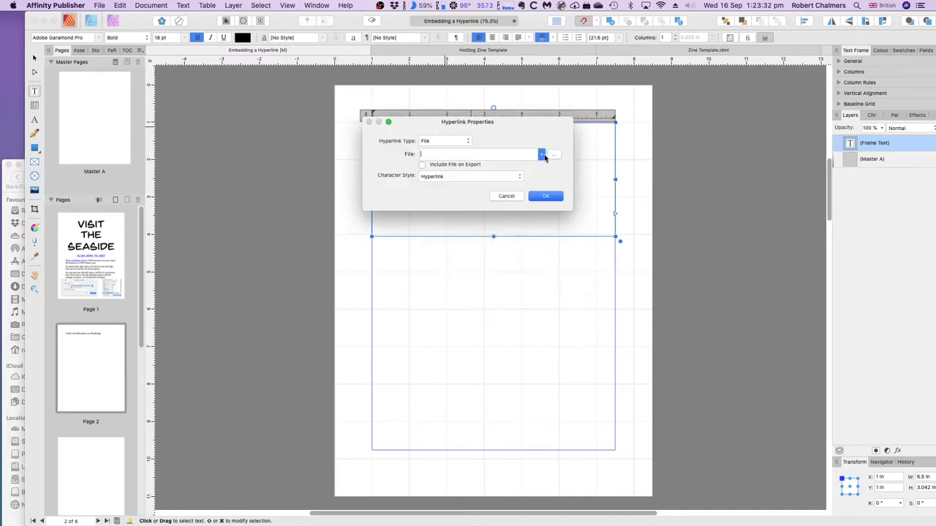
left_click(553, 155)
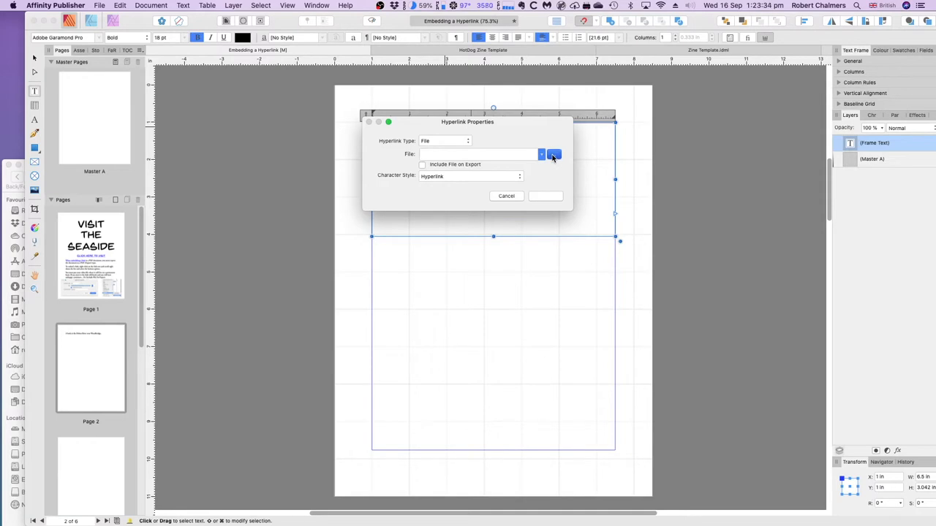
left_click(553, 155)
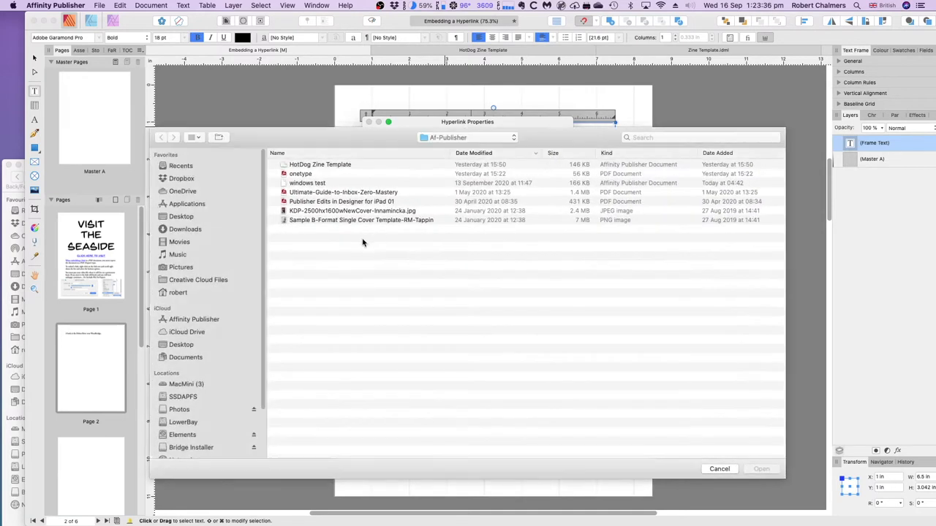
mouse_move(181, 213)
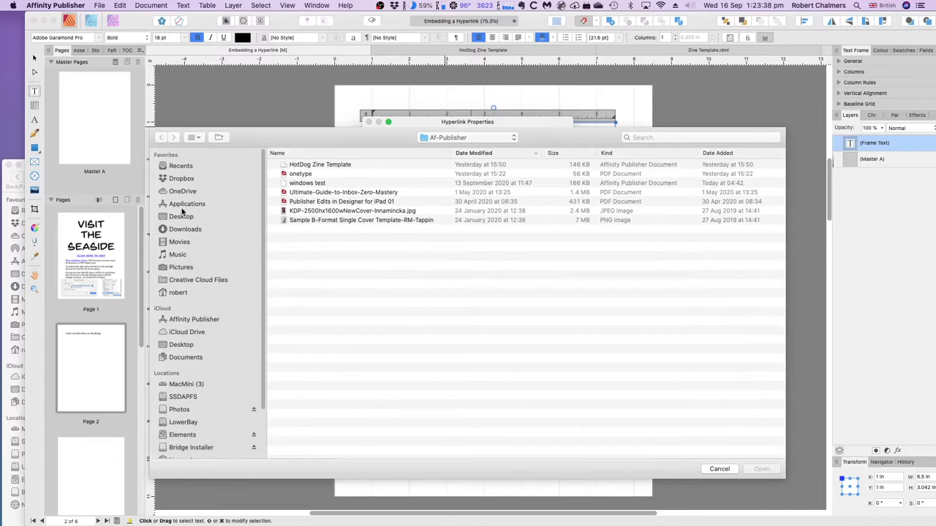
mouse_move(190, 232)
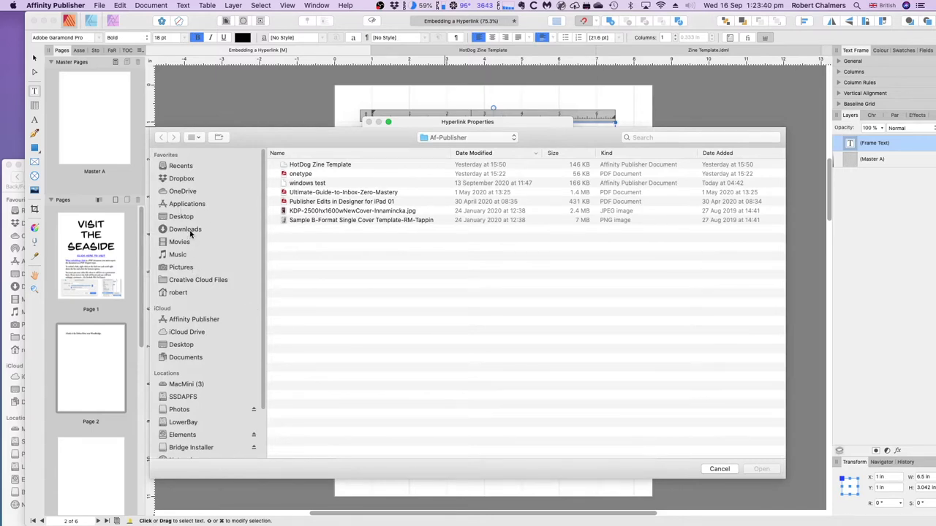
In Downloads > Publisher Link Files, view thumbnails and choose IMG_1279.png as the link target
left_click(184, 228)
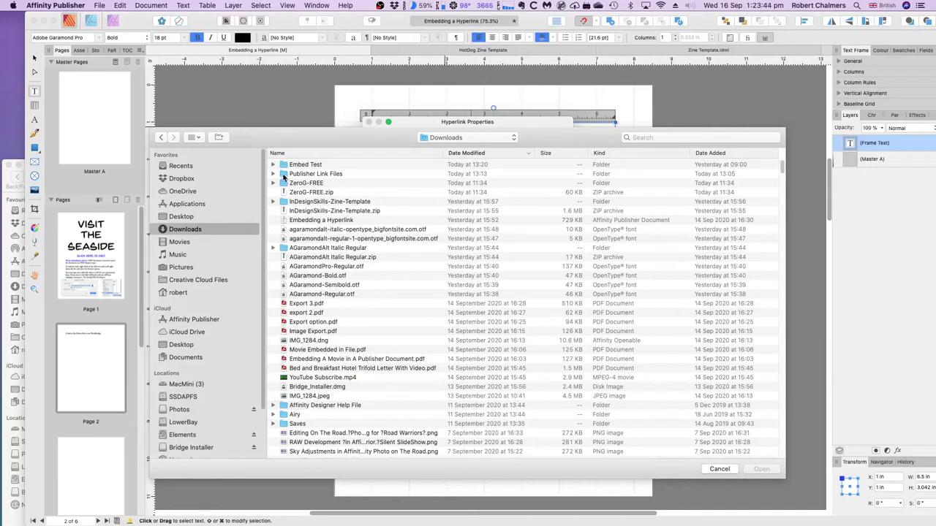
double_click(316, 173)
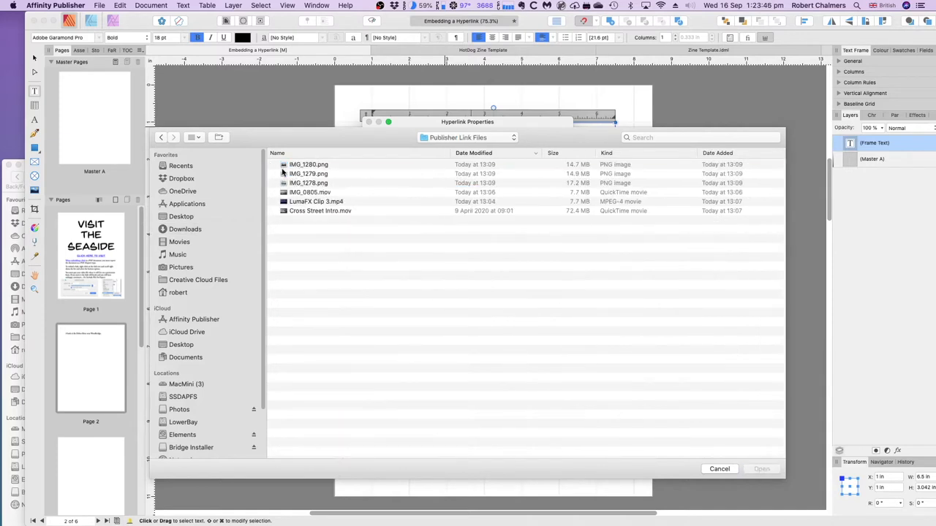
left_click(193, 138)
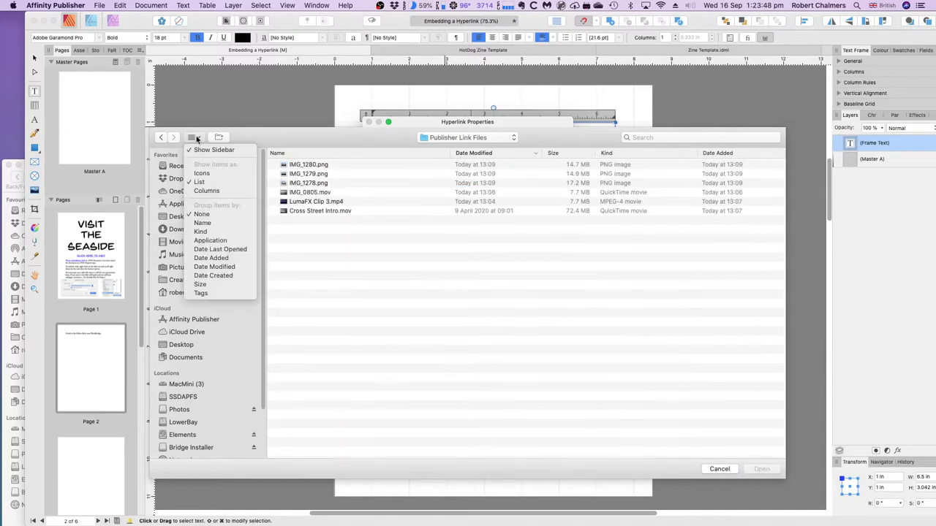
left_click(190, 138)
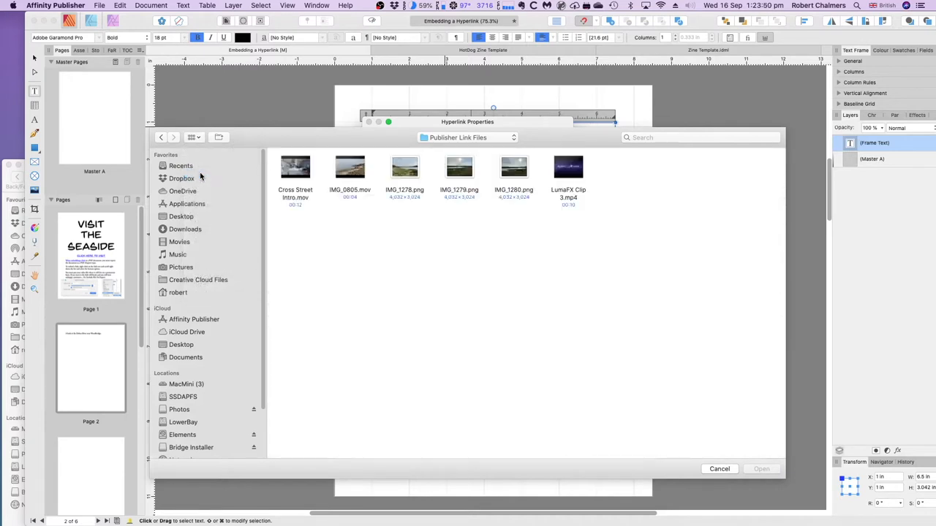
mouse_move(399, 301)
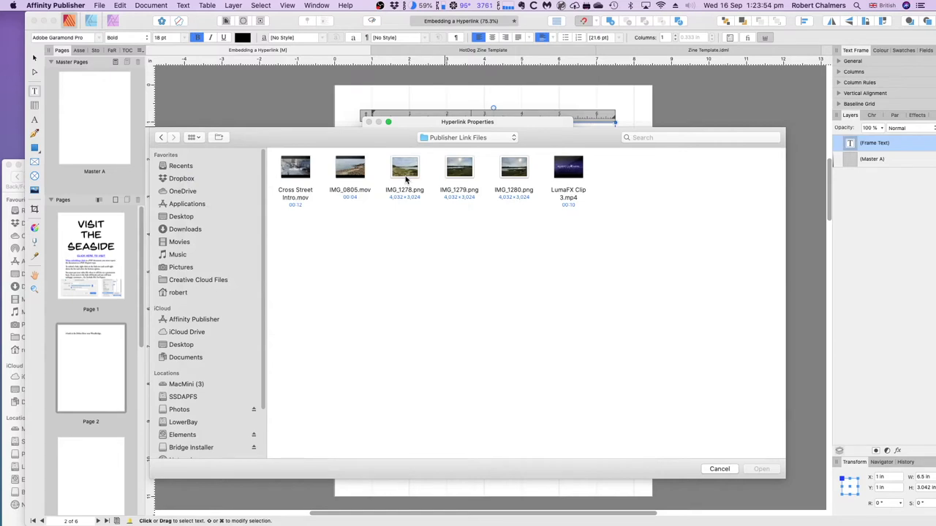
mouse_move(459, 176)
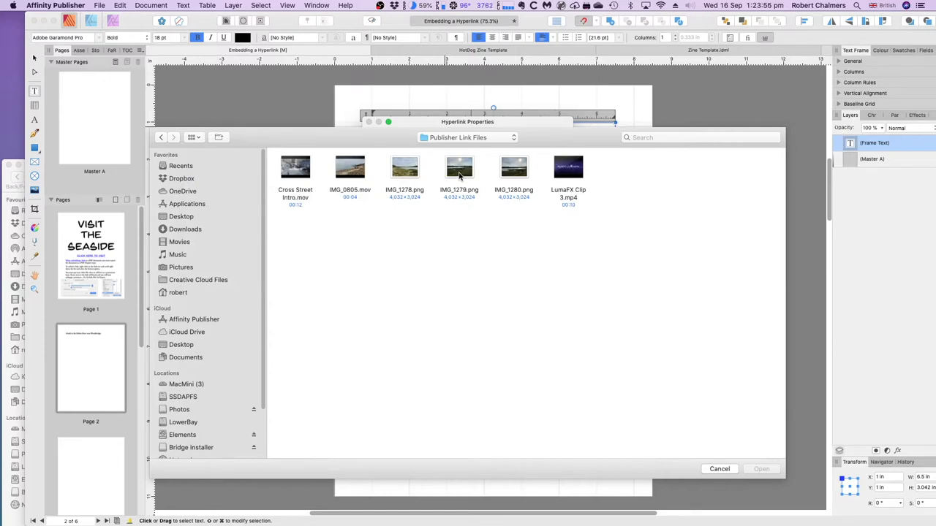
left_click(459, 169)
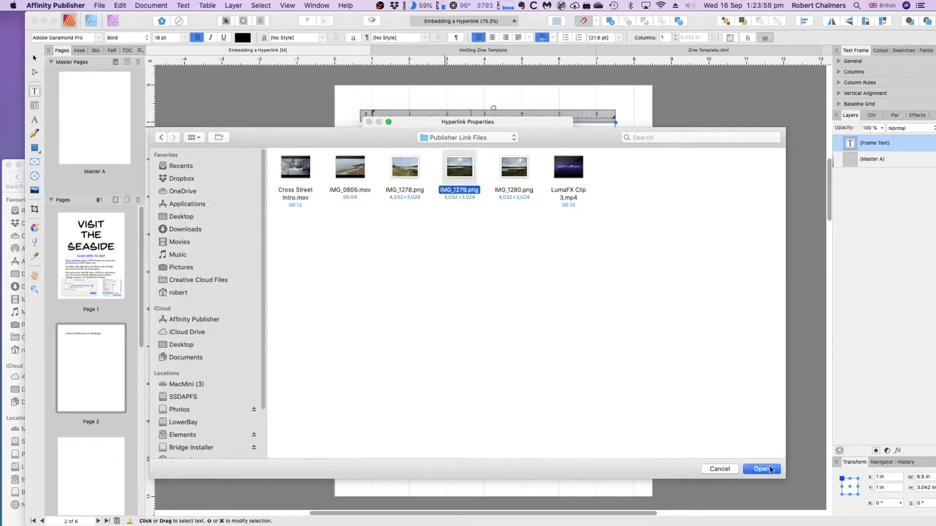
left_click(760, 467)
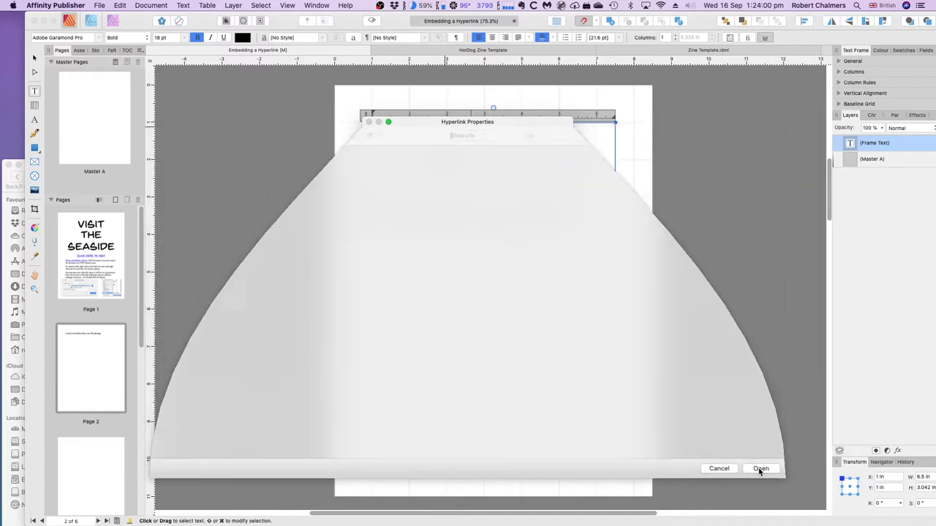
Tick Include File on Export and apply the IMG_1279.png hyperlink to Deben River
left_click(760, 468)
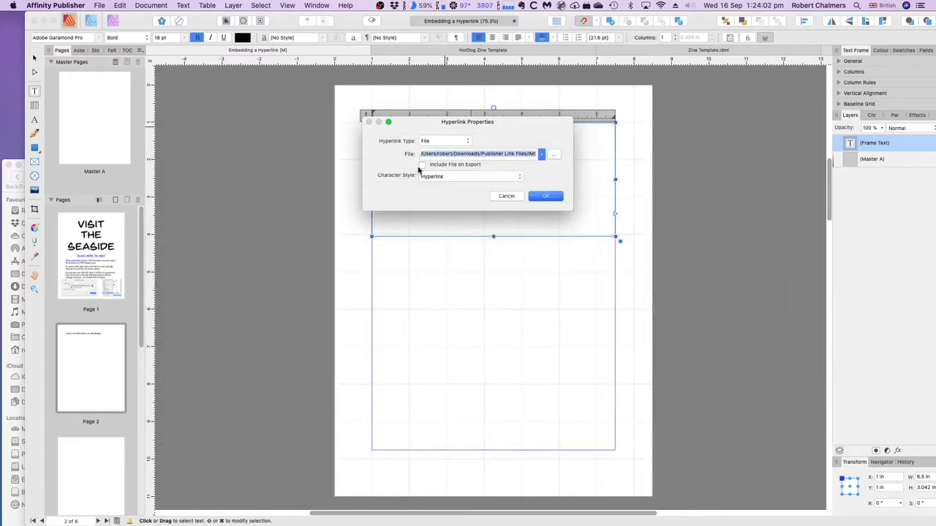
left_click(423, 164)
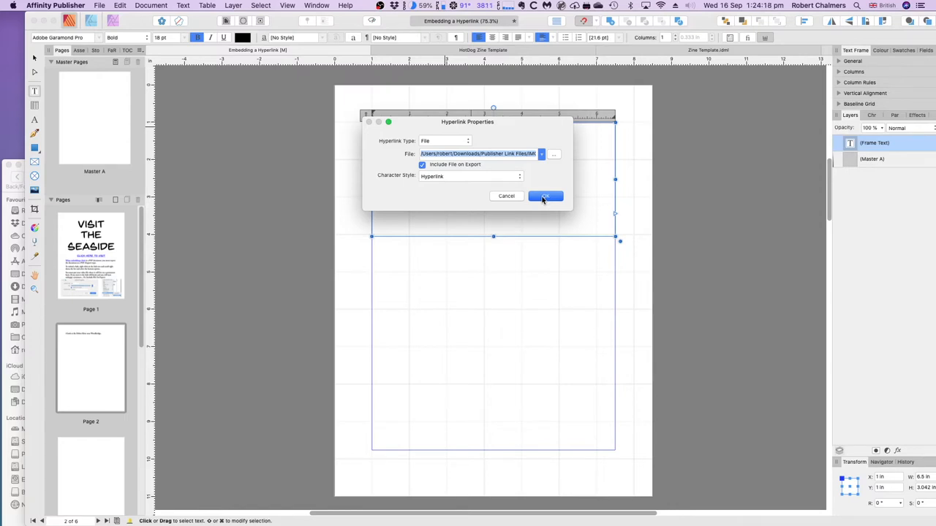
left_click(543, 196)
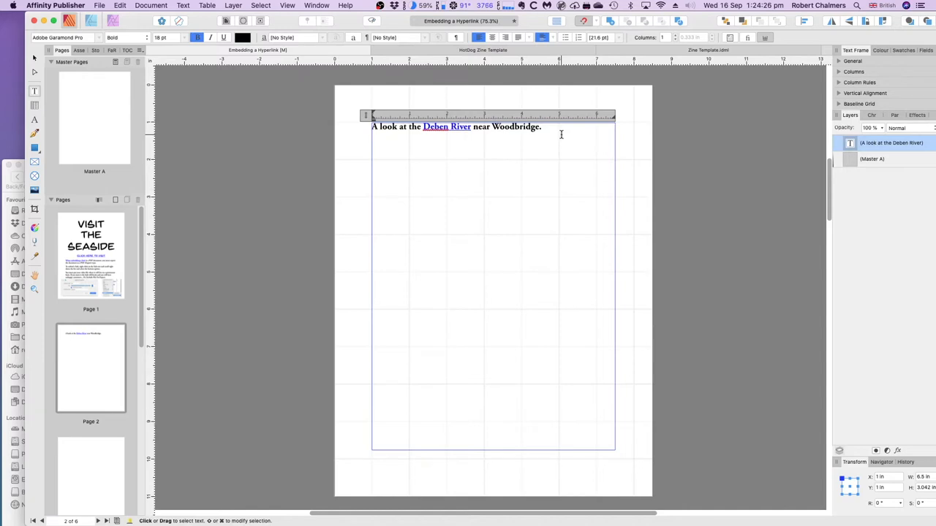
Add a second line 'A movie of the waves coming and going at Cobbolds Point.' and select Cobbolds Point
type("A")
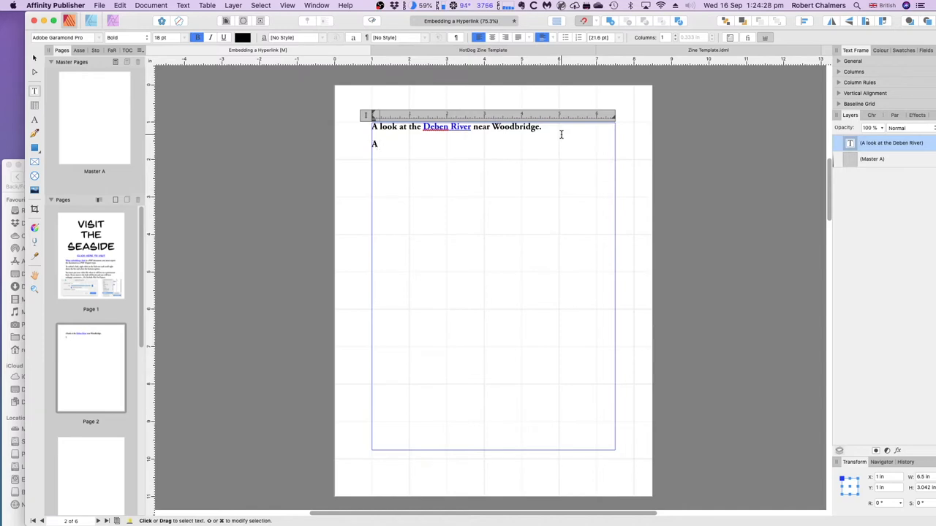
type("movie of the waves")
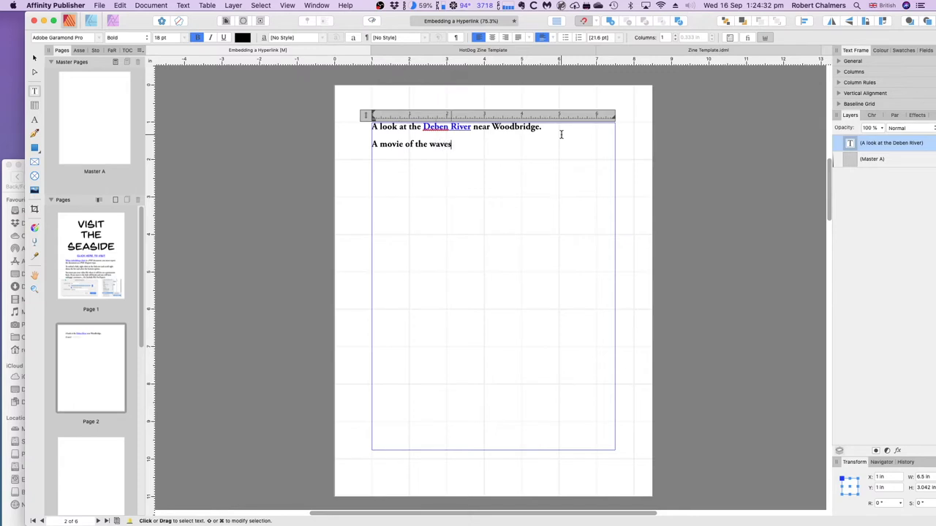
type("coming and")
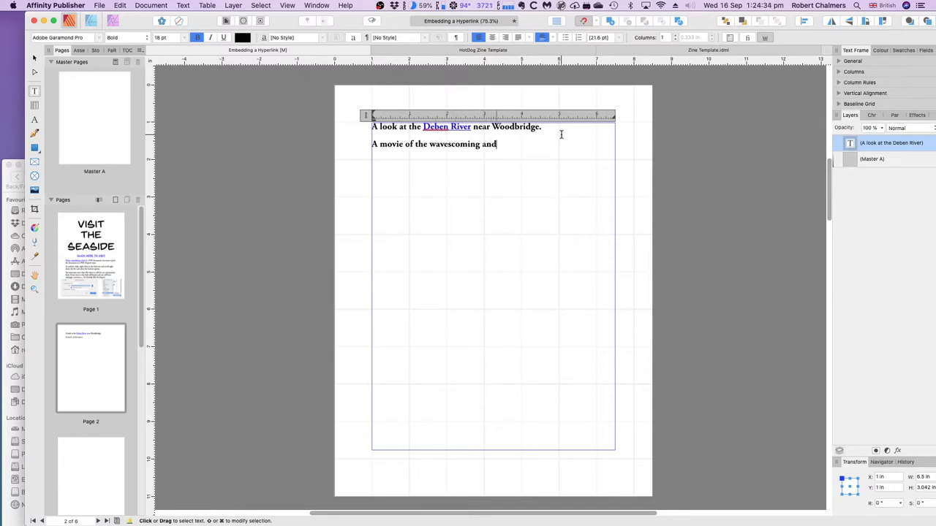
type("going at Cobb")
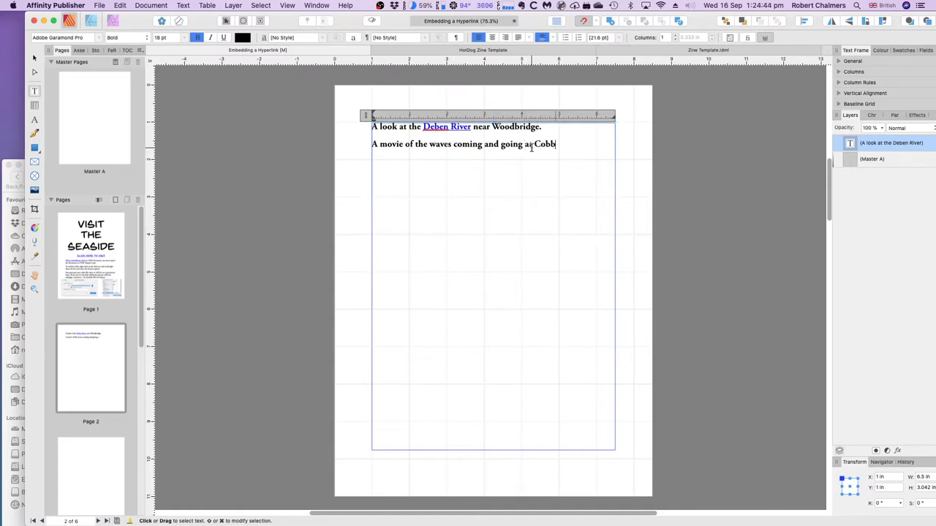
type("olds Point.")
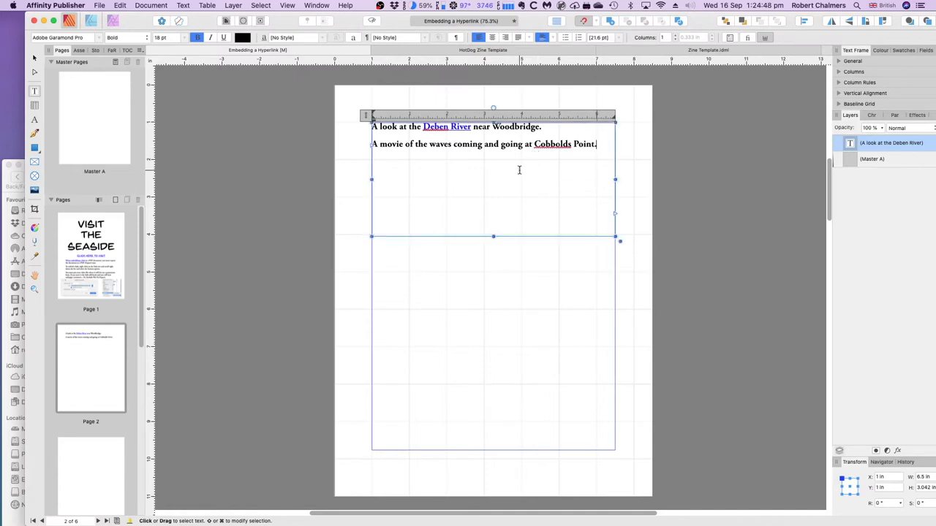
mouse_move(481, 158)
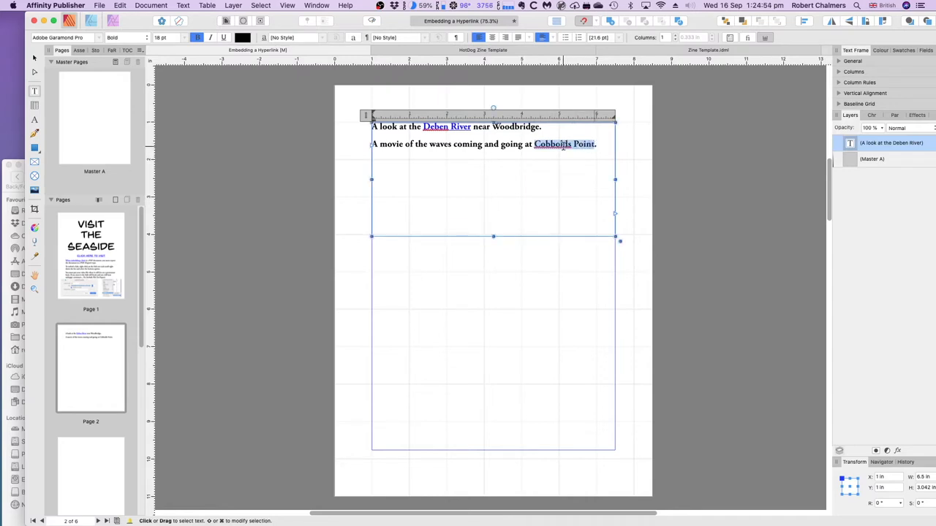
Start a File hyperlink on Cobbolds Point and begin browsing for its target file
right_click(565, 144)
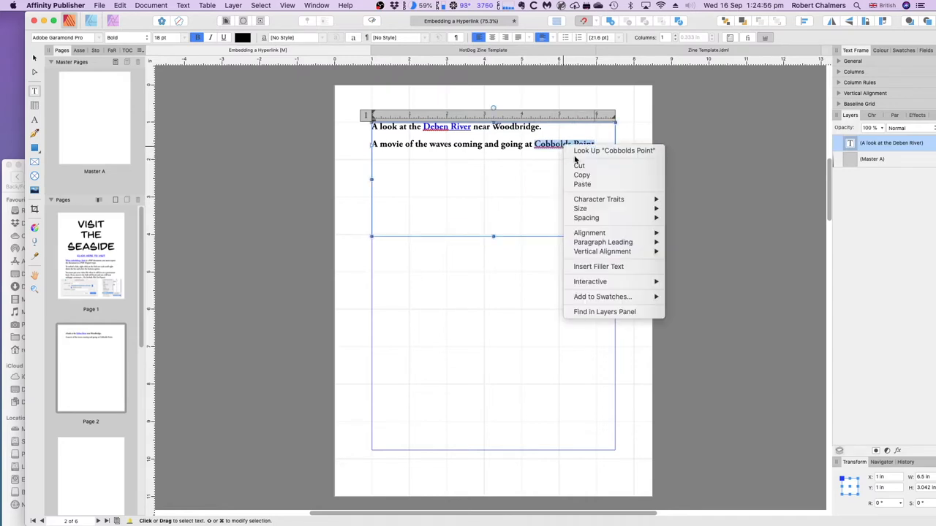
mouse_move(585, 218)
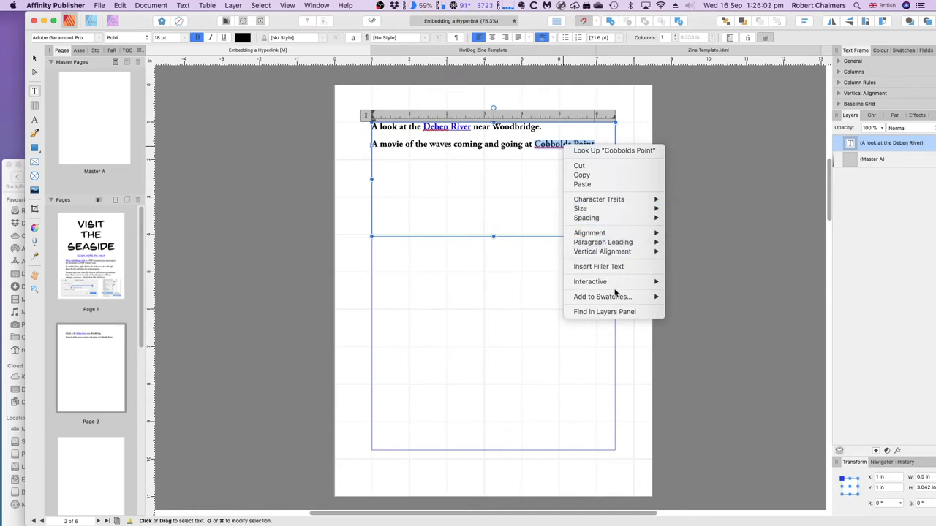
mouse_move(590, 281)
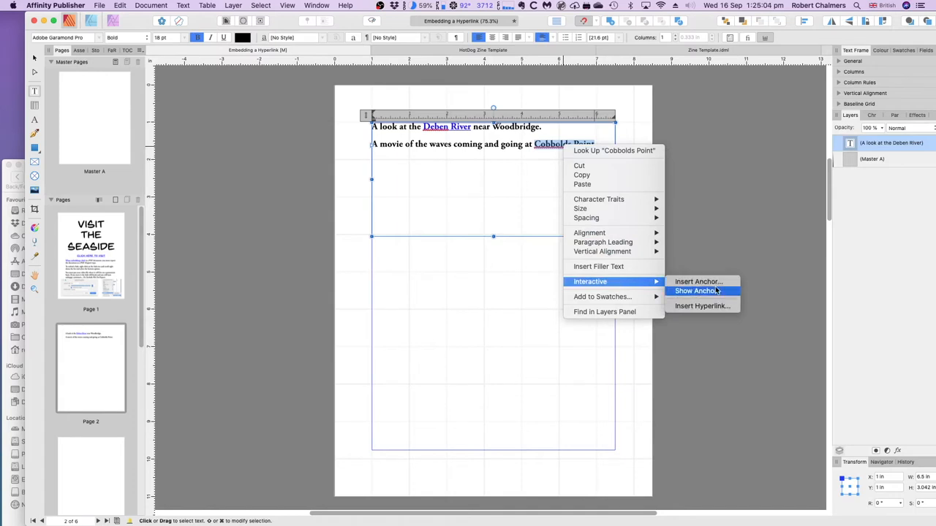
left_click(702, 306)
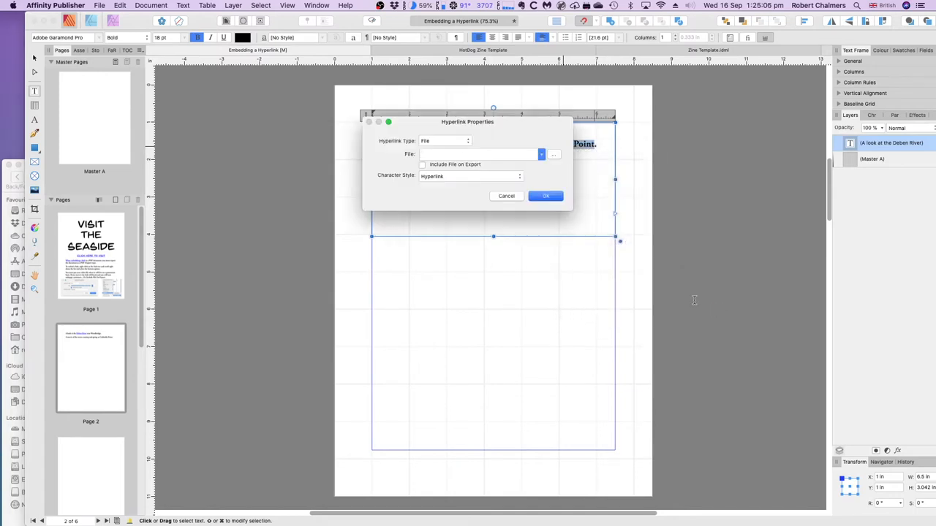
left_click(553, 155)
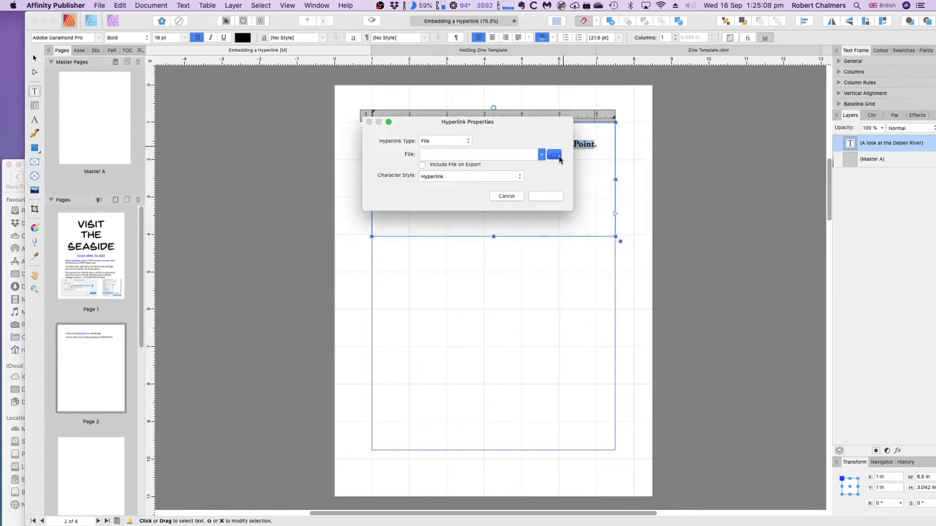
Browse to IMG_0605.mov as the link target, tick Include File on Export and apply the hyperlink
left_click(553, 155)
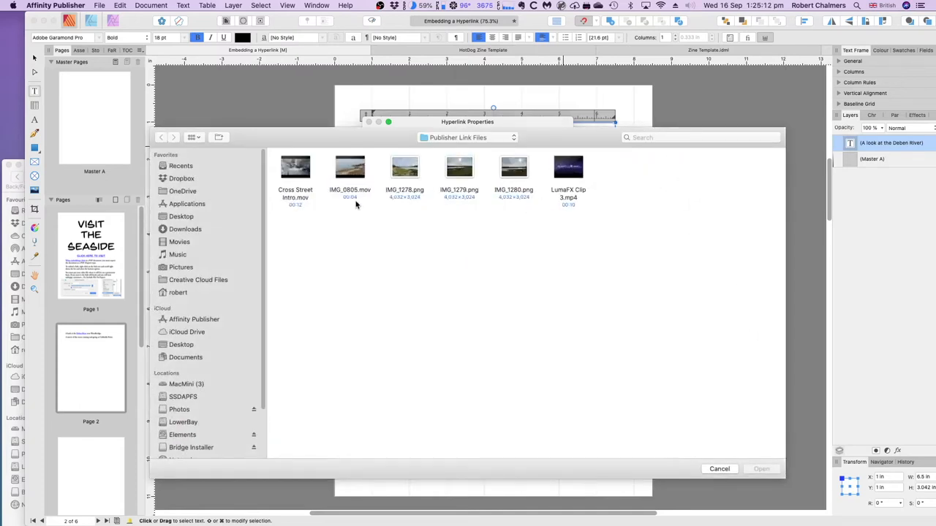
mouse_move(373, 202)
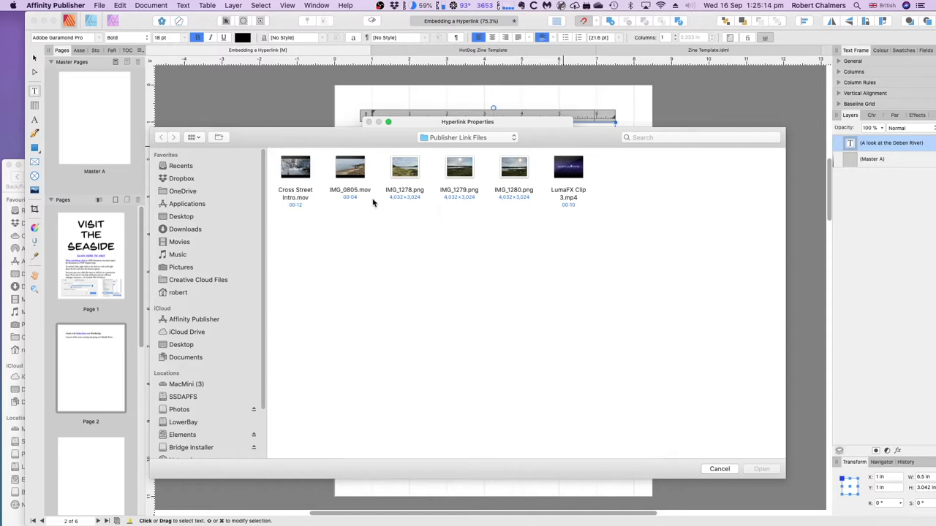
left_click(350, 166)
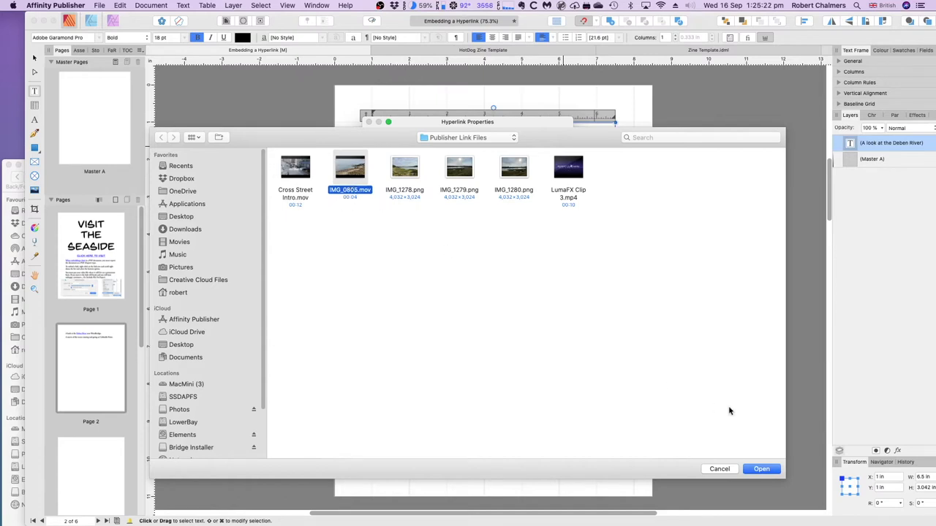
left_click(761, 468)
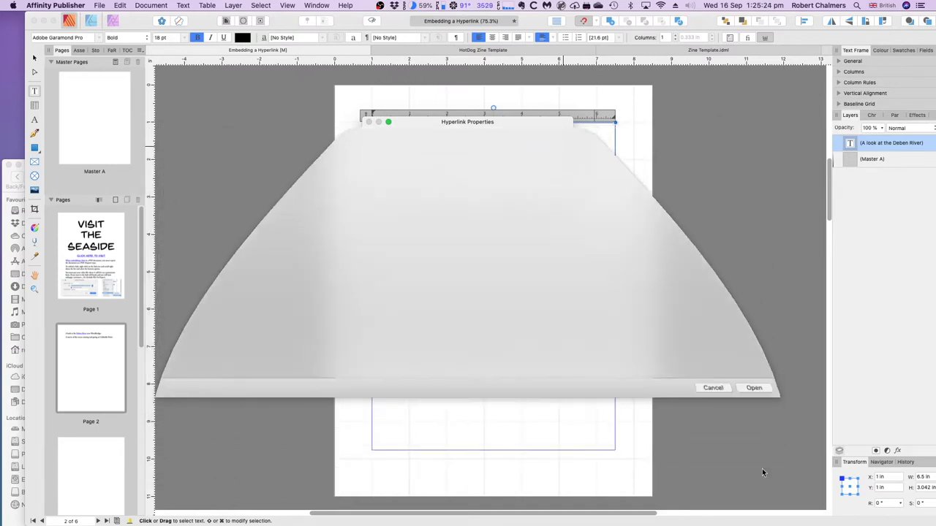
left_click(754, 387)
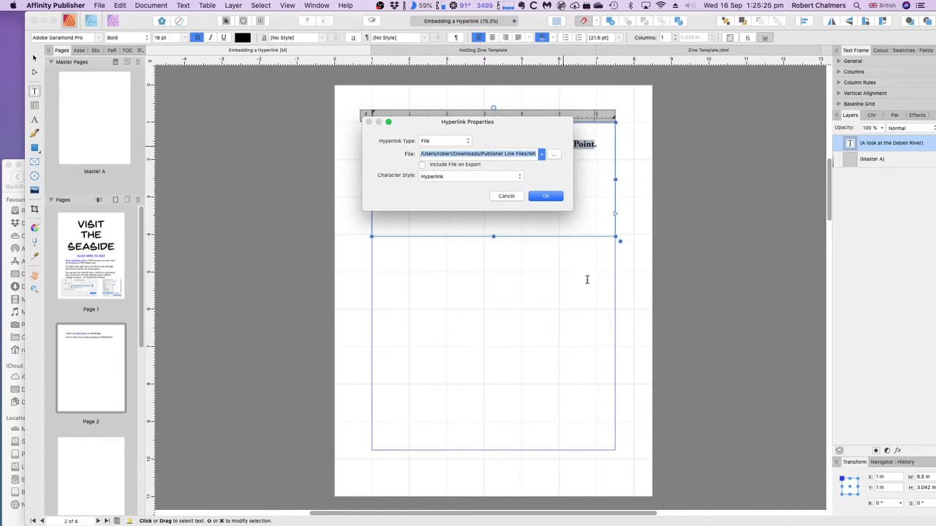
left_click(421, 164)
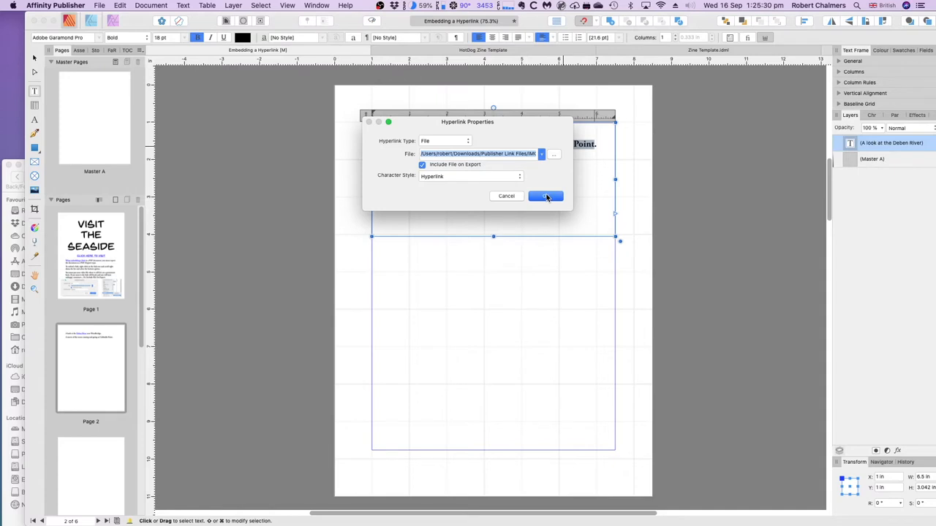
left_click(545, 196)
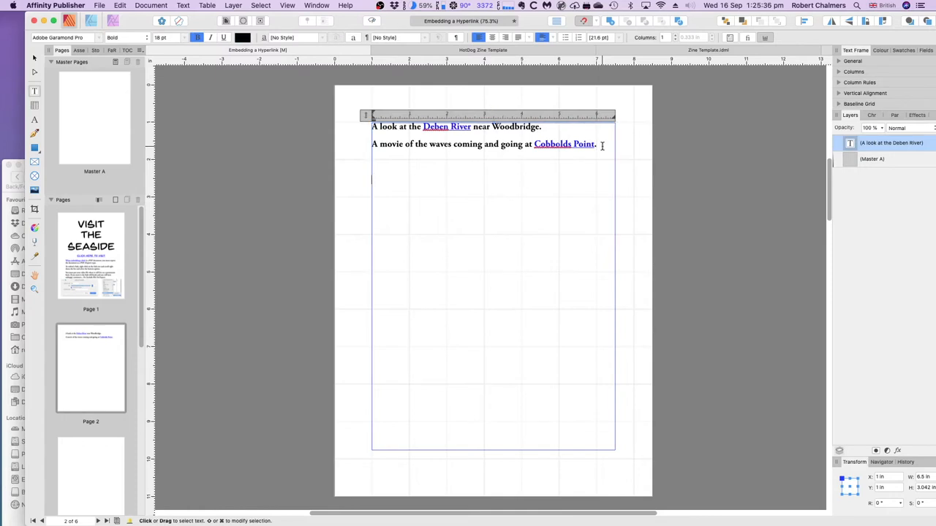
Type the new line 'Lastly - another look at the Deben River' below the movie sentence
type("Lastl")
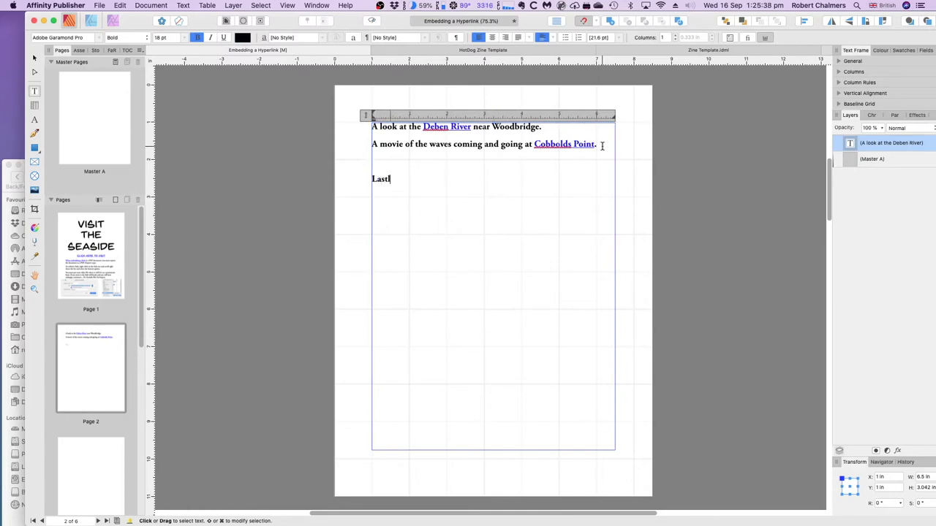
type("y - another look a")
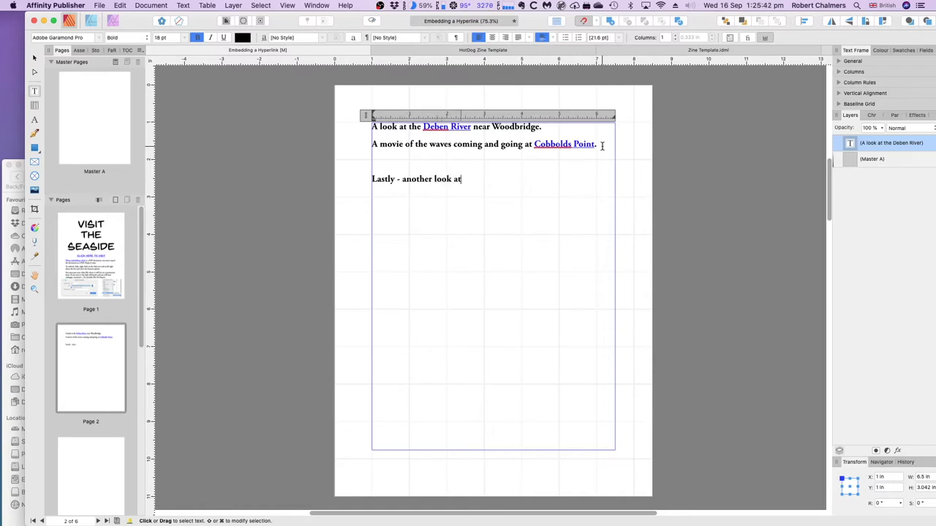
type("the Deben River")
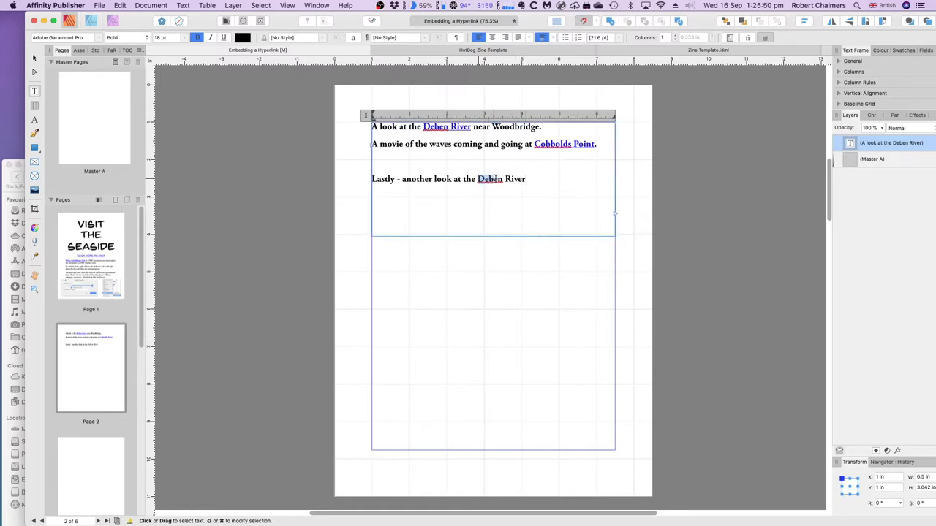
Revert the accidental spelling-suggestion change to 'Deben' and select 'Deben River' for linking
right_click(490, 179)
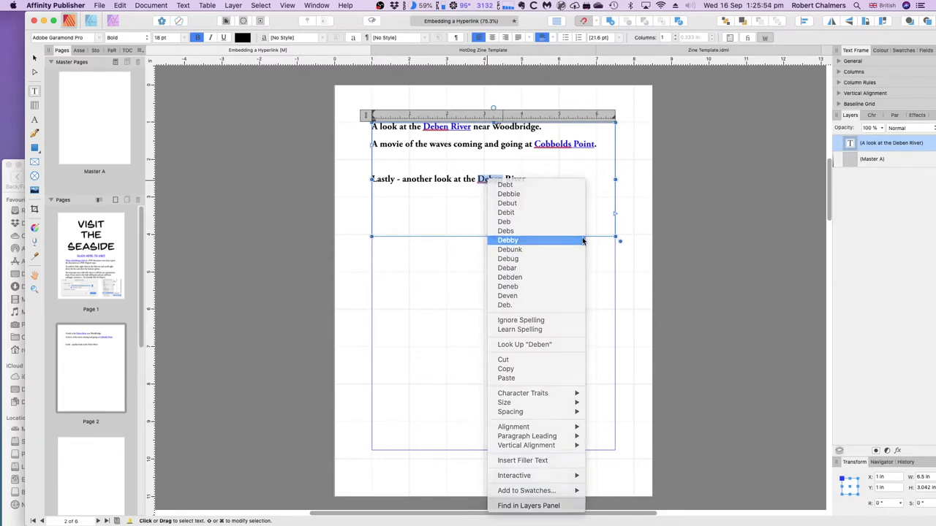
left_click(508, 240)
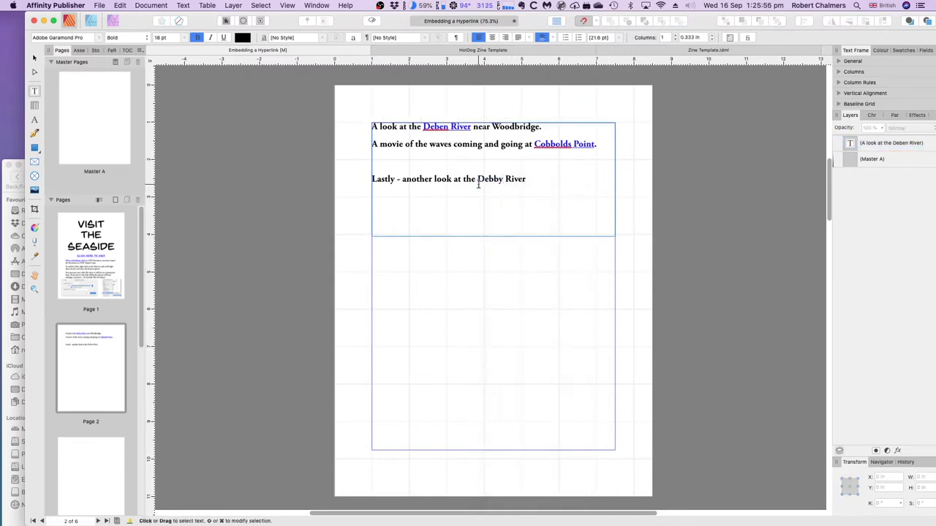
double_click(488, 179)
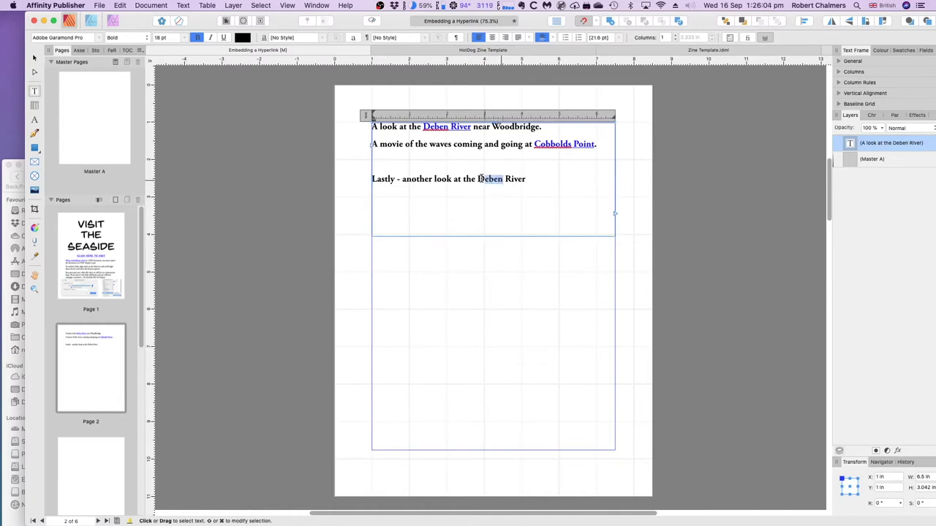
right_click(488, 178)
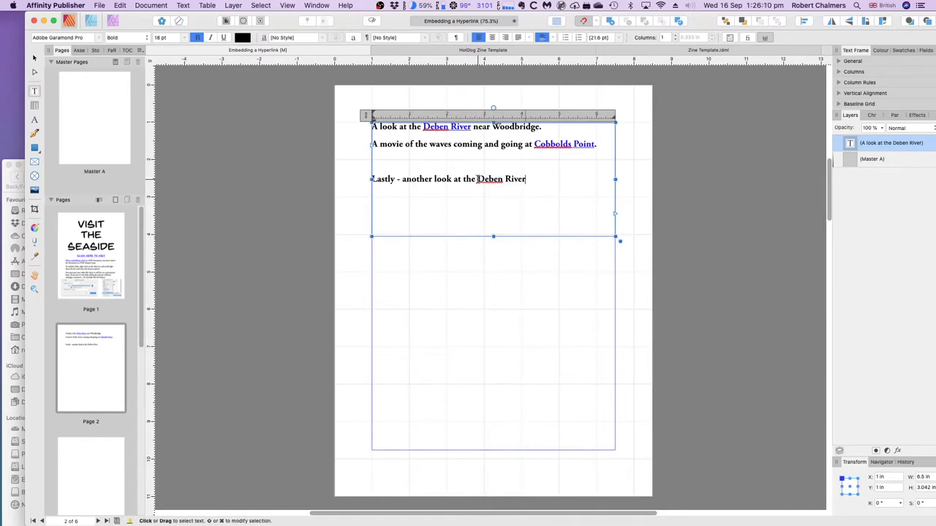
Start a hyperlink on 'Deben River' and choose IMG_1280.png as its file target
right_click(496, 178)
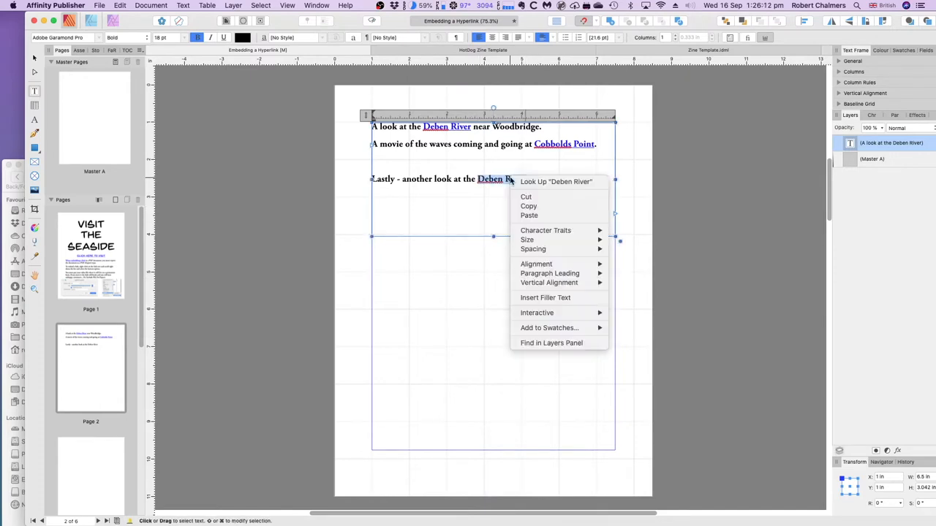
mouse_move(532, 248)
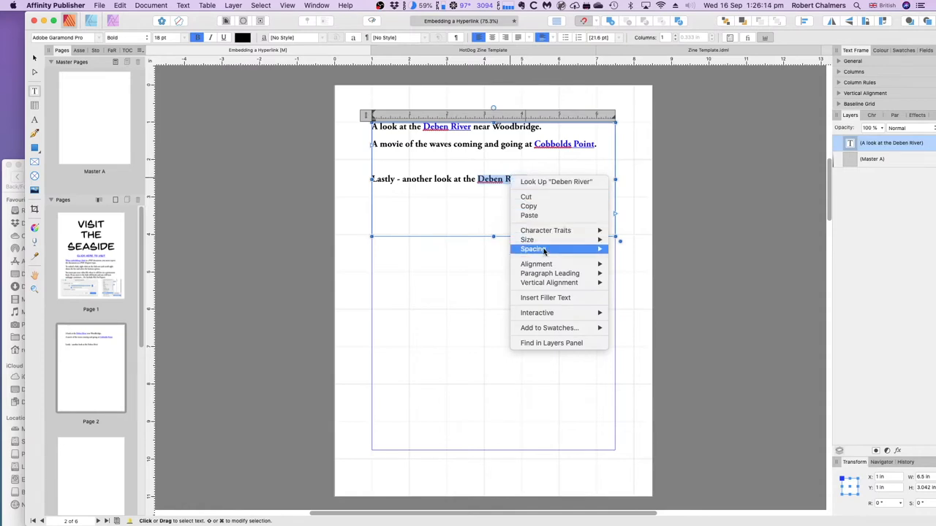
mouse_move(546, 298)
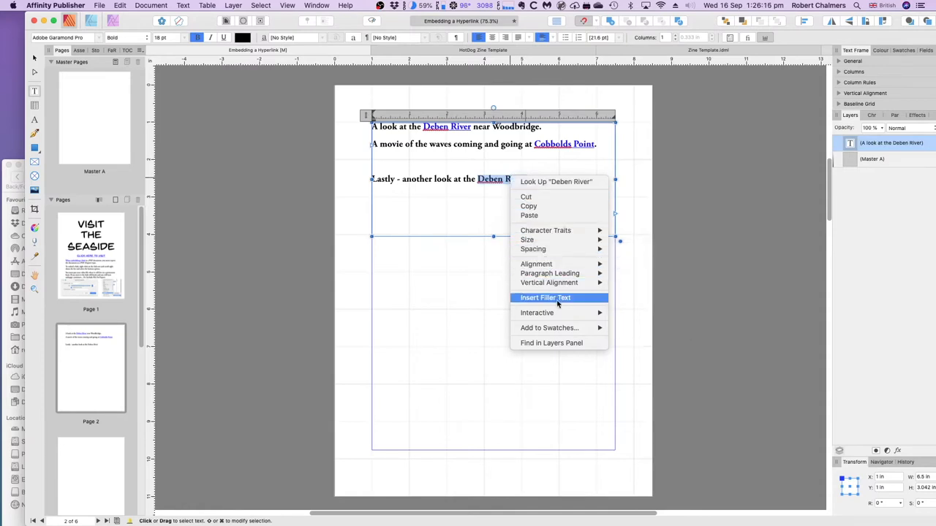
mouse_move(536, 313)
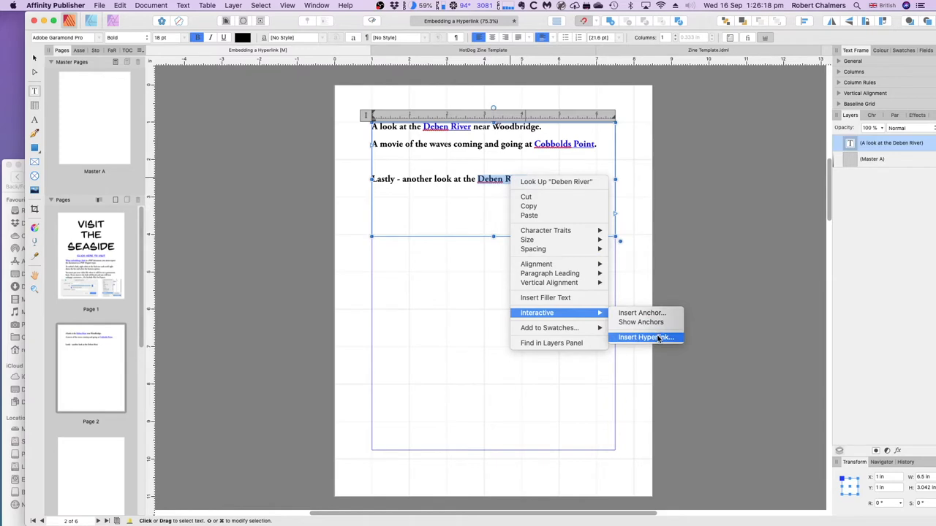
left_click(644, 336)
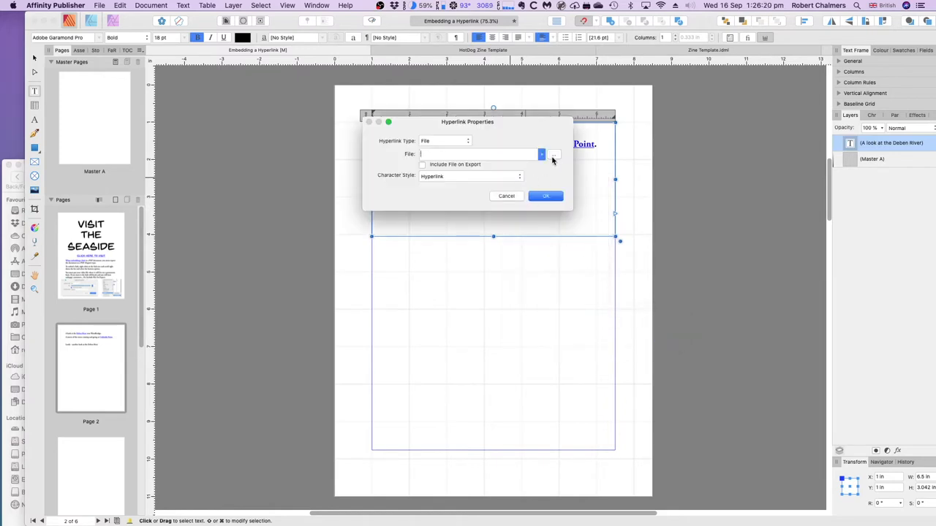
left_click(541, 153)
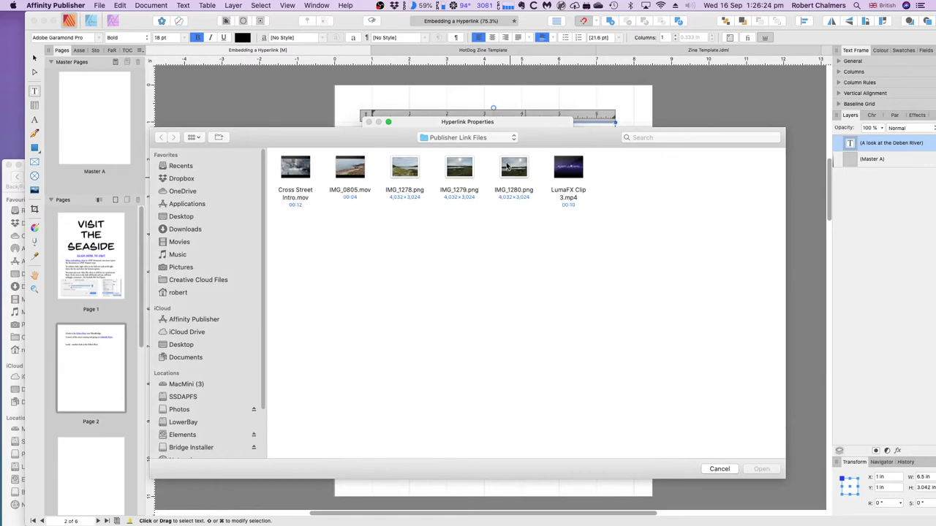
left_click(513, 166)
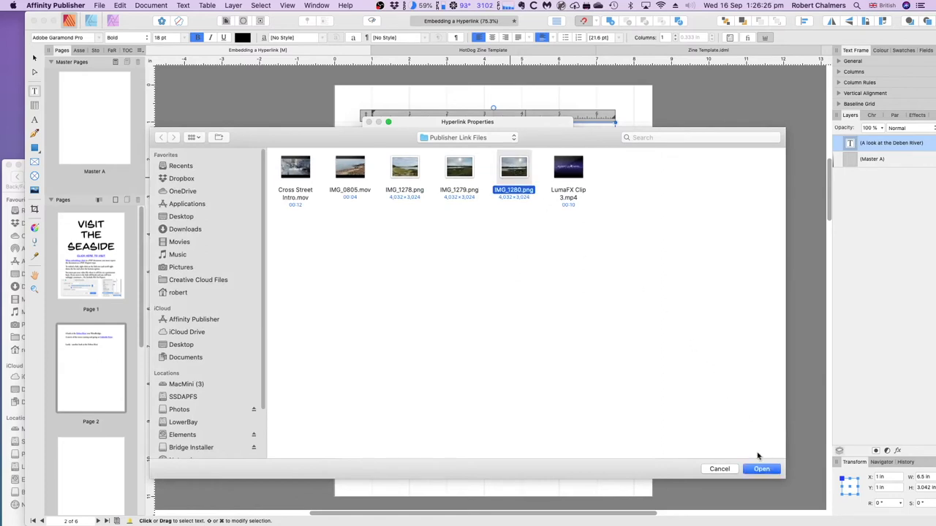
left_click(760, 468)
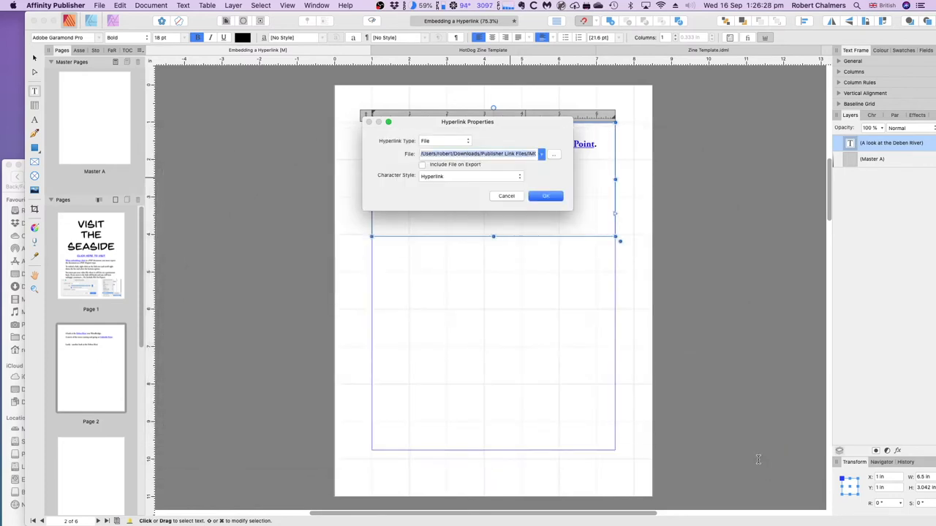
Tick Include File on Export and apply the IMG_1280.png hyperlink
left_click(421, 164)
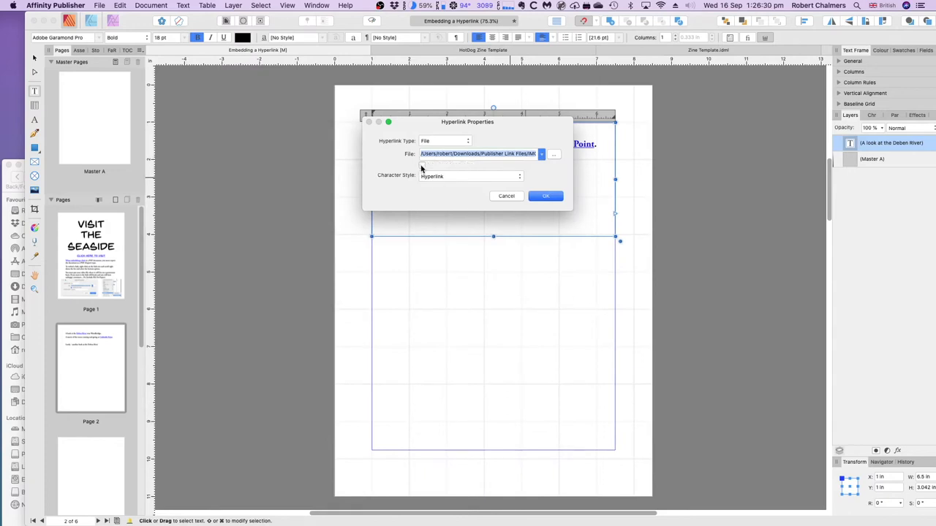
left_click(421, 163)
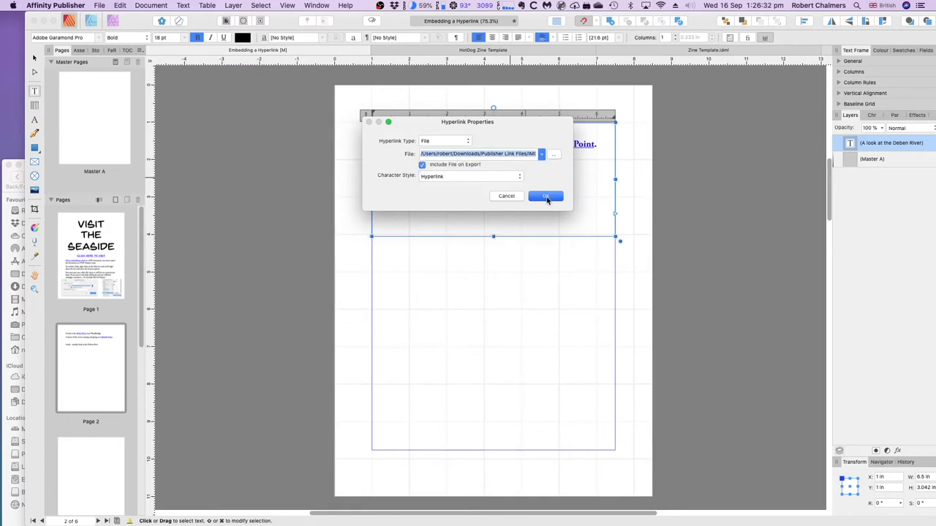
left_click(546, 196)
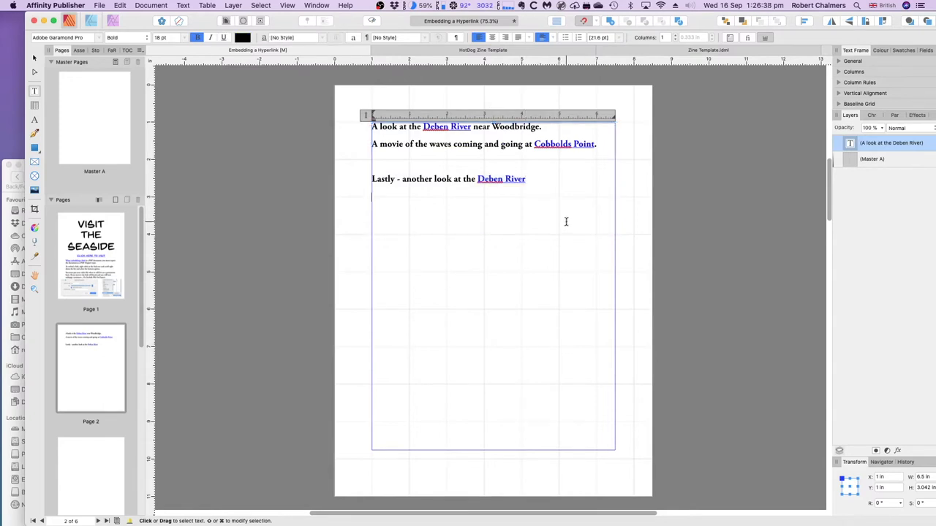
Type 'All the above are included with the document.' on page 2
type("All")
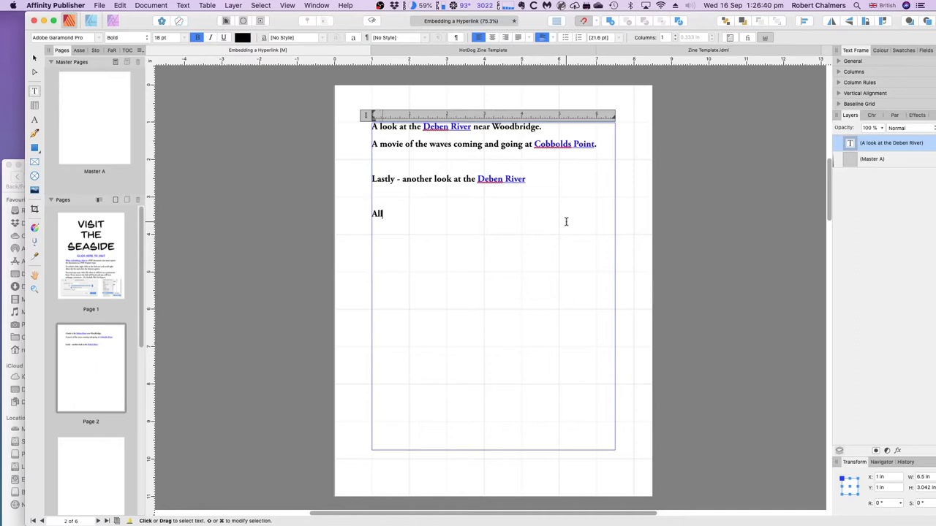
type("the above are includ")
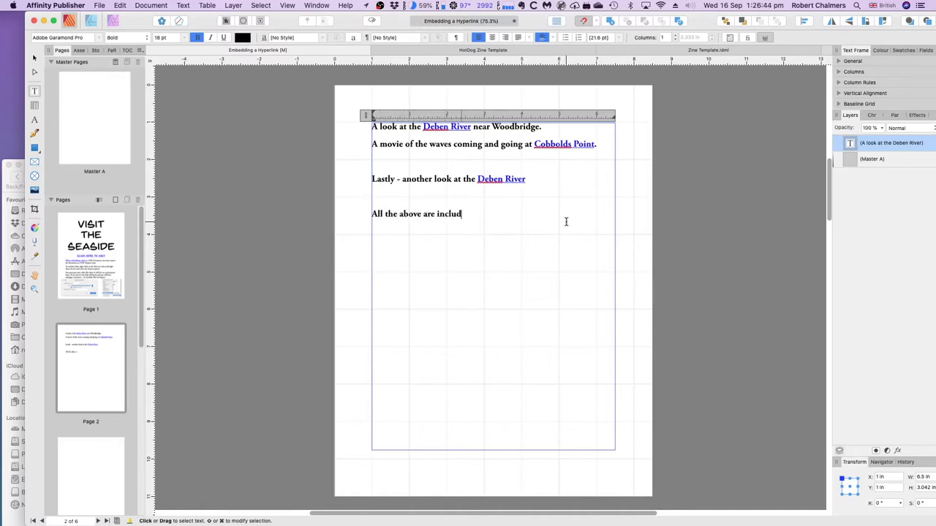
type("ed with the")
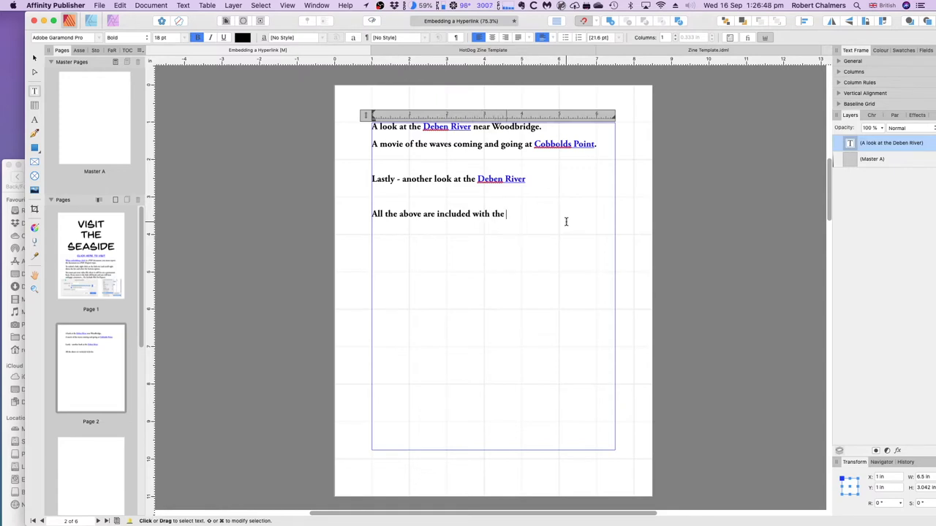
type("doc")
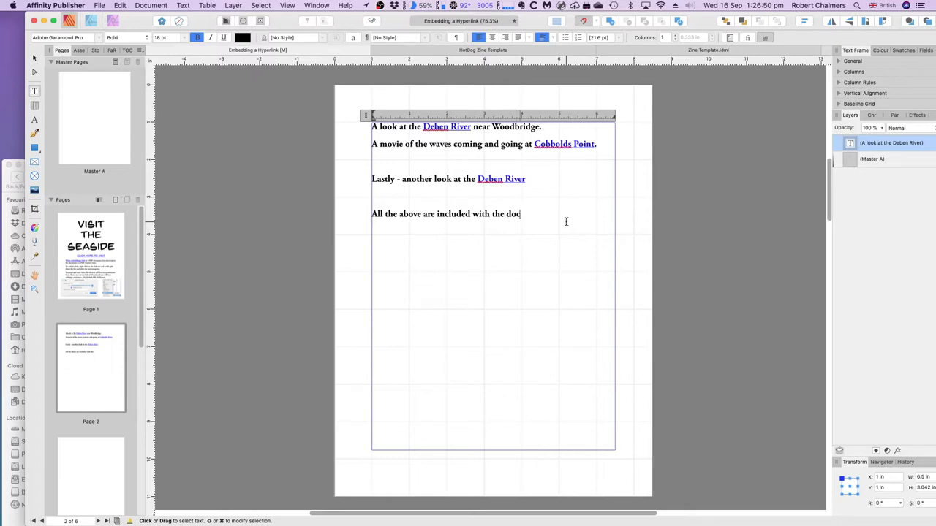
type("ument.")
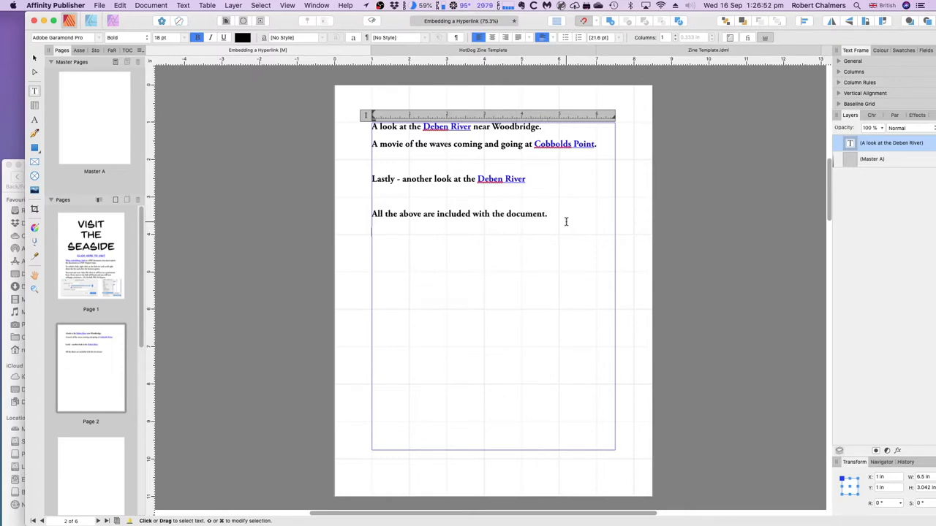
Type 'This link is to a file on a website. The Image' on the next line
type("This")
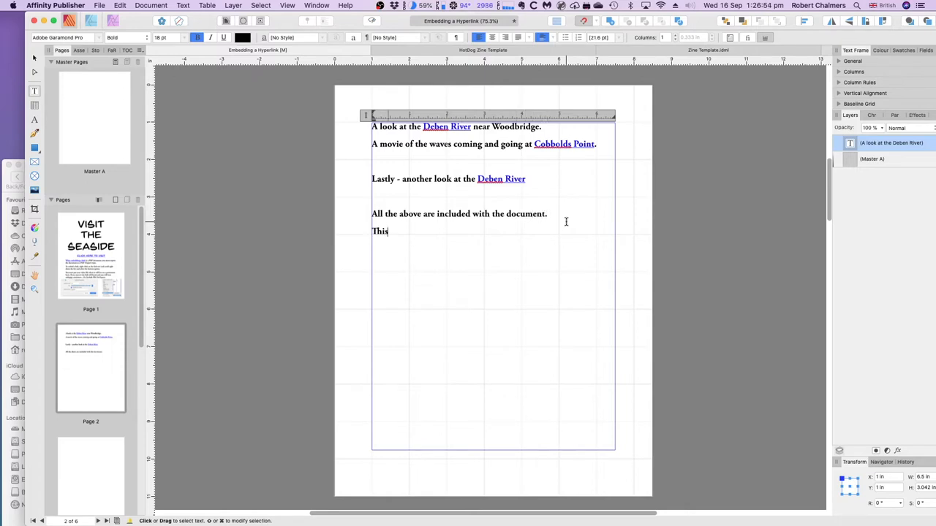
type("link is to a")
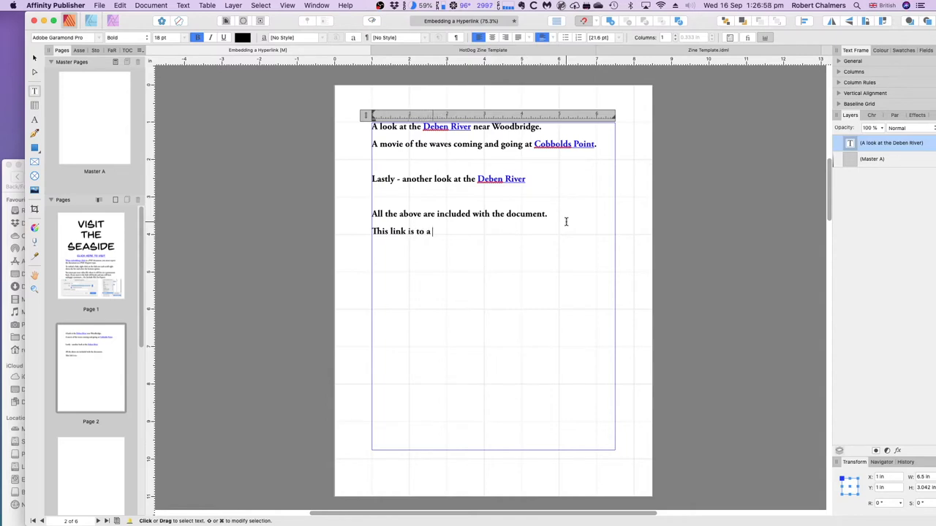
type("file on a website.")
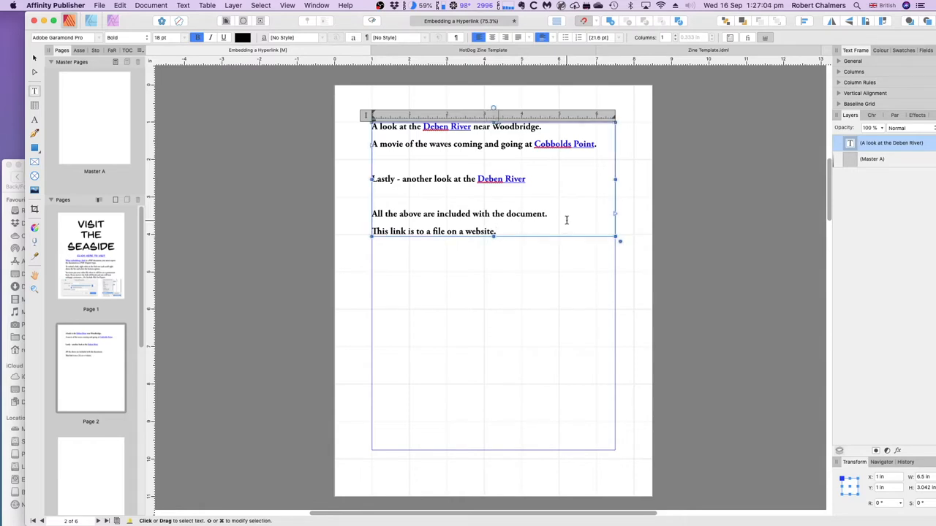
type("The Image")
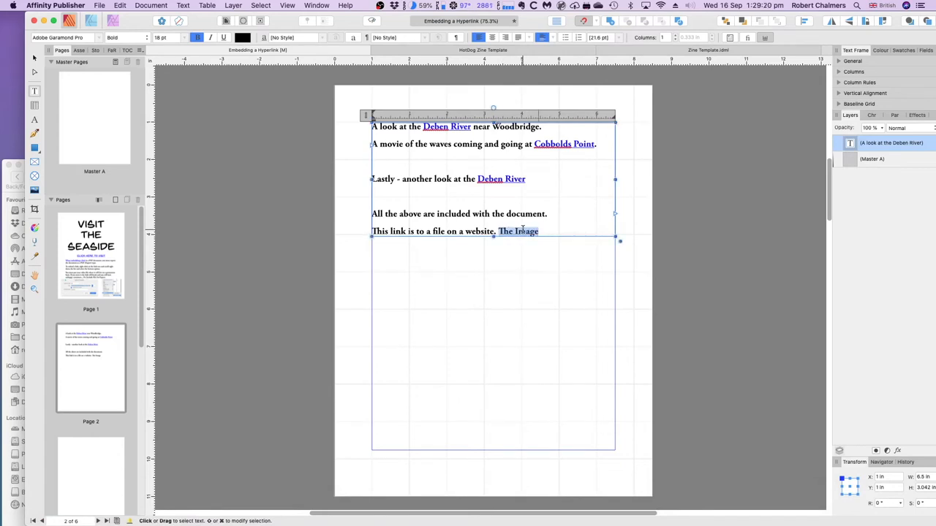
Make 'The Image' a file hyperlink to apple-touch-icon.png on the robert-chalmers.uk website
right_click(523, 231)
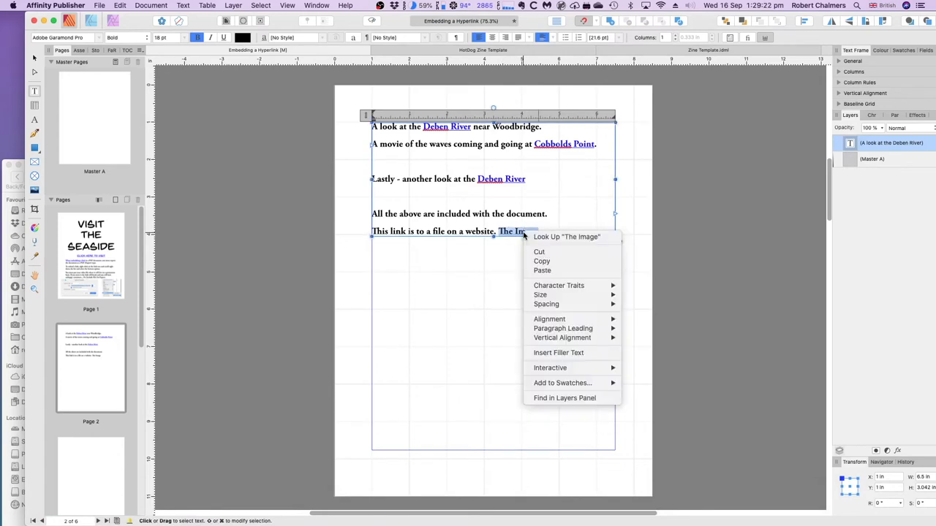
mouse_move(558, 352)
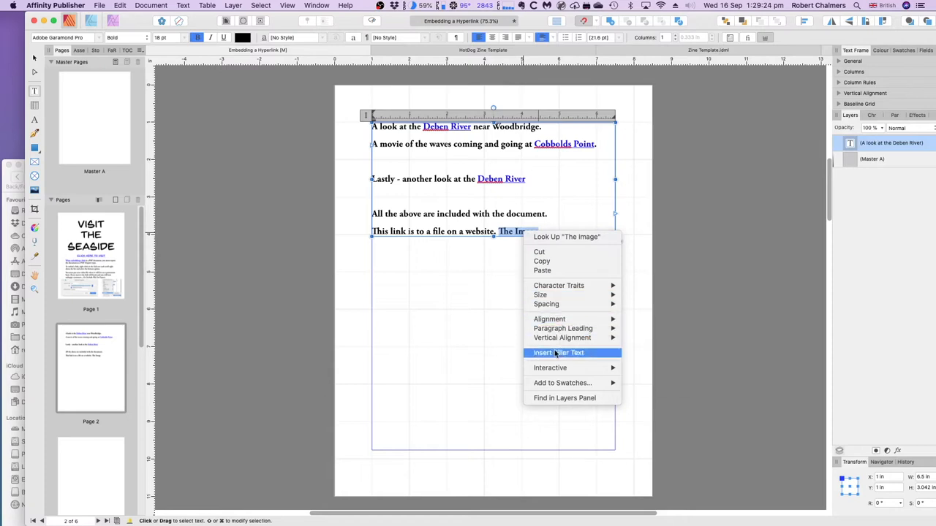
mouse_move(549, 369)
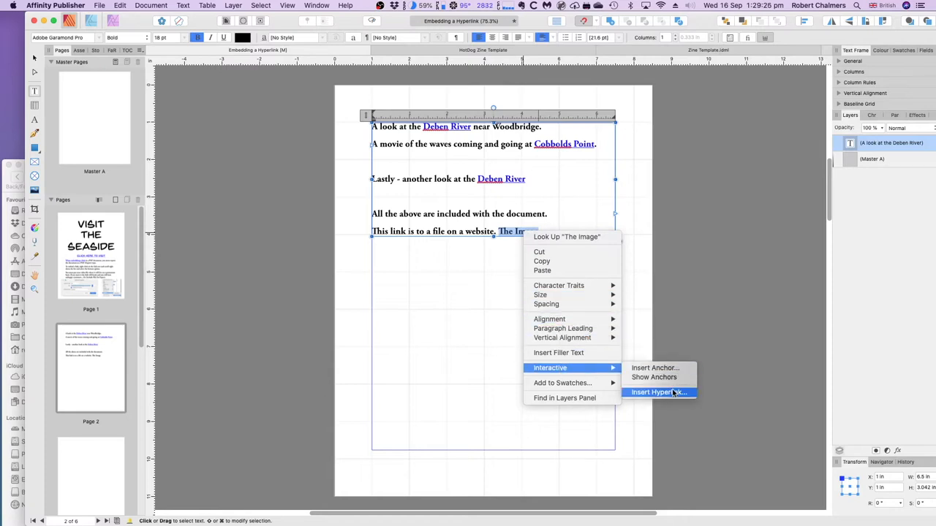
left_click(658, 392)
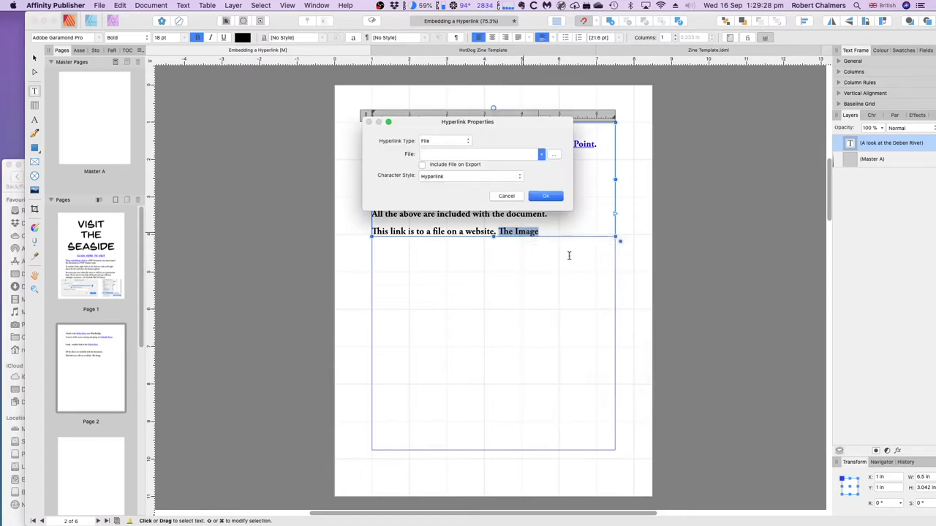
mouse_move(456, 153)
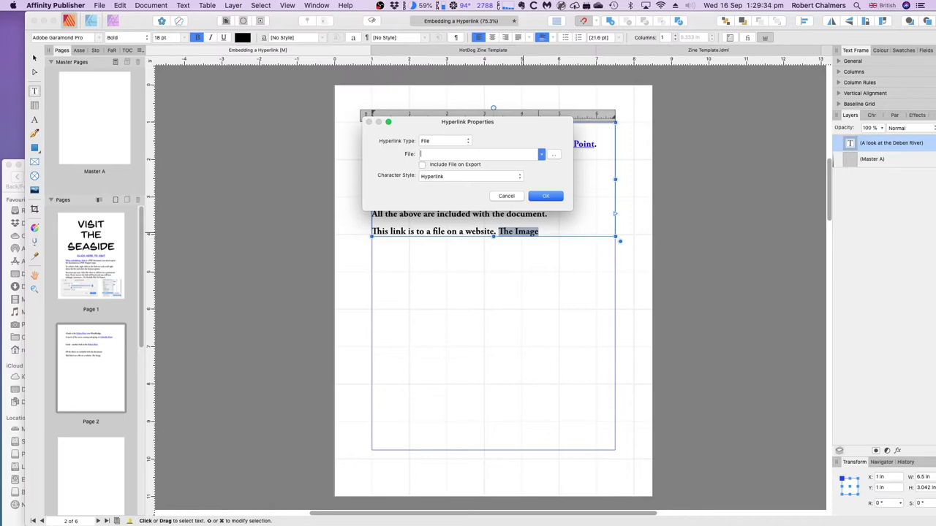
type("robert-chalmers.uk/")
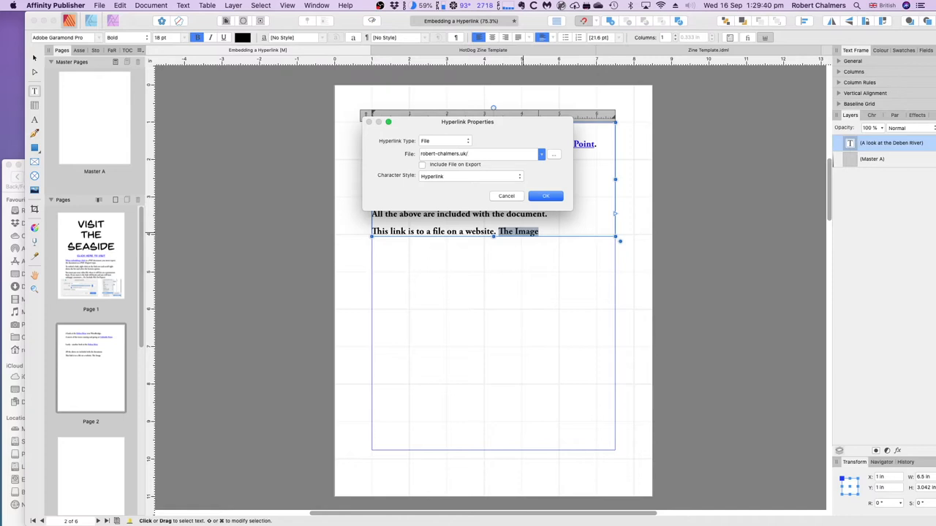
type("apple-touch-icon.png")
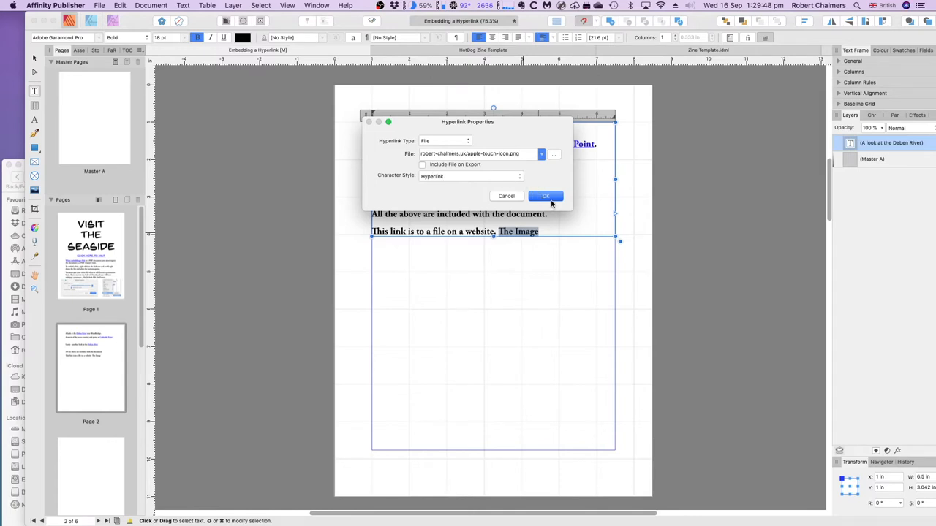
left_click(543, 196)
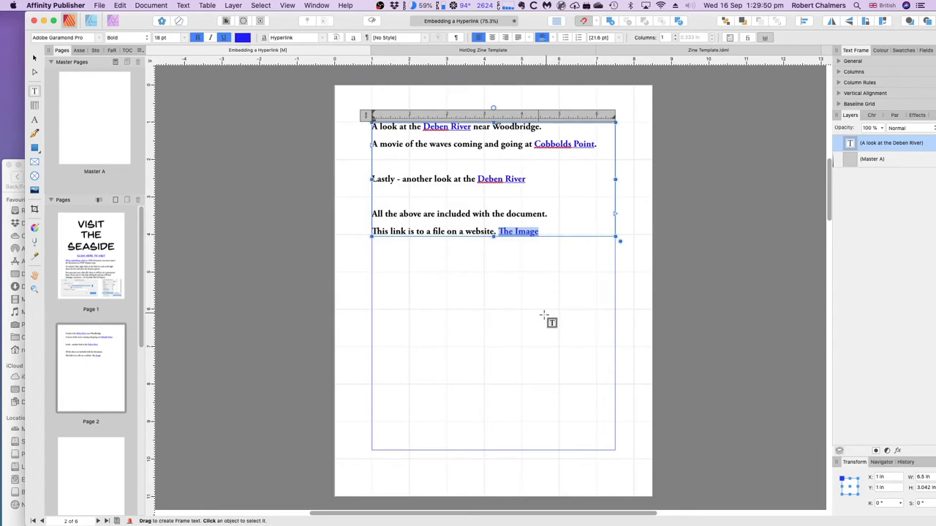
mouse_move(459, 333)
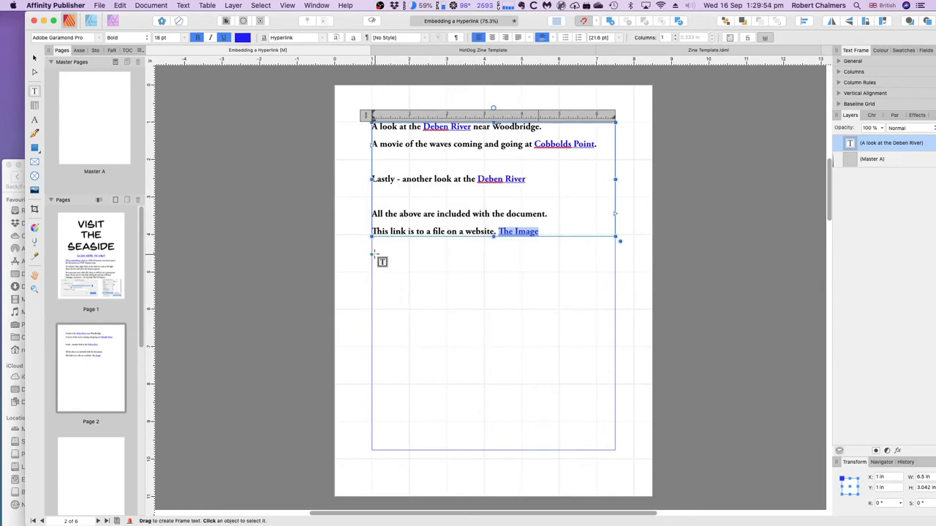
Draw a new text frame below the link lines and fill it with filler text
left_click_drag(372, 256, 603, 441)
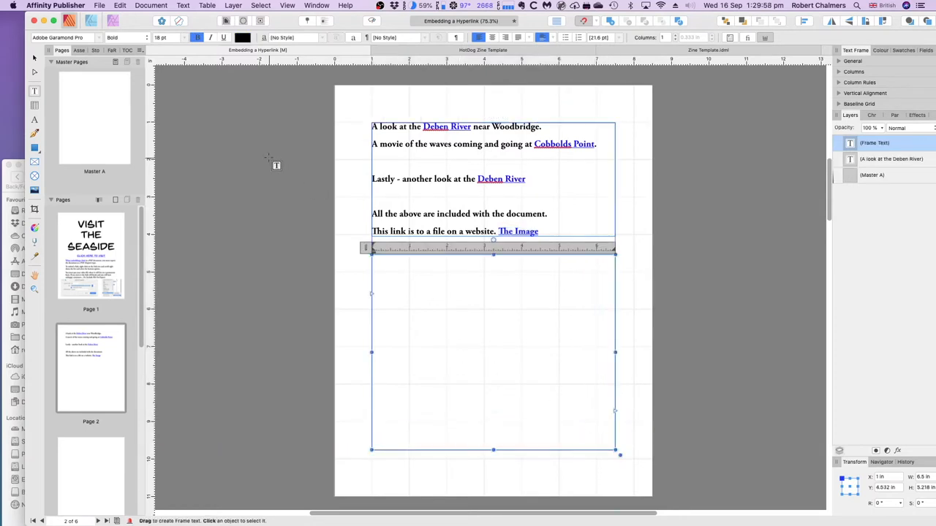
left_click(182, 6)
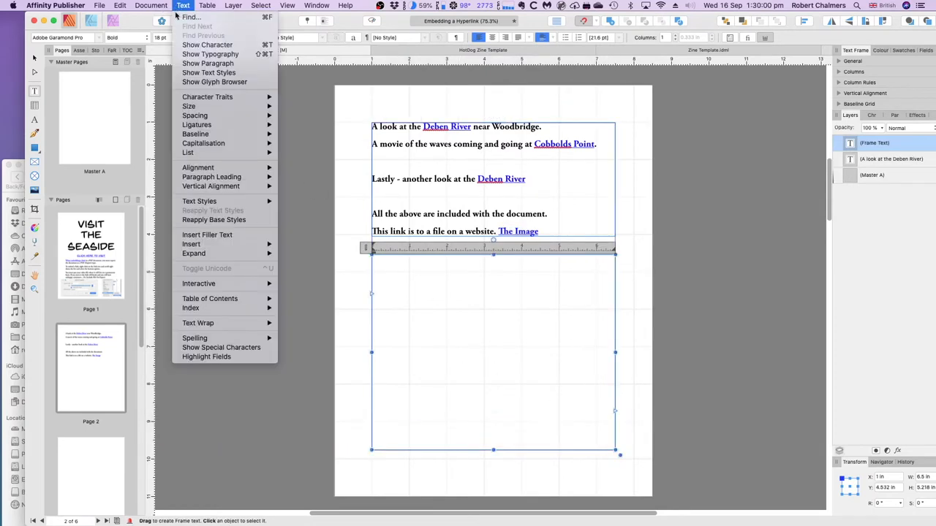
mouse_move(207, 234)
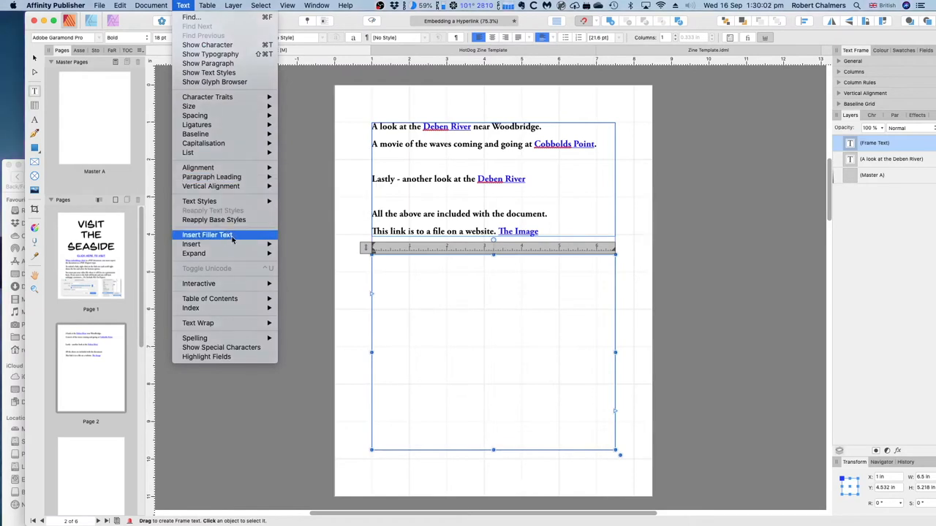
left_click(207, 234)
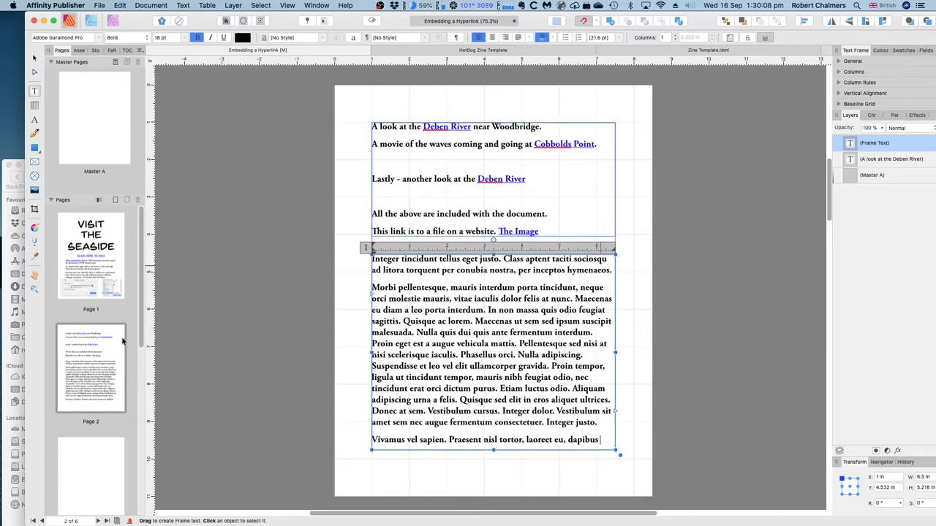
mouse_move(262, 222)
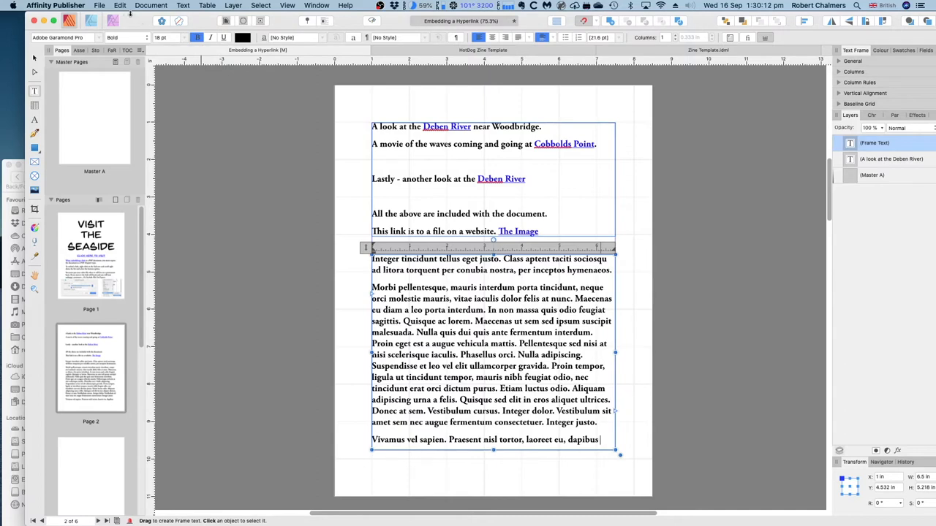
Begin export, ignore the preflight warnings and keep the PDF (for export) preset
left_click(100, 6)
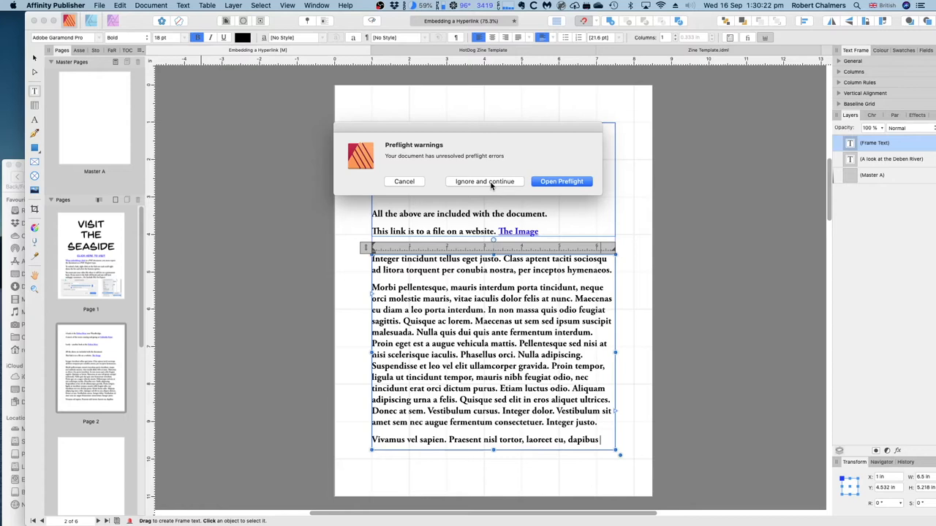
left_click(484, 182)
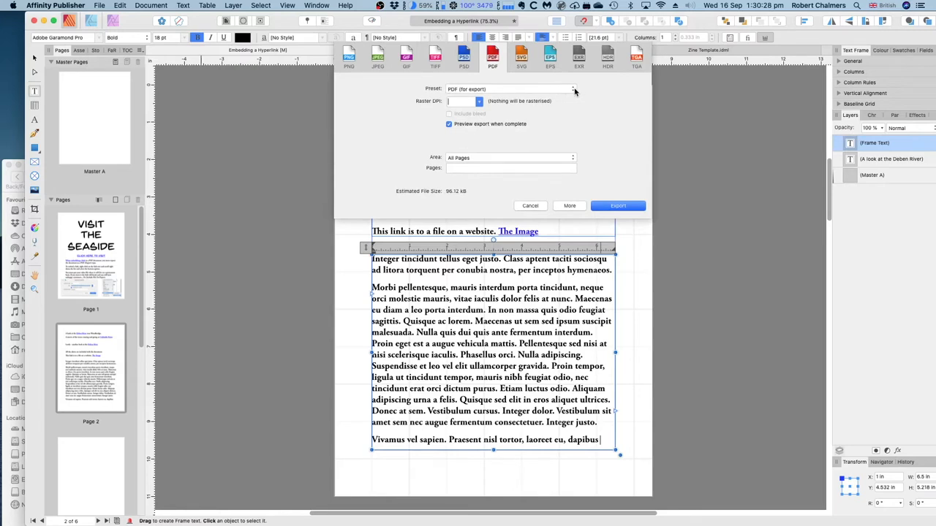
left_click(509, 89)
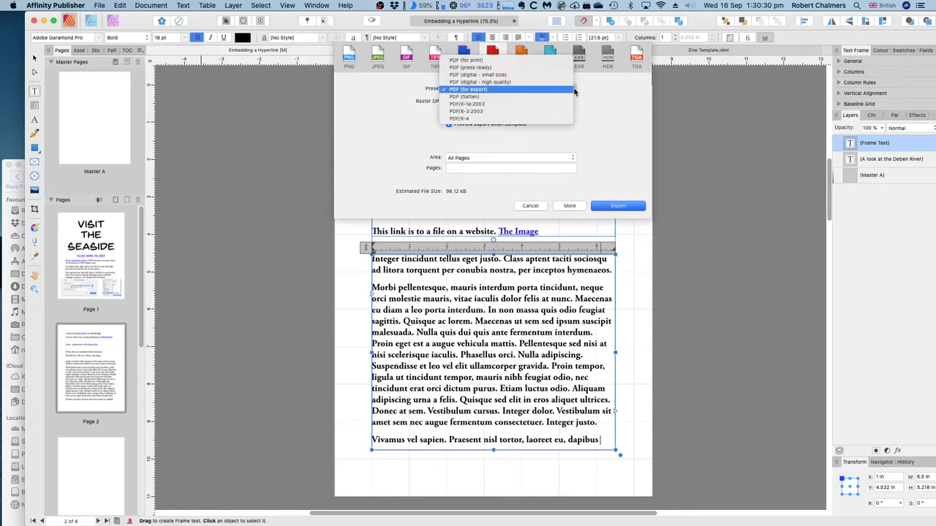
left_click(469, 89)
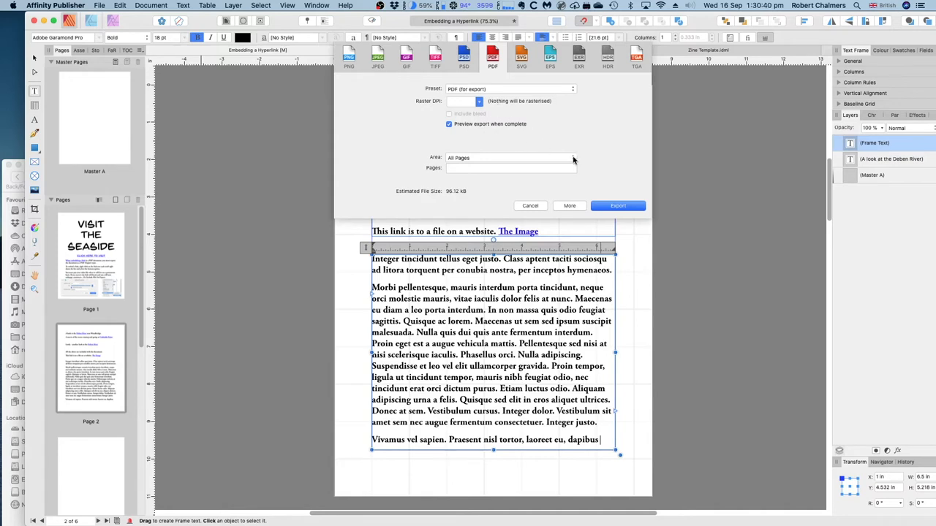
Set the export area to the custom page range 1,2 and start the export
left_click(509, 157)
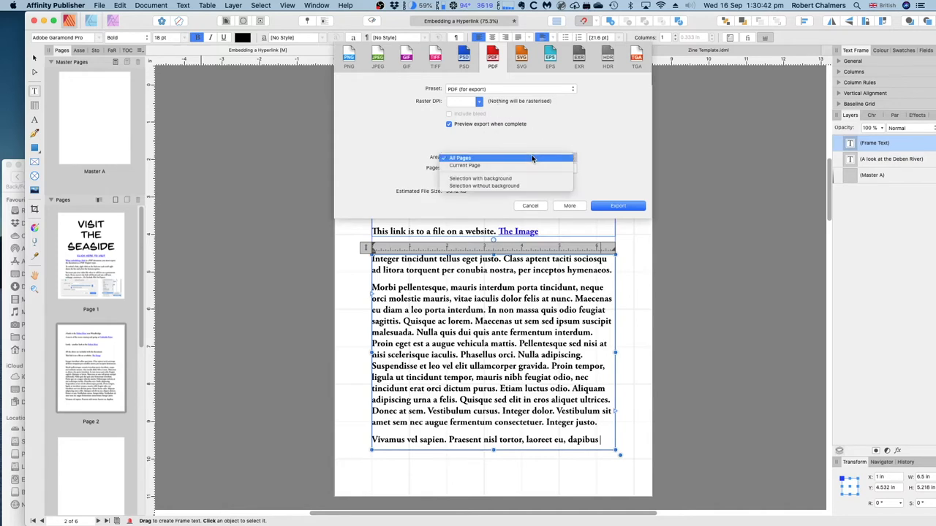
mouse_move(465, 166)
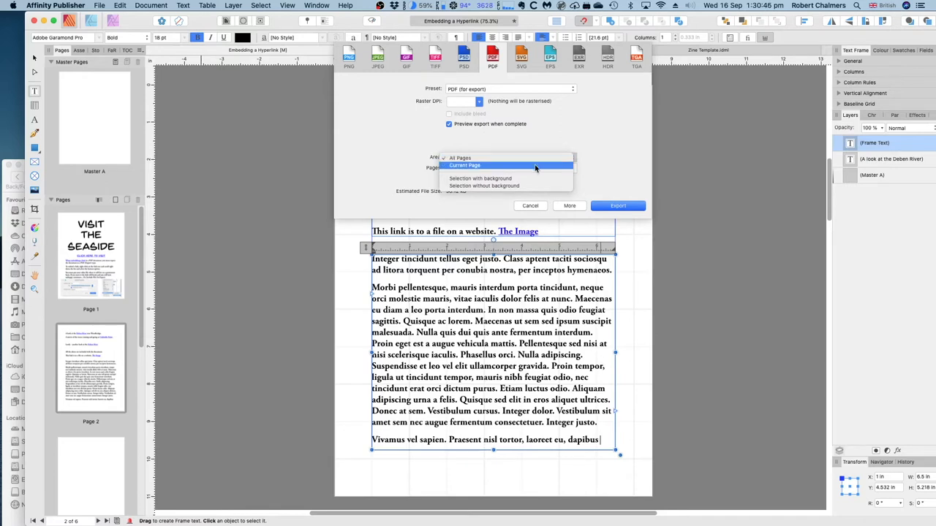
left_click(465, 165)
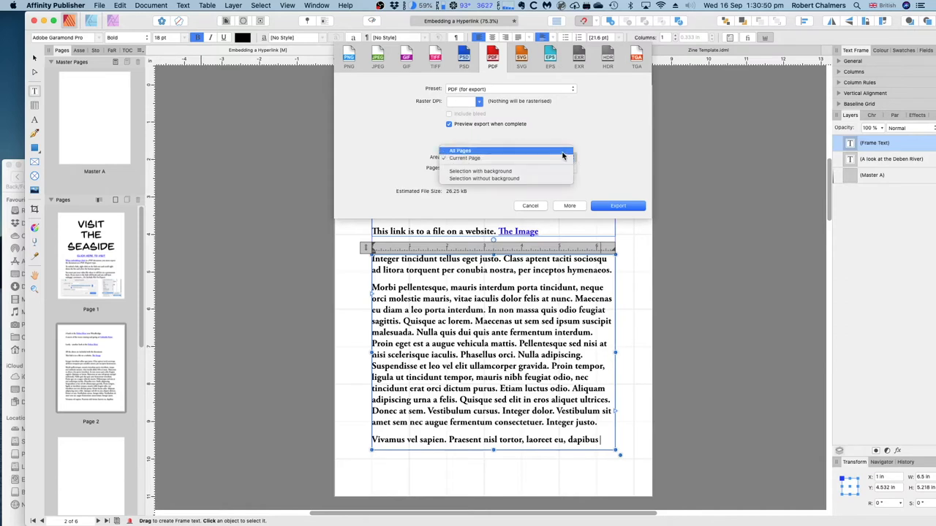
left_click(461, 151)
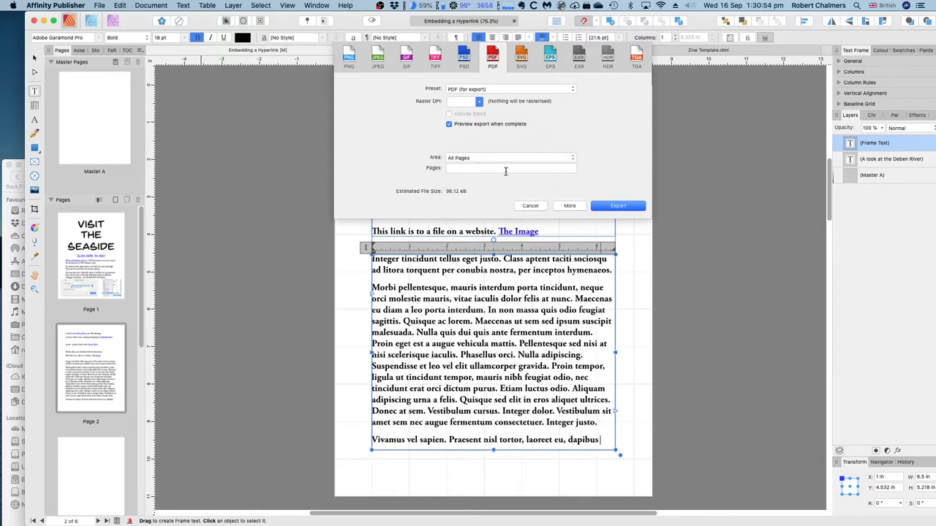
left_click(504, 168)
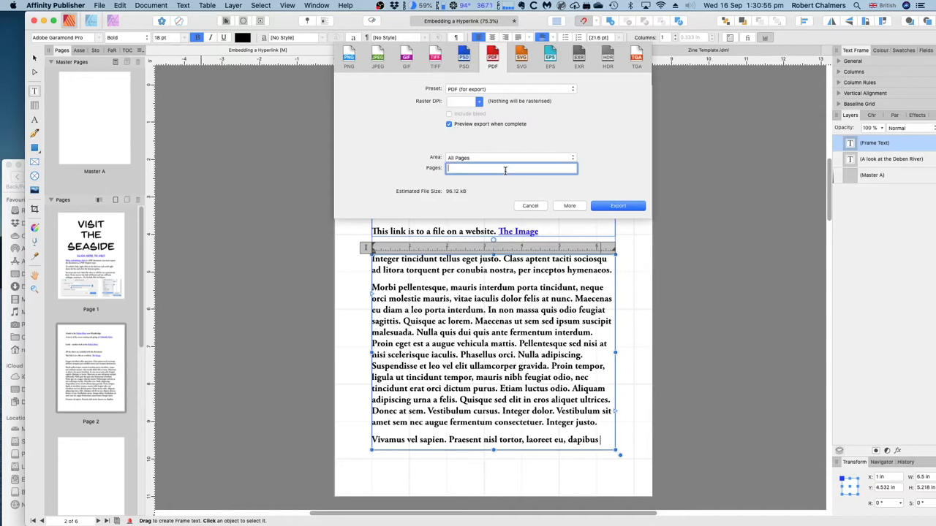
type("1,2")
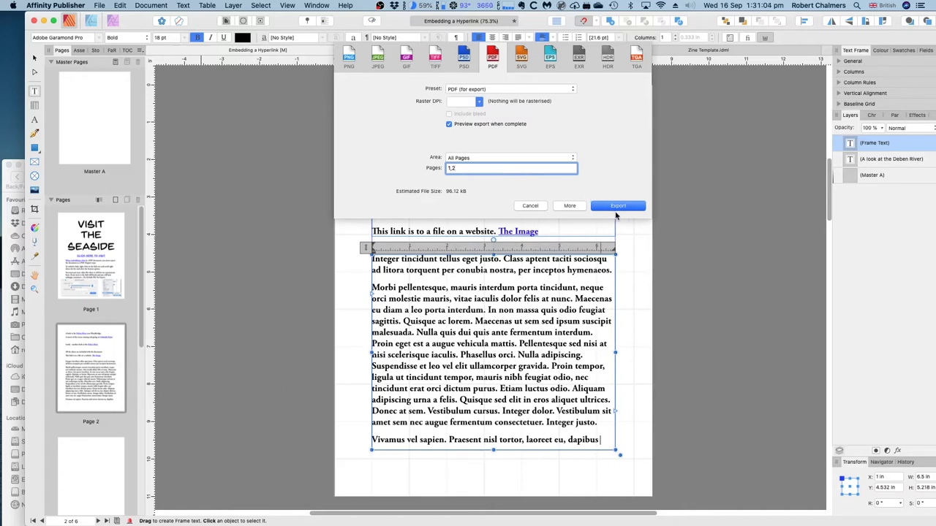
left_click(617, 205)
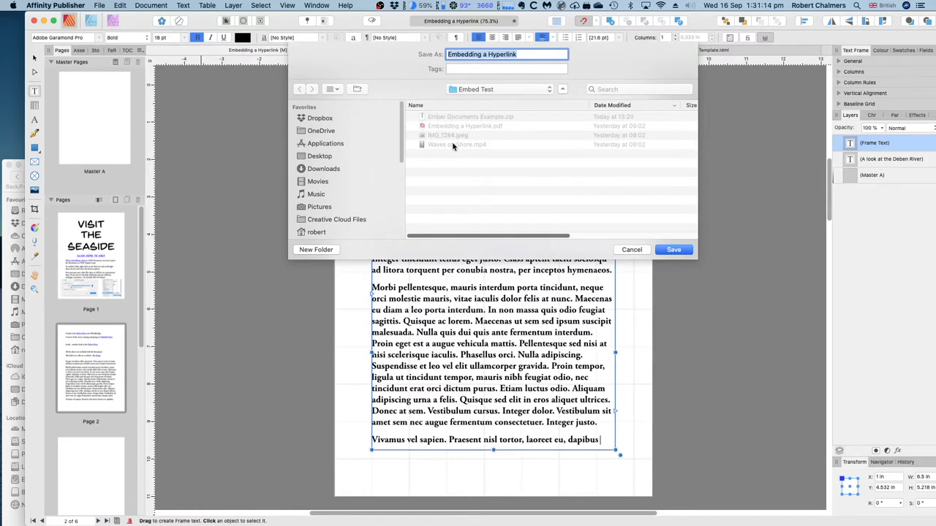
mouse_move(51, 163)
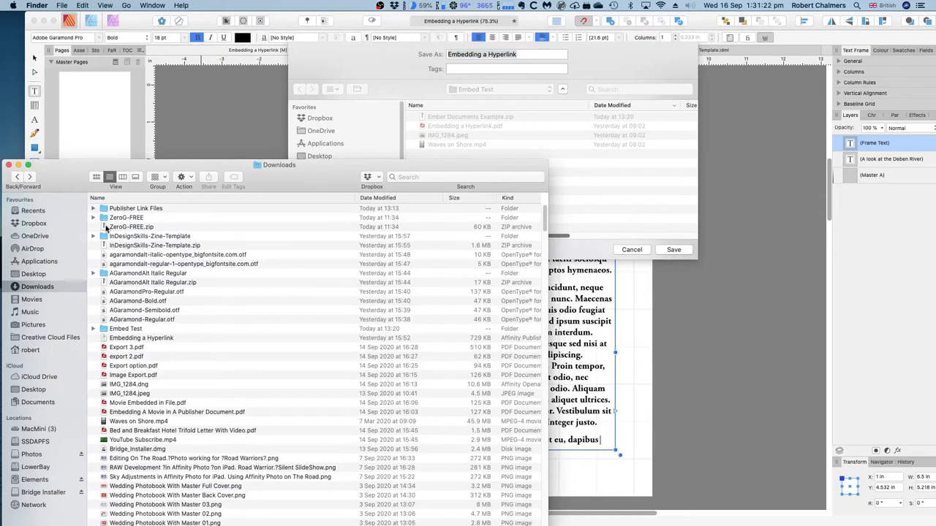
Save the PDF as 'Embedding a Hyperlink' inside the Embed Test folder
left_click(126, 327)
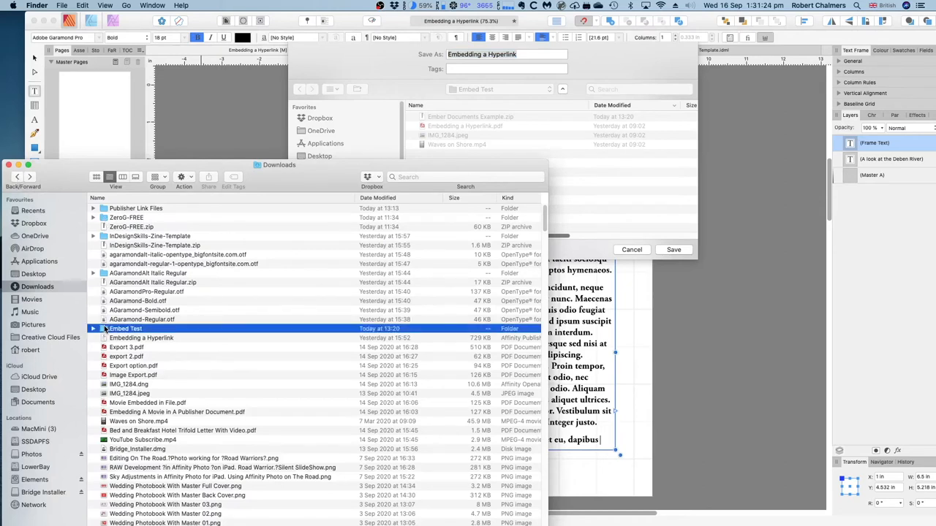
double_click(126, 328)
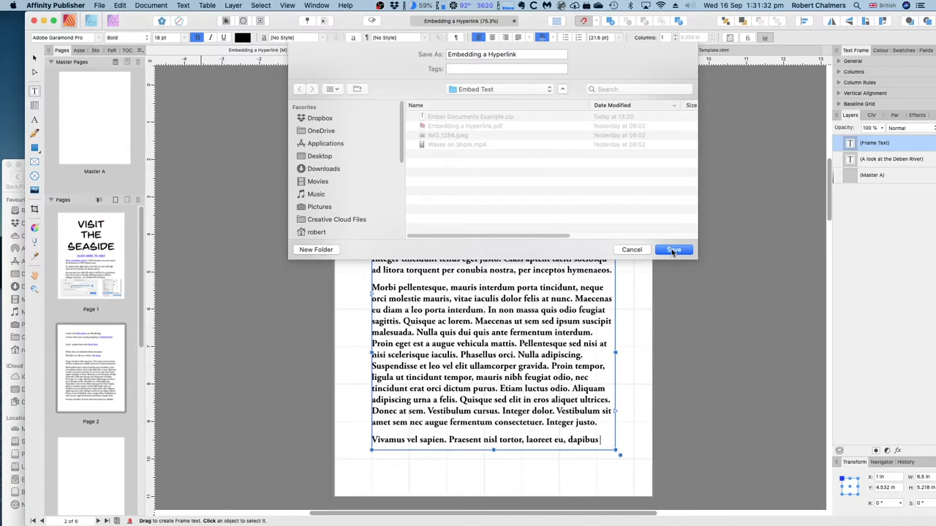
left_click(673, 248)
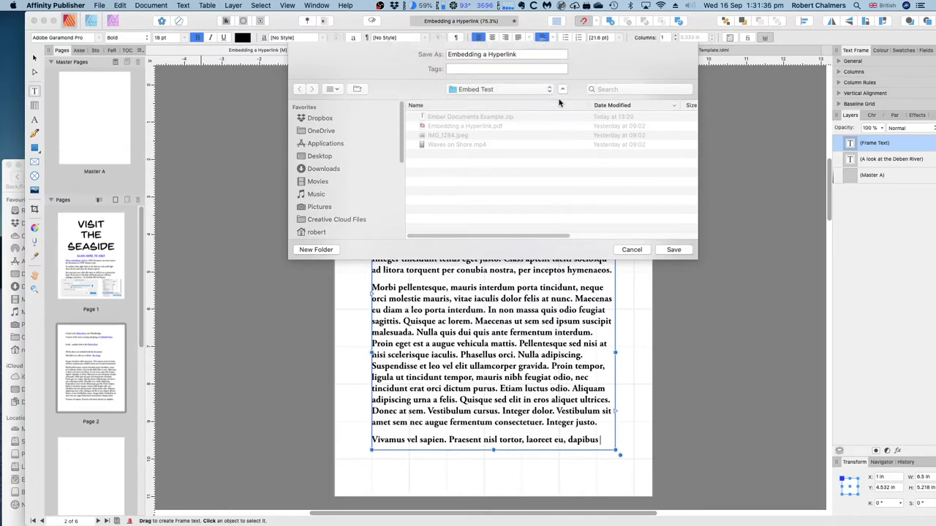
left_click(632, 249)
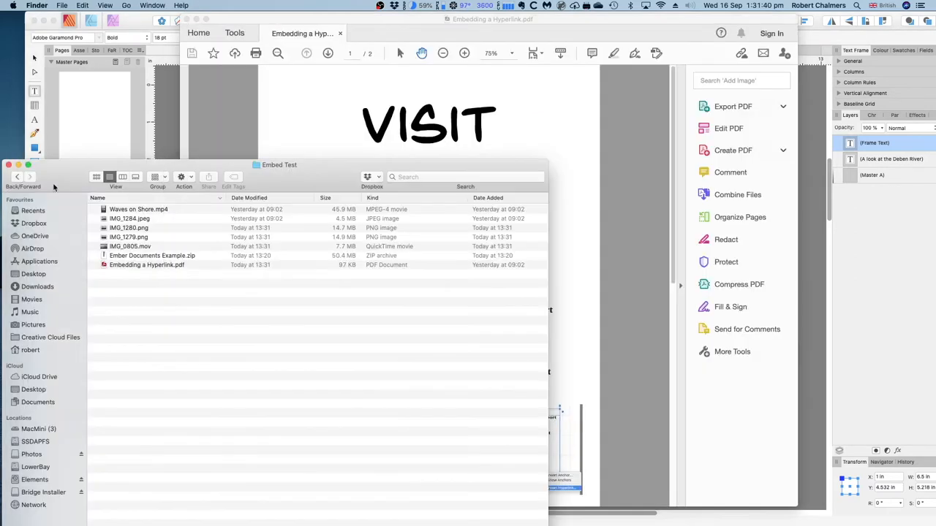
mouse_move(143, 329)
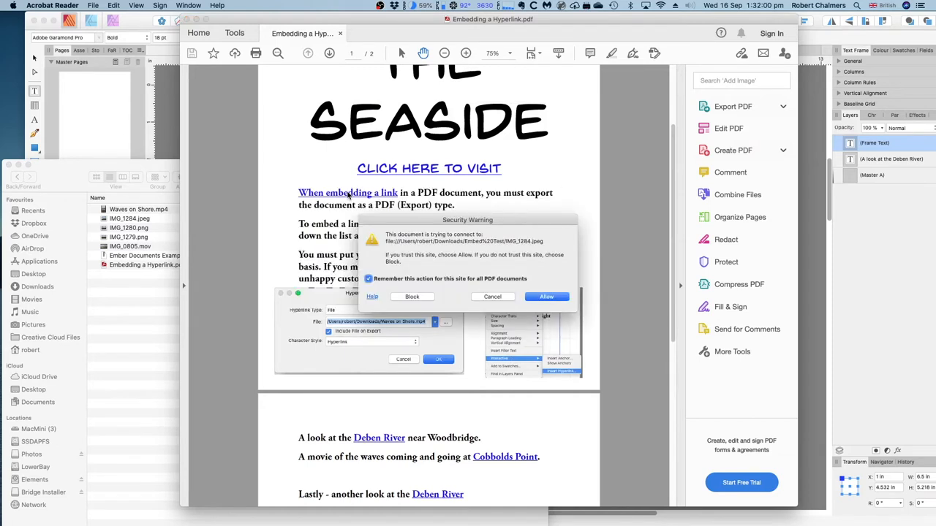
mouse_move(524, 297)
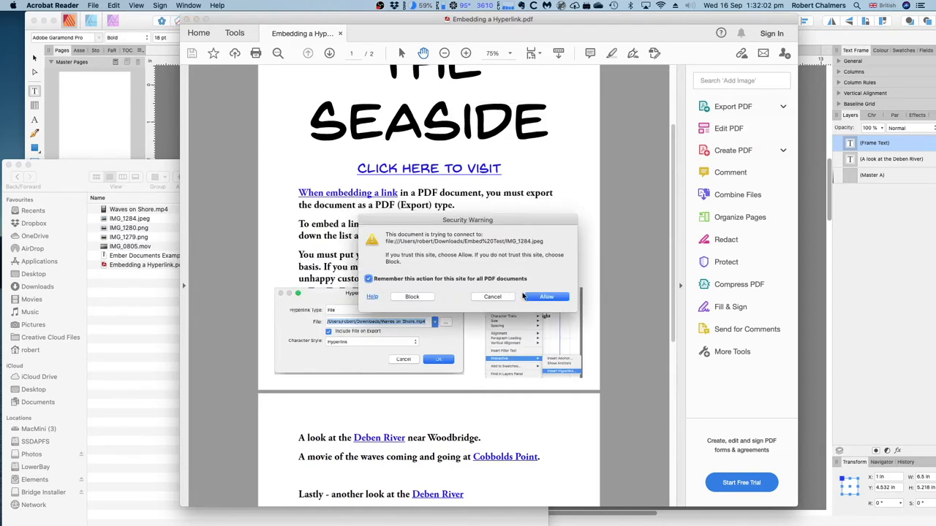
Allow the page-1 links to open the linked image and then the waves video
left_click(547, 295)
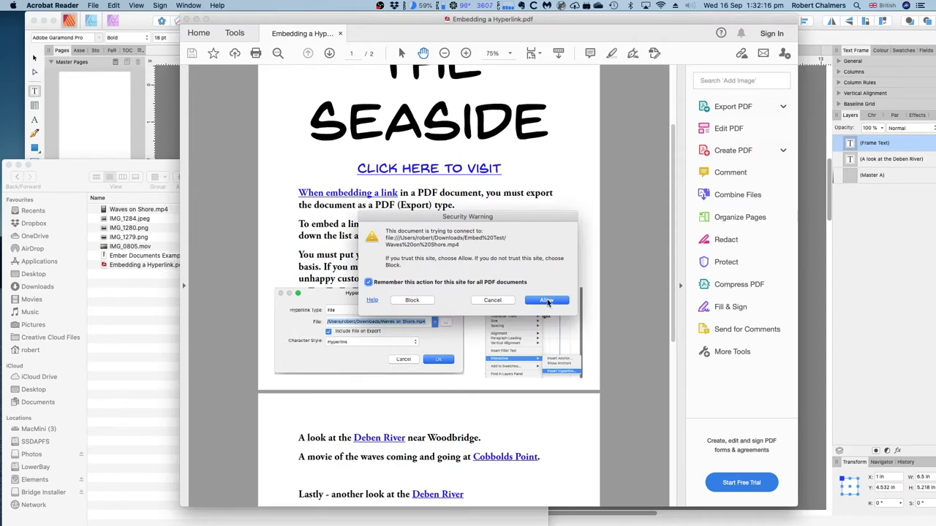
left_click(547, 299)
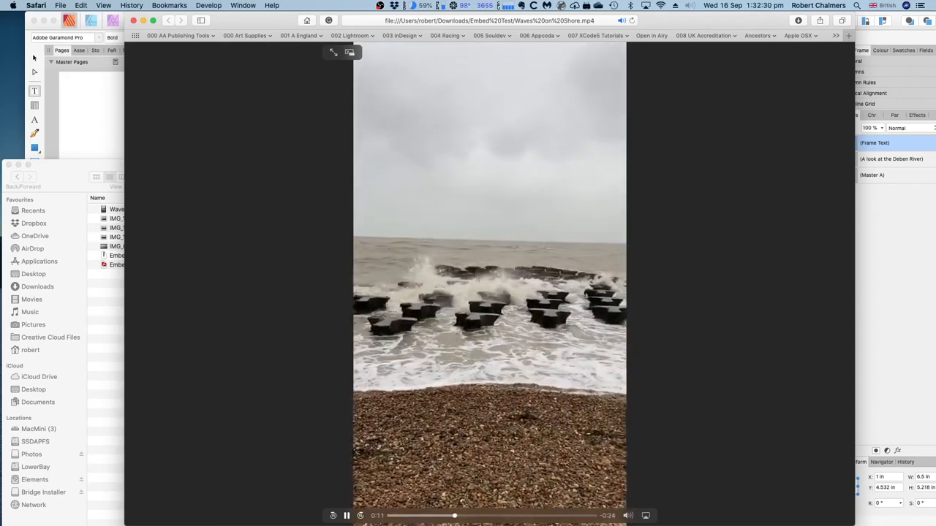
Leave the waves video in Safari and return to the PDF in Acrobat Reader
left_click(346, 514)
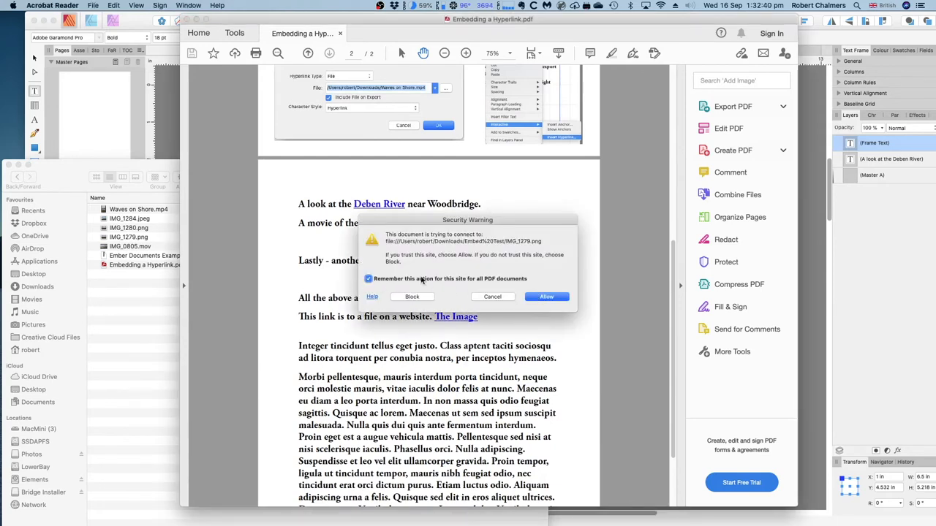
mouse_move(475, 288)
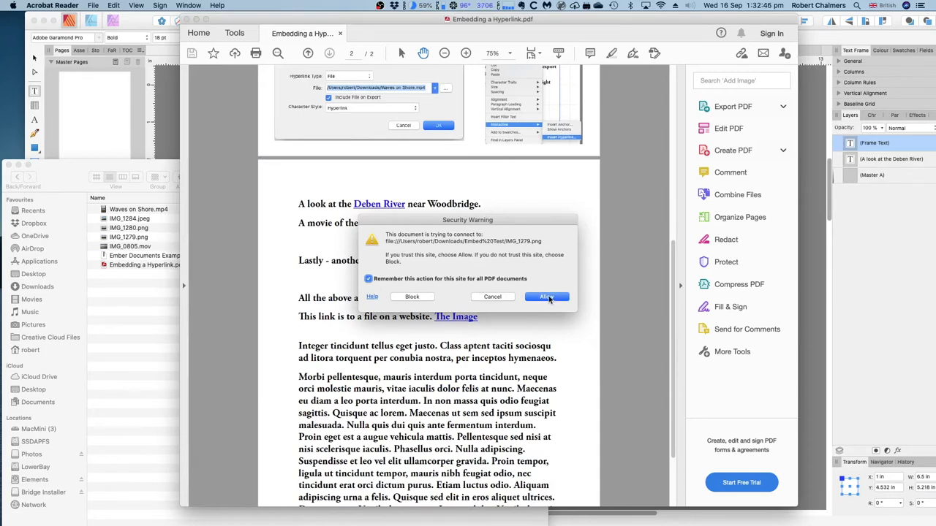
Follow the Deben River and The Image links on page 2, allowing IMG_1280.png and the linked images to open
left_click(547, 296)
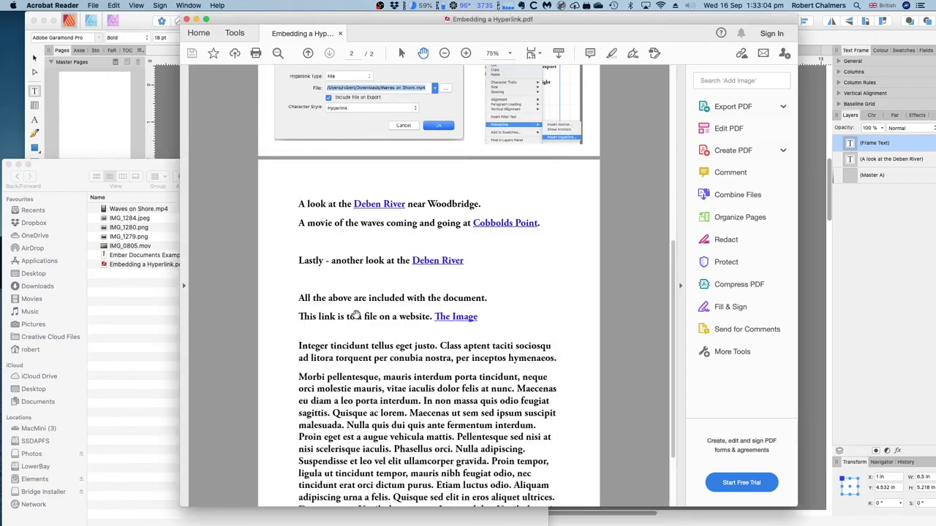
mouse_move(389, 325)
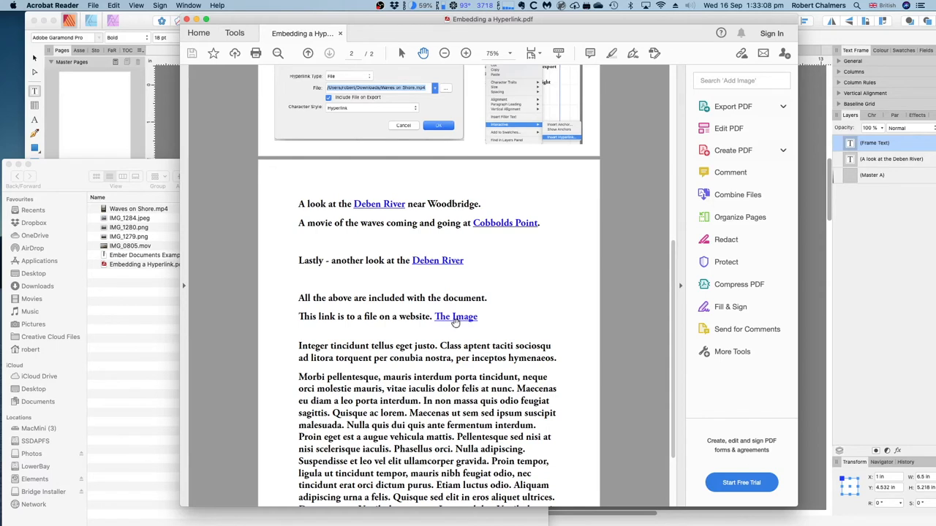
mouse_move(493, 316)
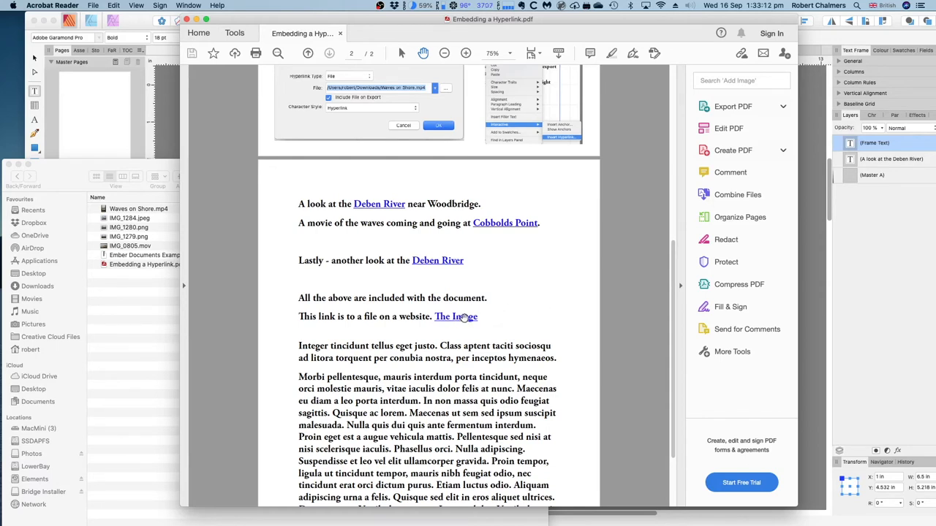
mouse_move(437, 260)
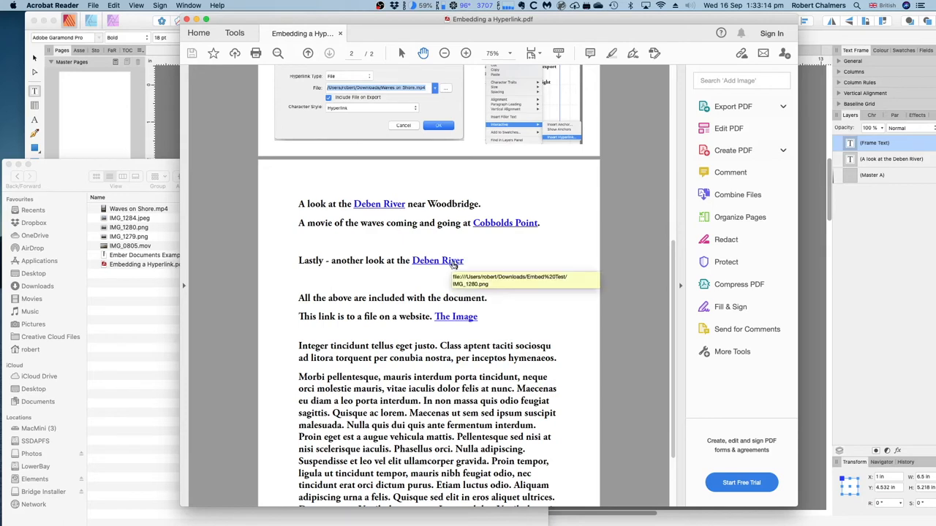
mouse_move(437, 265)
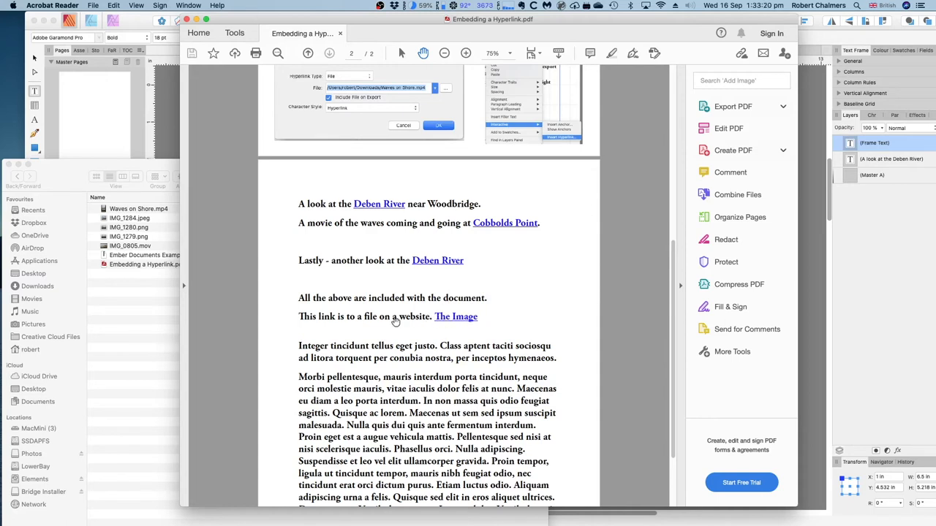
mouse_move(456, 320)
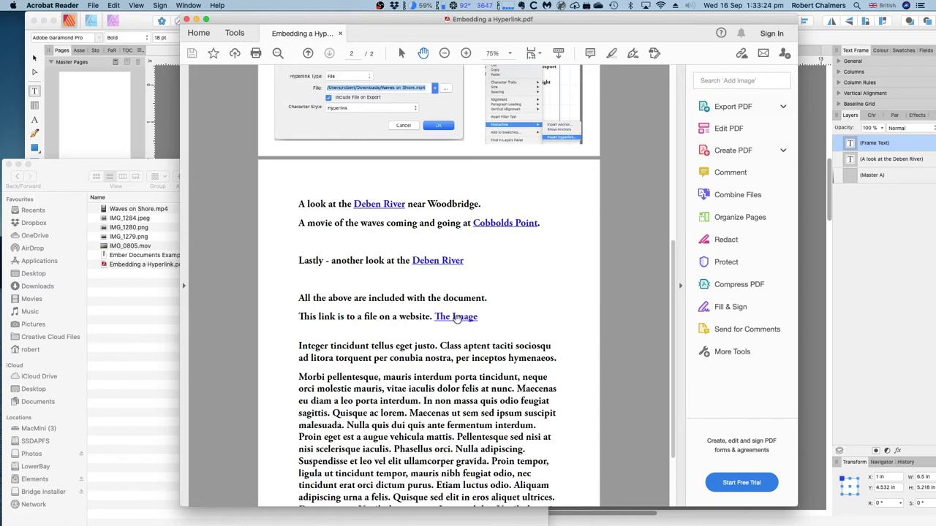
left_click(456, 315)
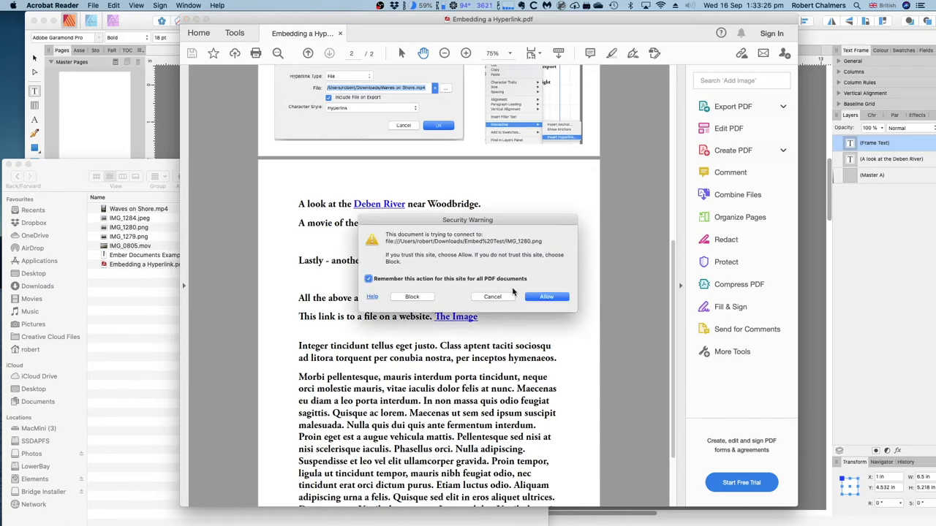
left_click(547, 295)
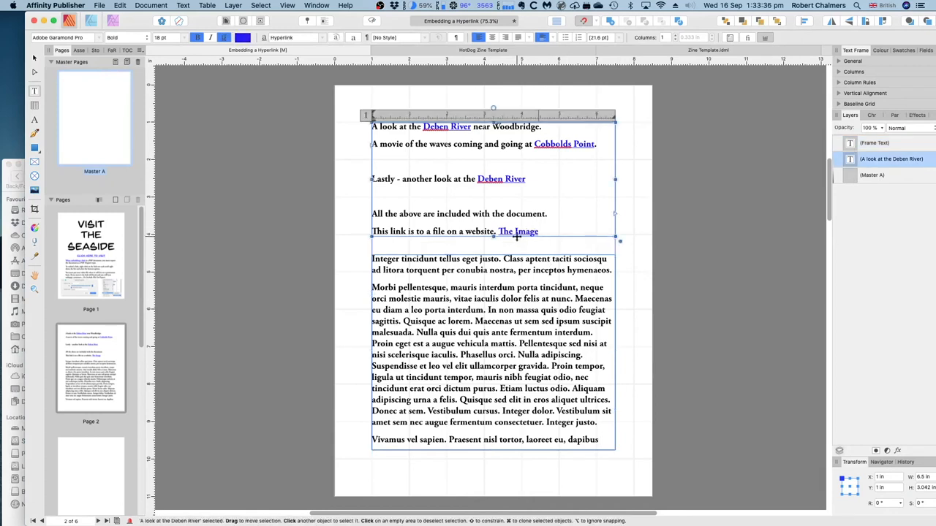
Set The Image hyperlink to the Hyperlink character style via Interactive > Hyperlink Properties
right_click(518, 231)
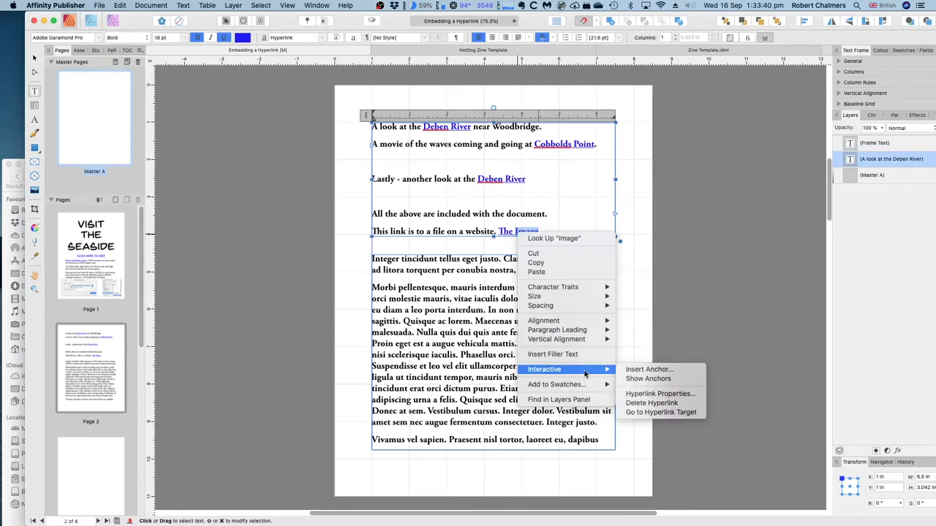
mouse_move(648, 378)
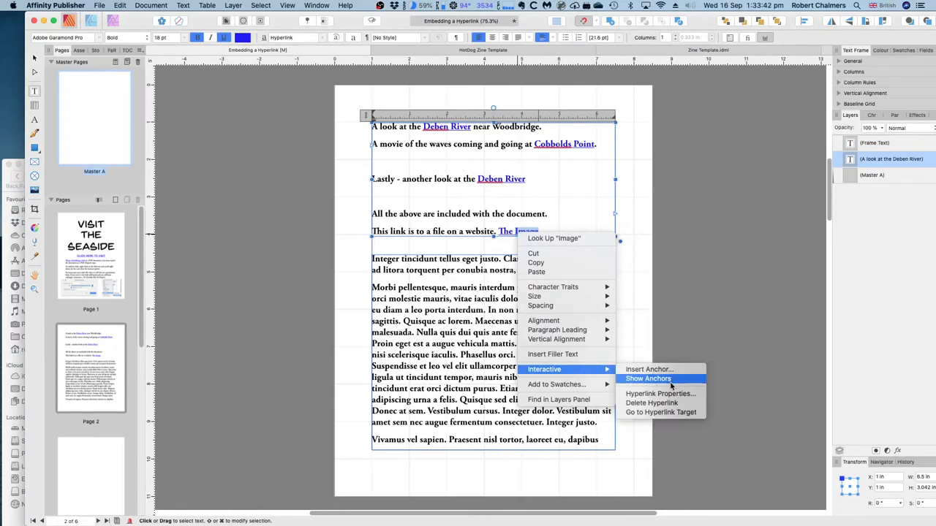
mouse_move(660, 393)
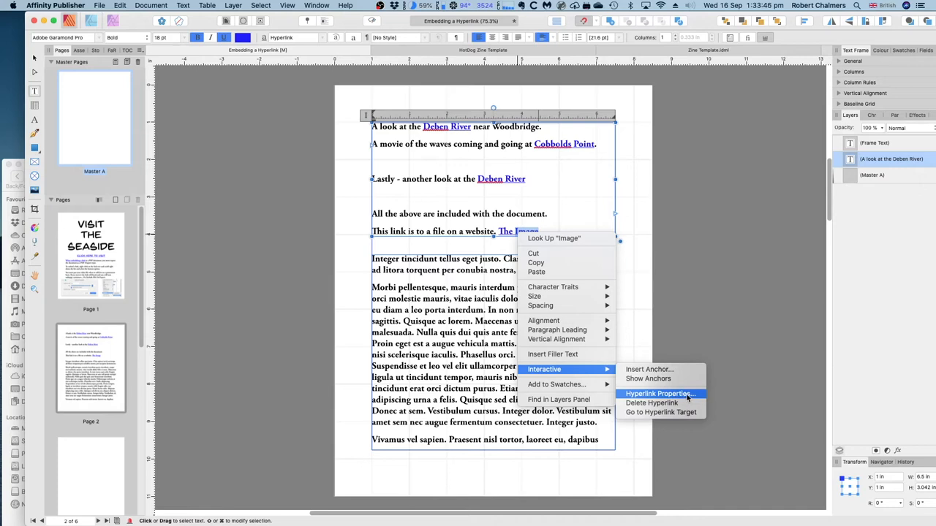
left_click(658, 395)
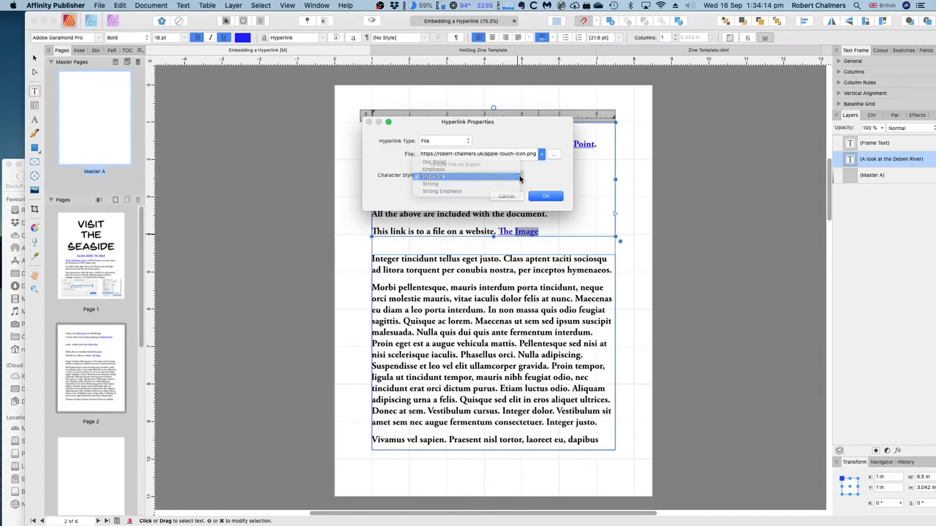
left_click(433, 176)
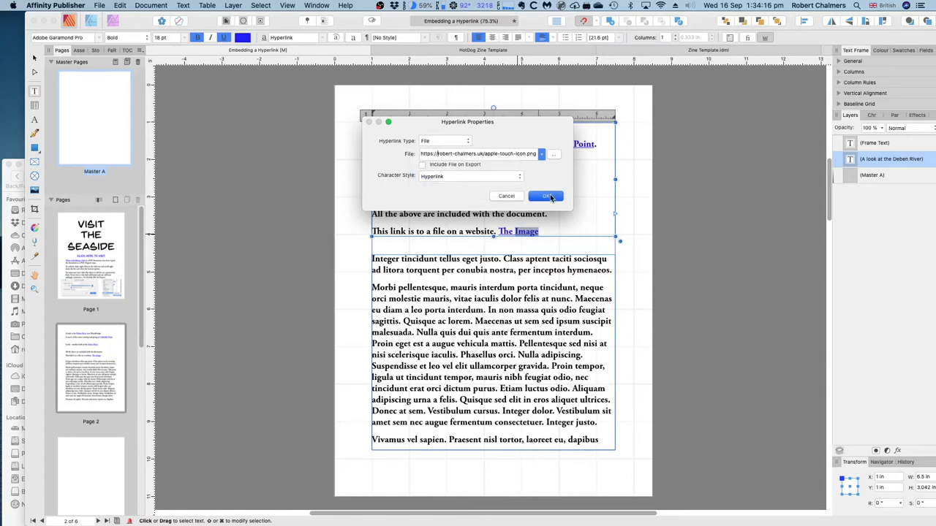
left_click(547, 196)
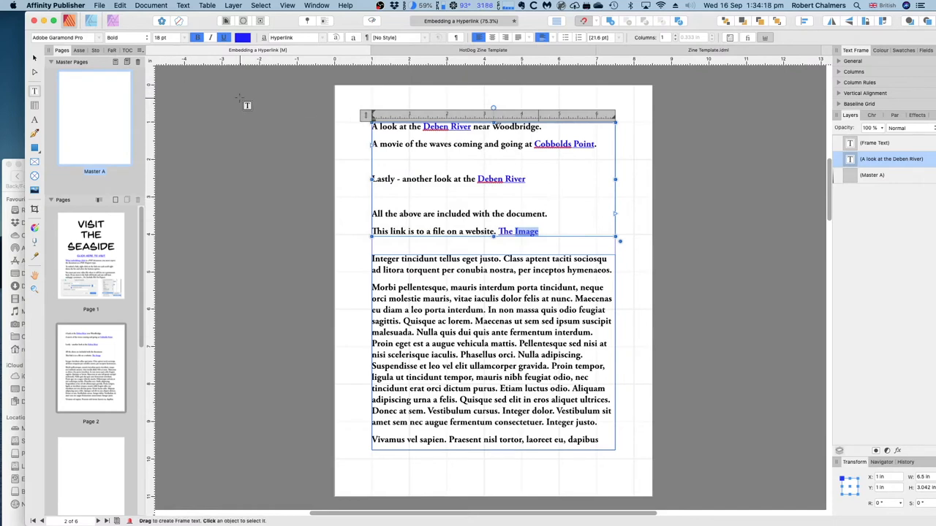
left_click(99, 6)
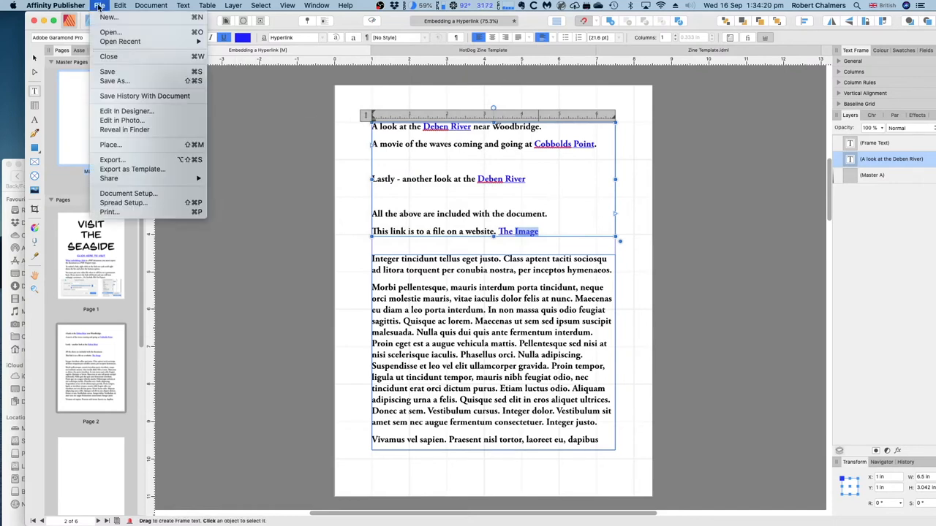
mouse_move(125, 129)
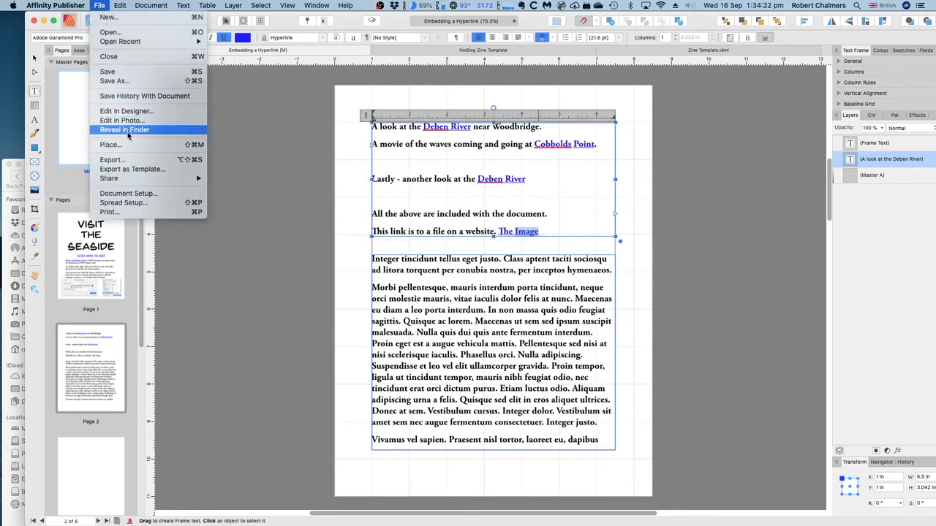
mouse_move(111, 159)
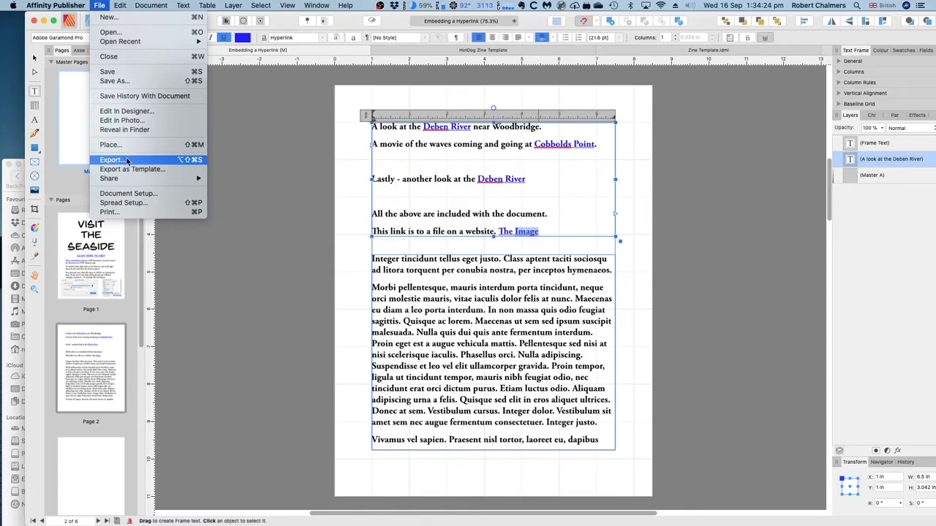
left_click(111, 159)
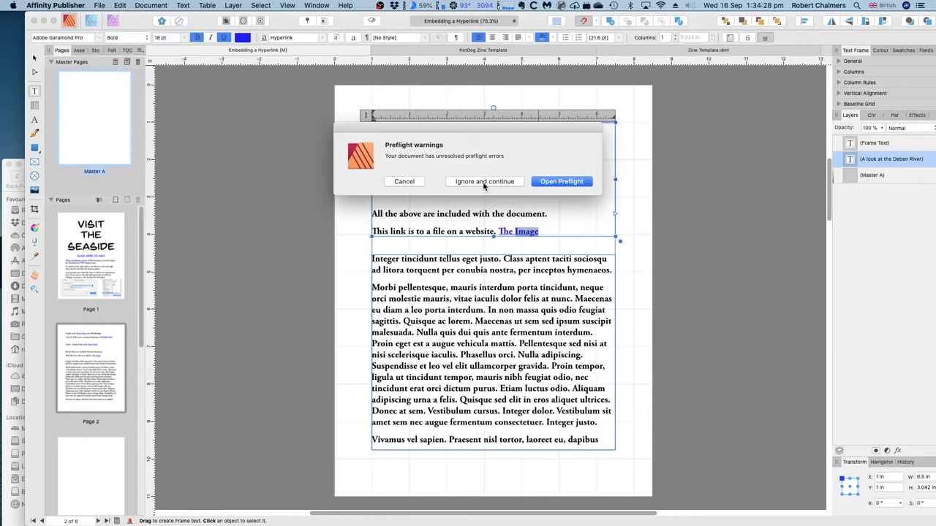
left_click(561, 181)
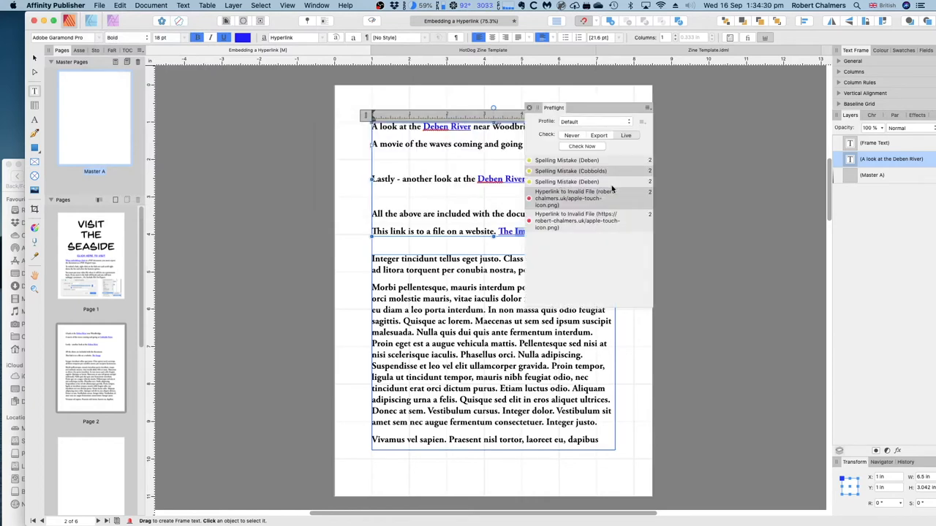
mouse_move(608, 196)
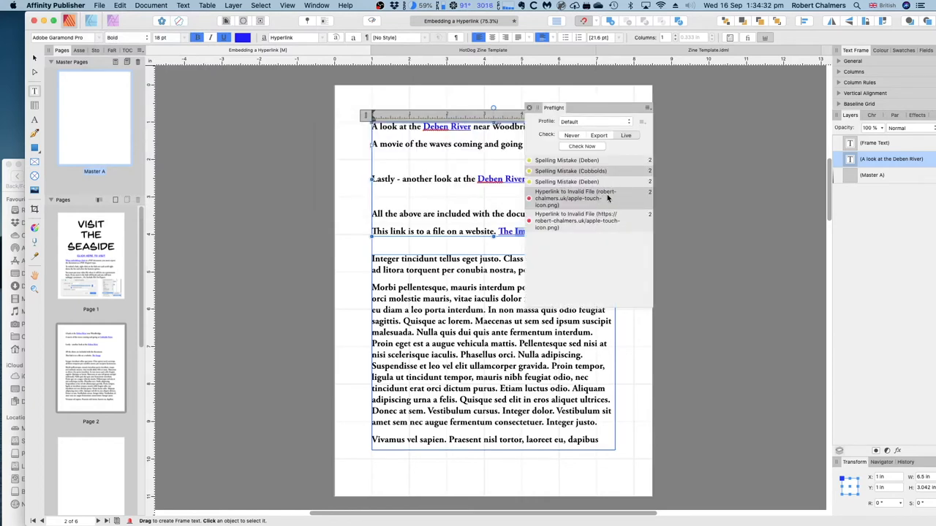
mouse_move(612, 198)
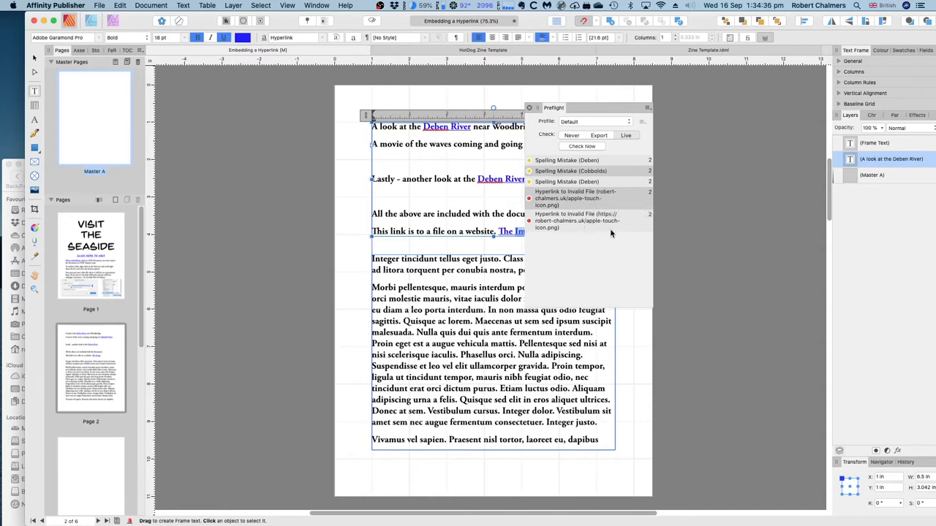
mouse_move(605, 220)
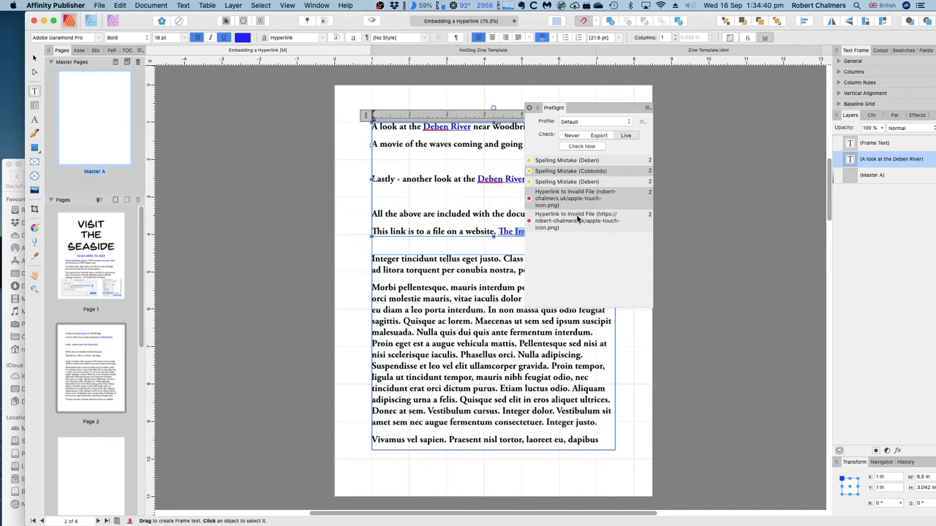
mouse_move(620, 225)
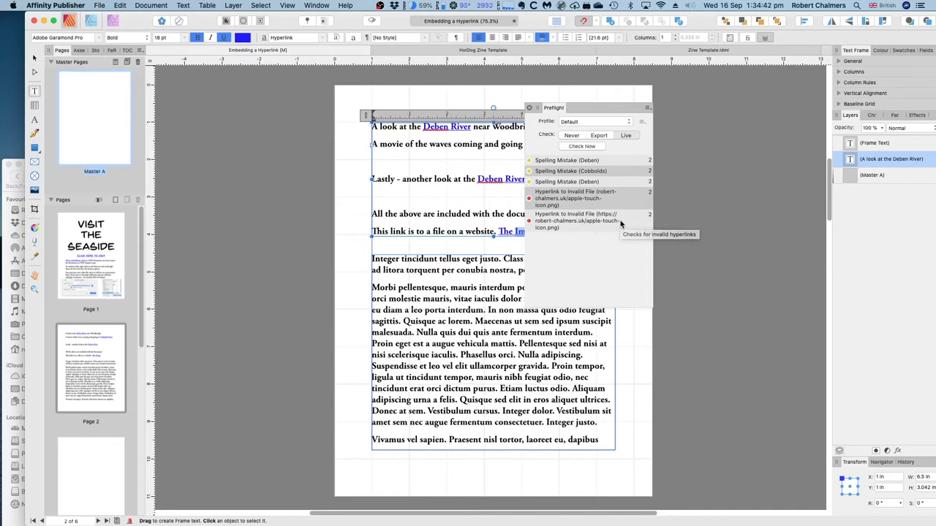
left_click(626, 135)
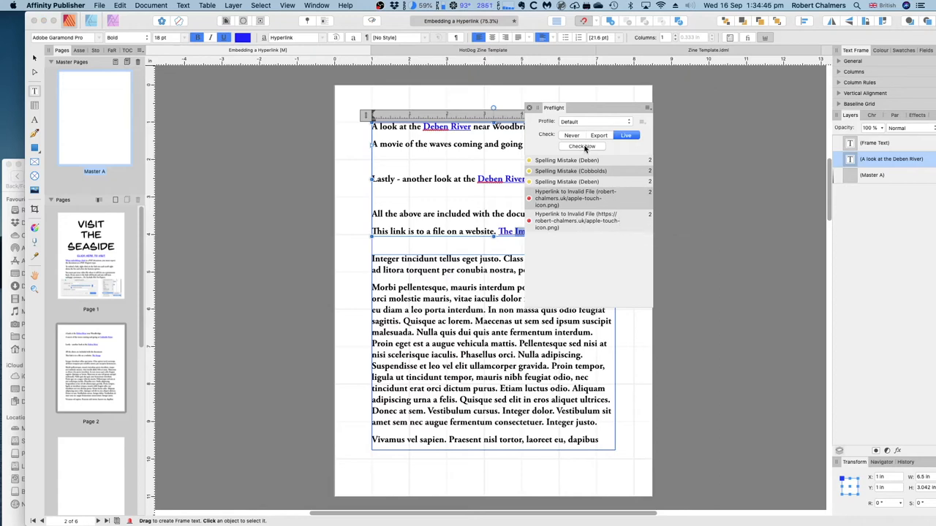
mouse_move(564, 220)
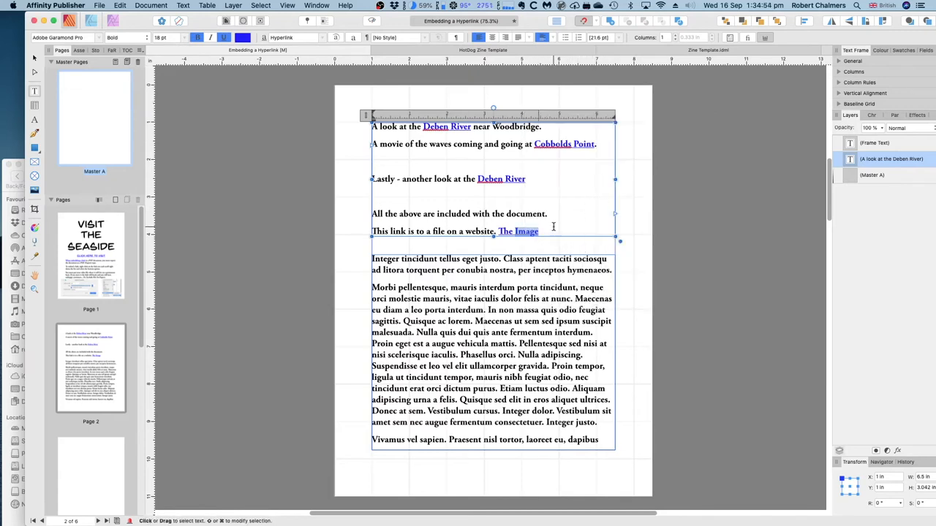
double_click(518, 231)
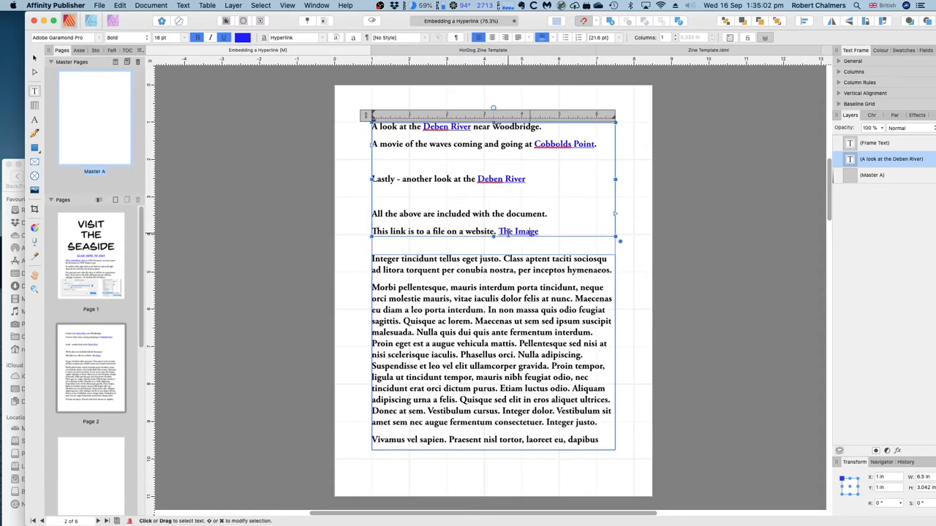
Check the recent-files list for The Image link, then browse the Embed Test folder for a new target
right_click(517, 231)
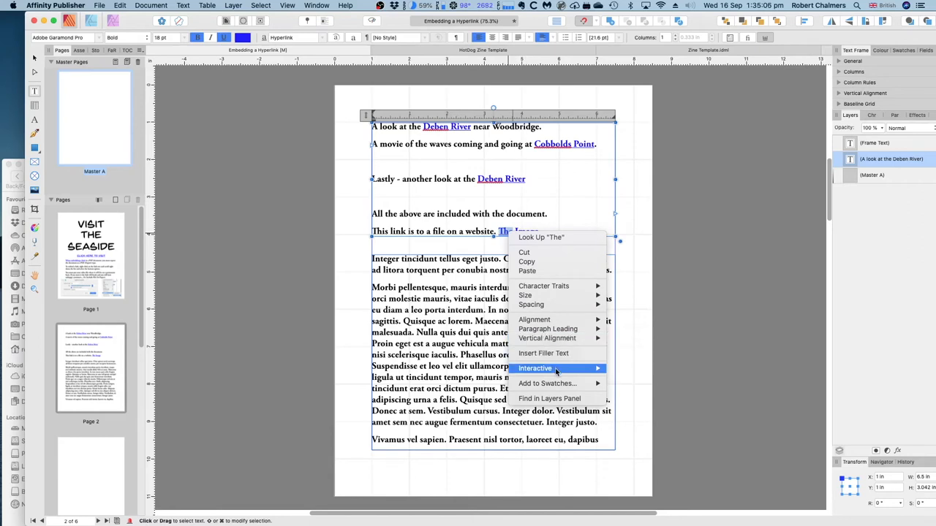
mouse_move(535, 369)
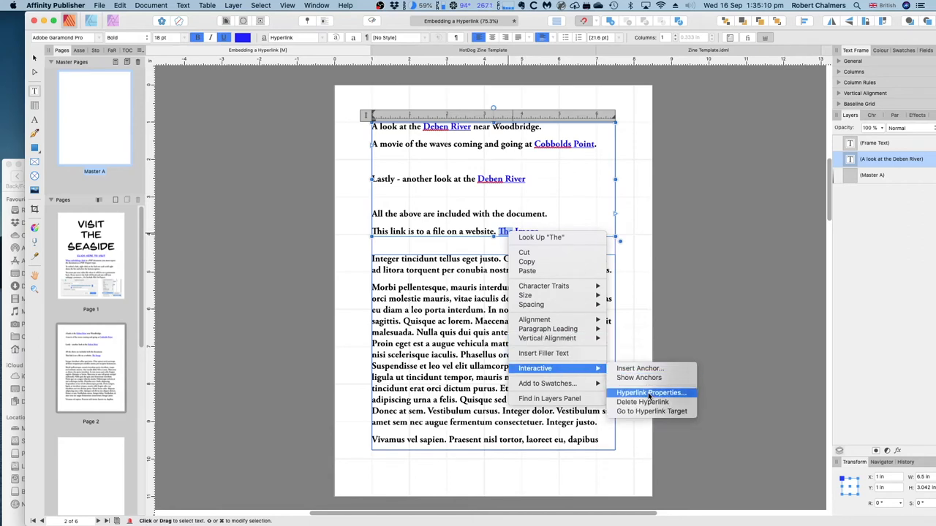
left_click(649, 392)
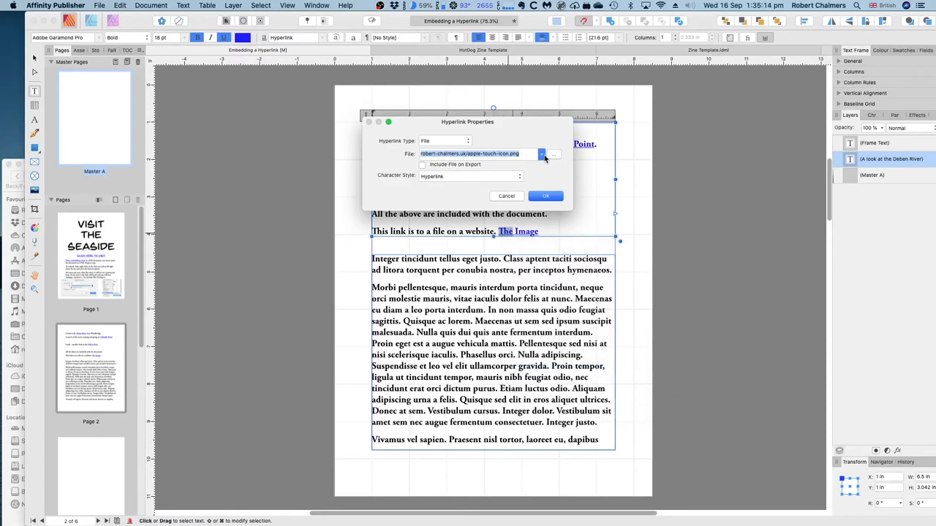
left_click(541, 153)
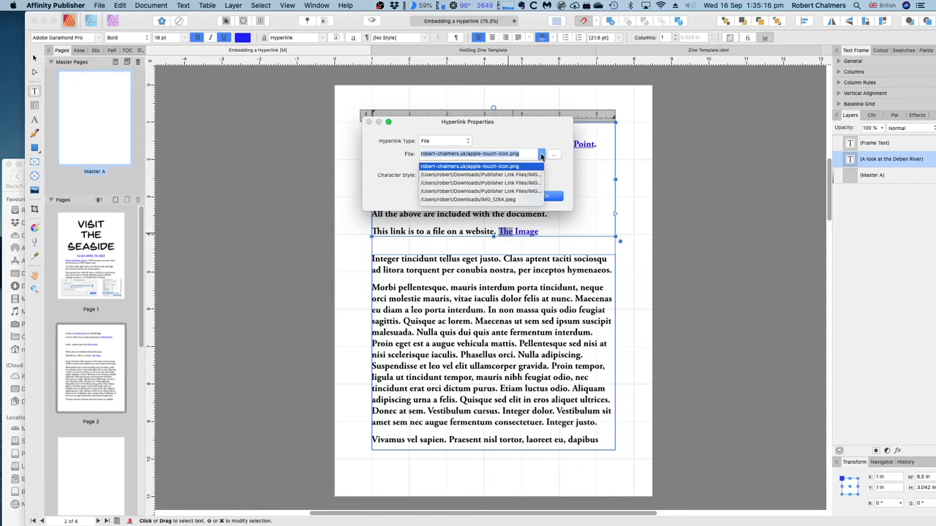
left_click(541, 154)
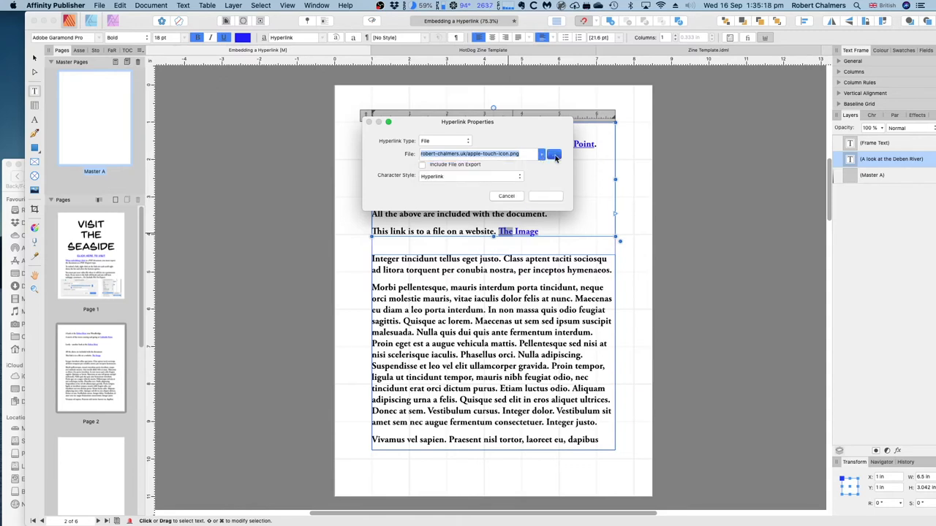
left_click(555, 157)
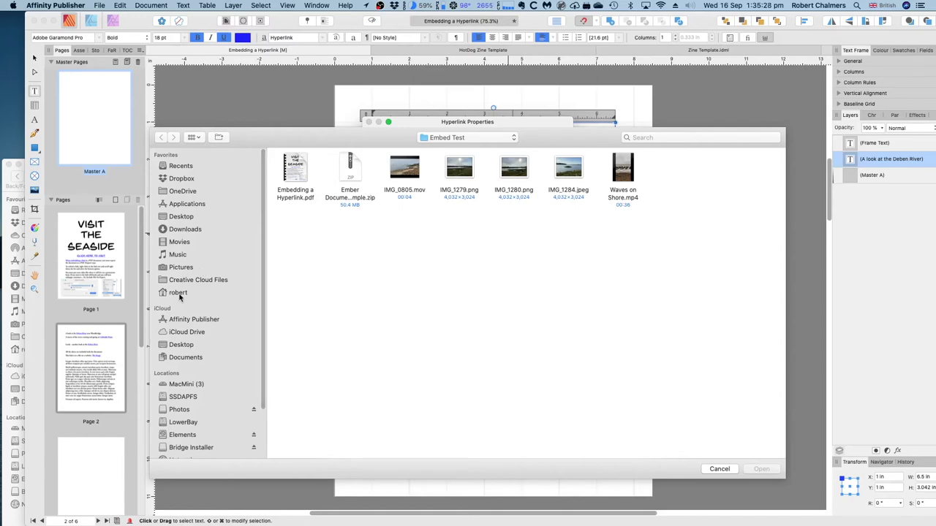
Choose apple-touch-icon.png from the home folder's www site folder as the link target
left_click(179, 293)
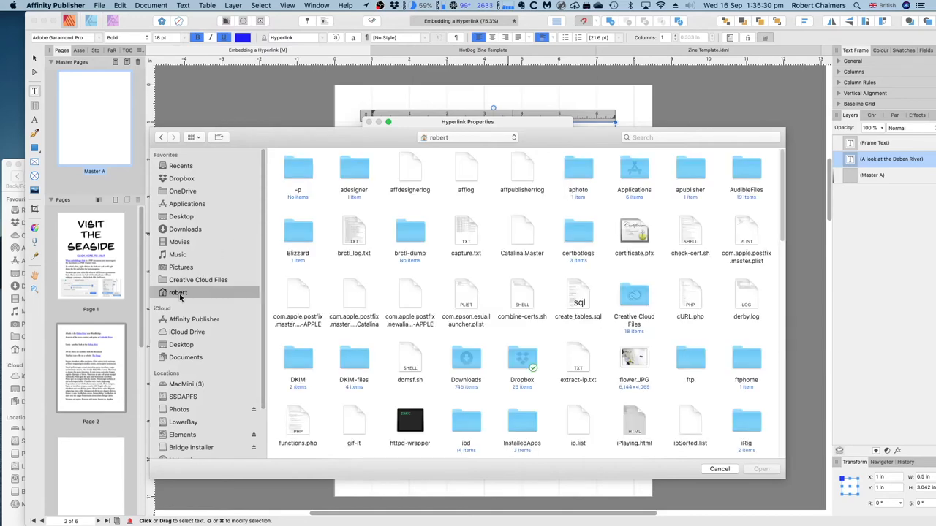
scroll("down", 3)
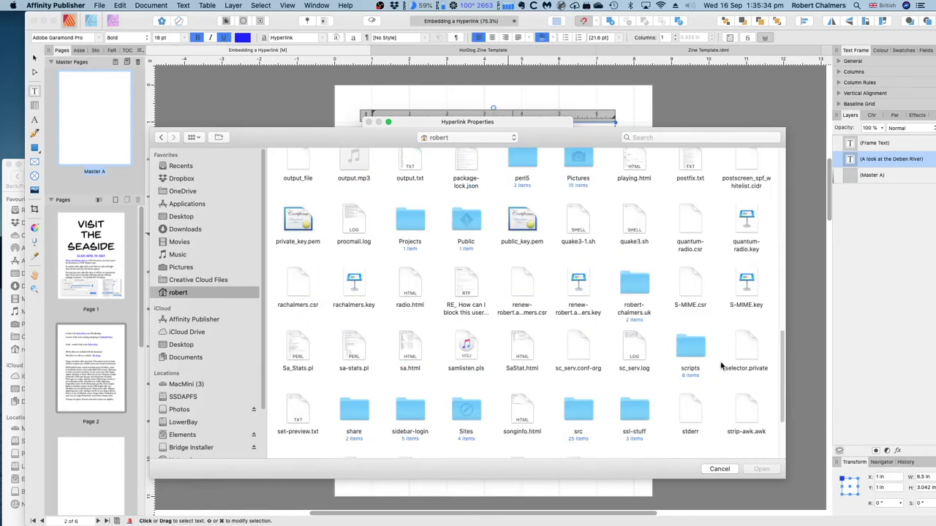
scroll("down", 3)
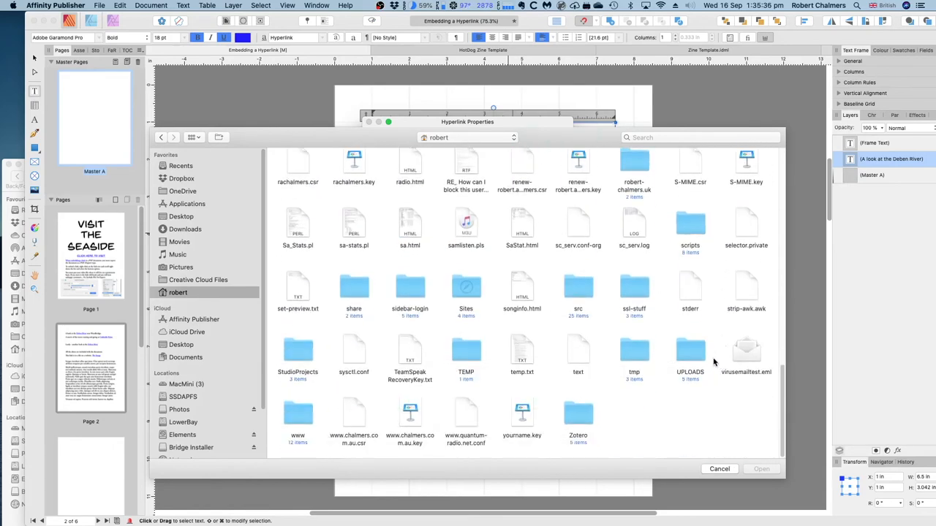
left_click(298, 412)
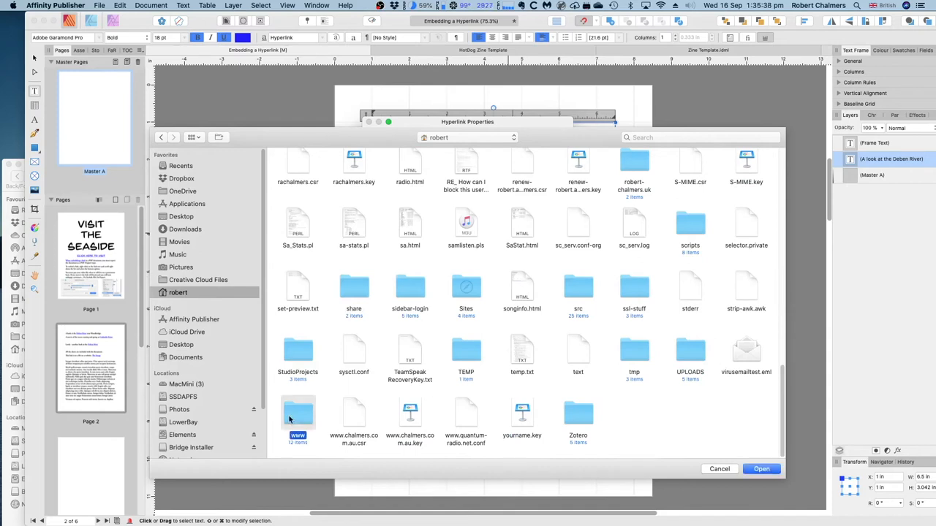
double_click(298, 412)
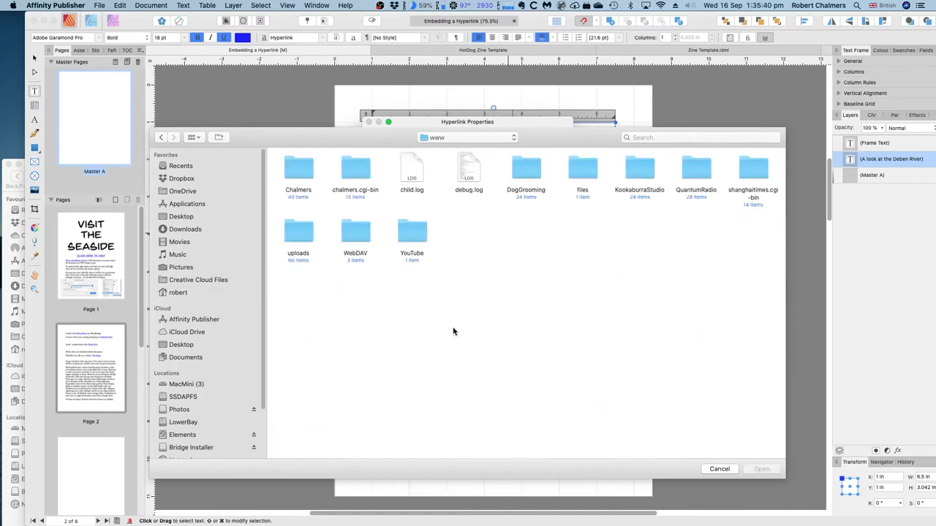
mouse_move(450, 333)
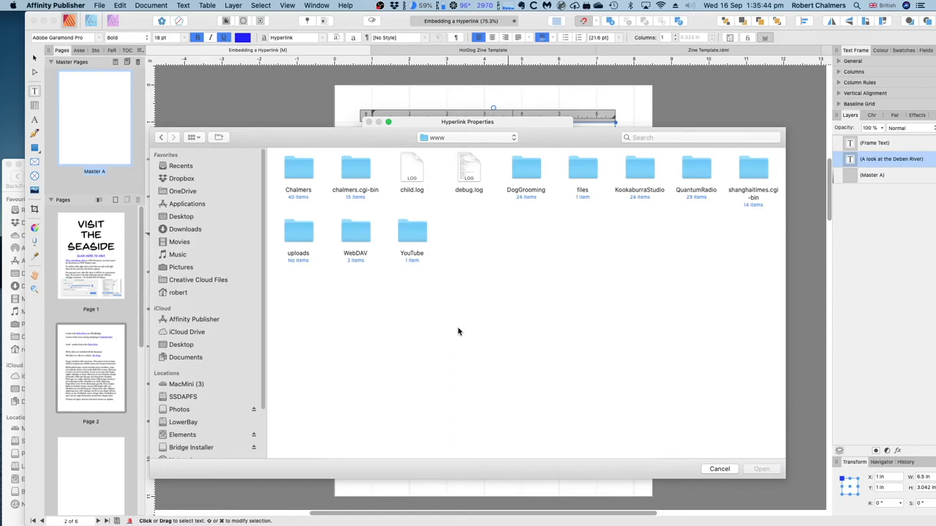
double_click(298, 170)
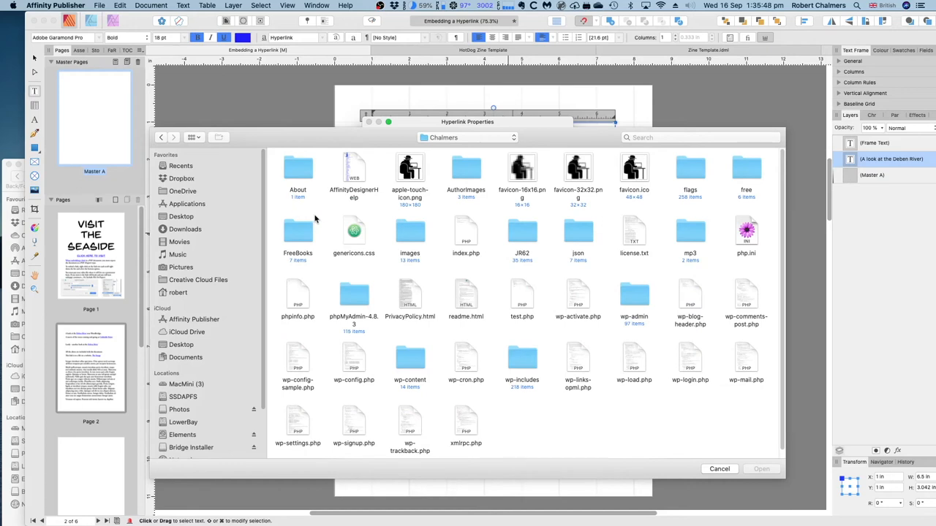
mouse_move(509, 295)
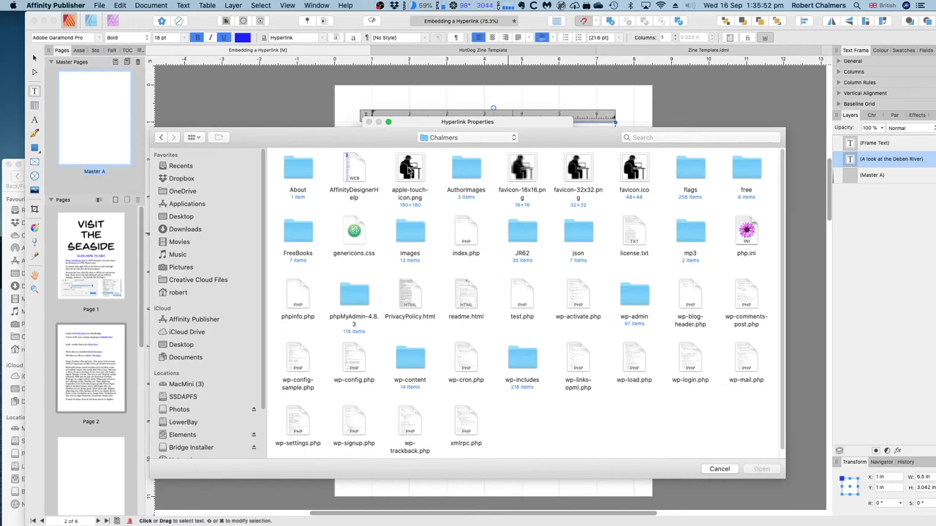
left_click(409, 168)
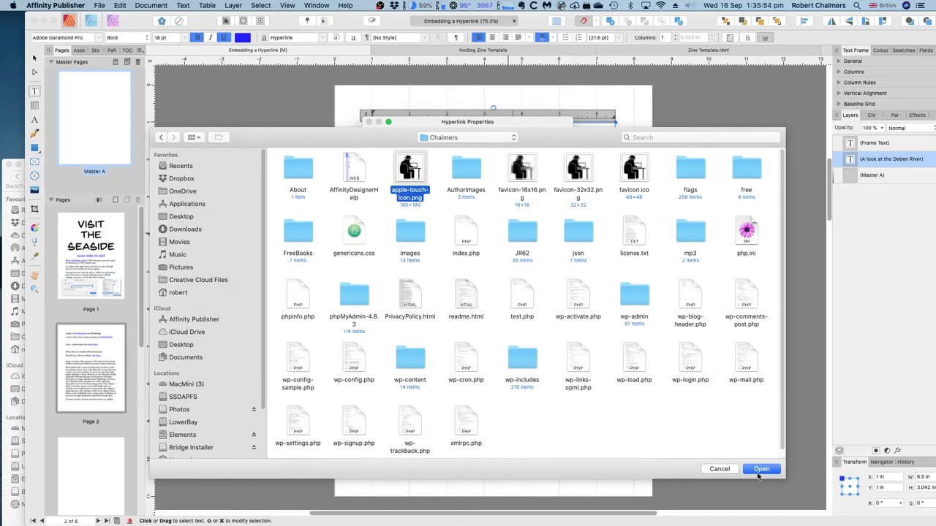
left_click(760, 467)
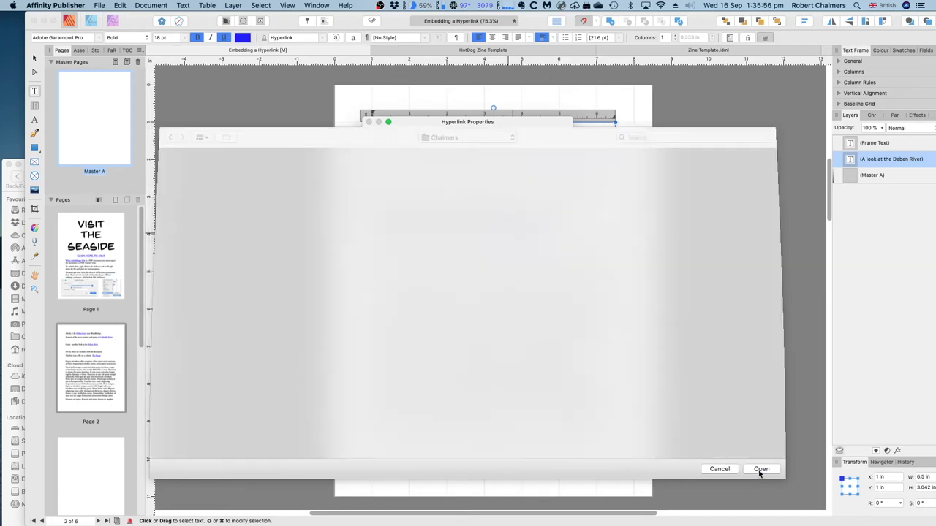
Tick Include File on Export for The Image link to apple-touch-icon.png and confirm
left_click(760, 468)
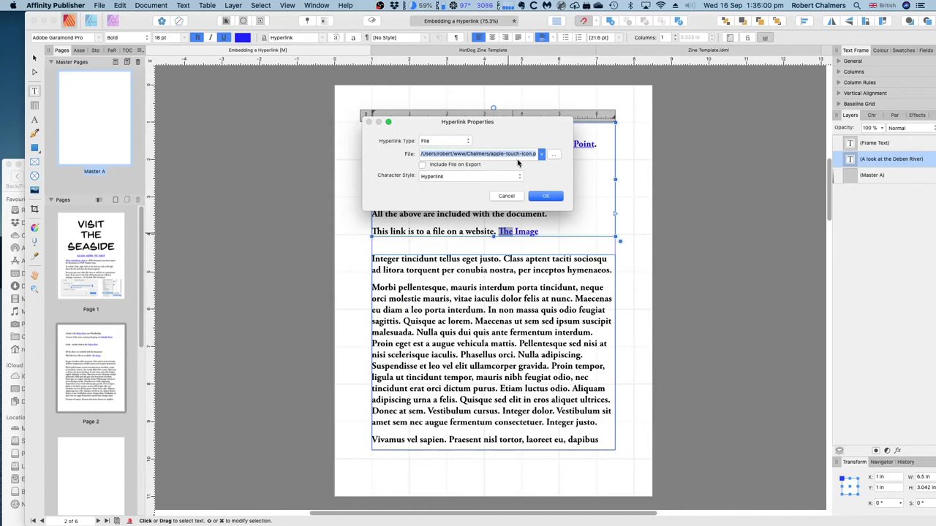
mouse_move(552, 159)
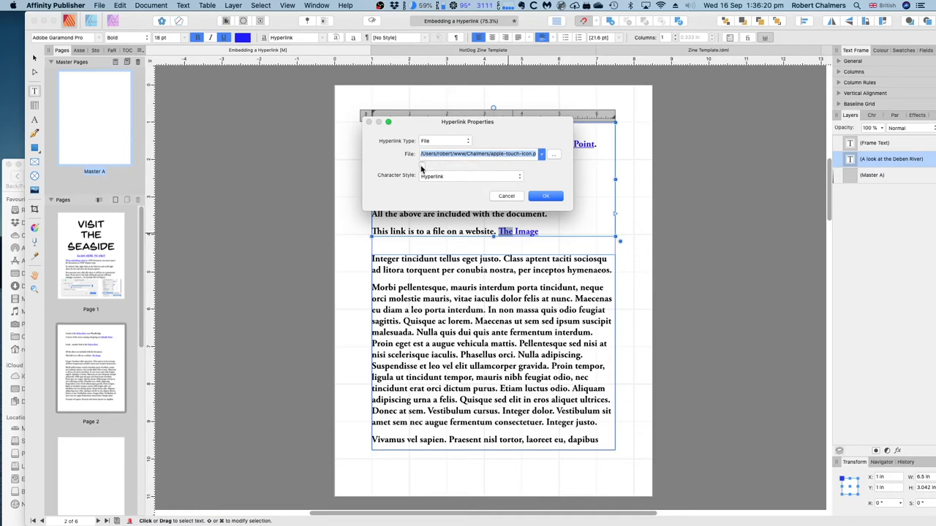
left_click(421, 164)
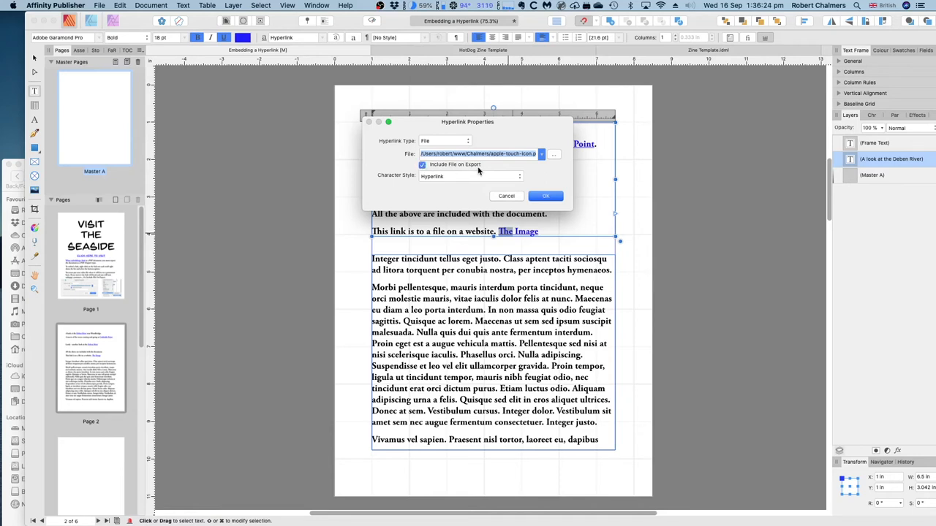
mouse_move(503, 182)
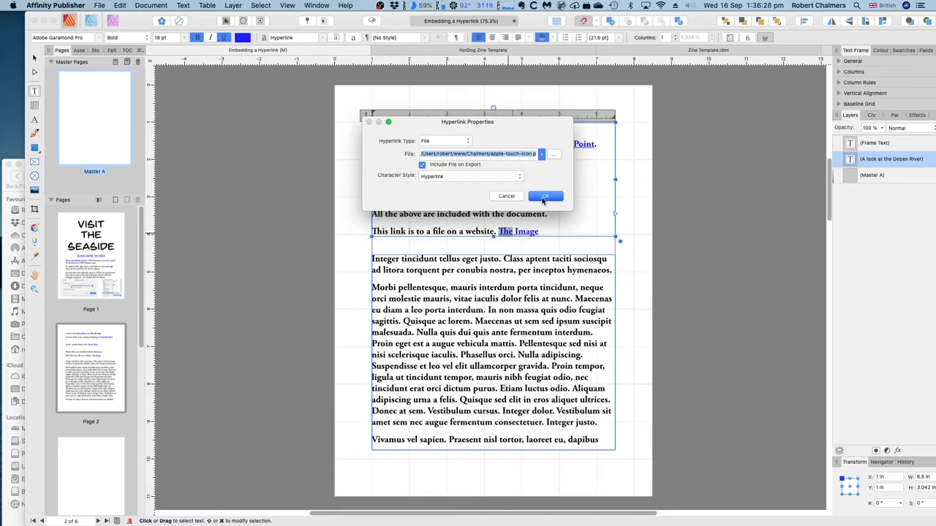
left_click(544, 196)
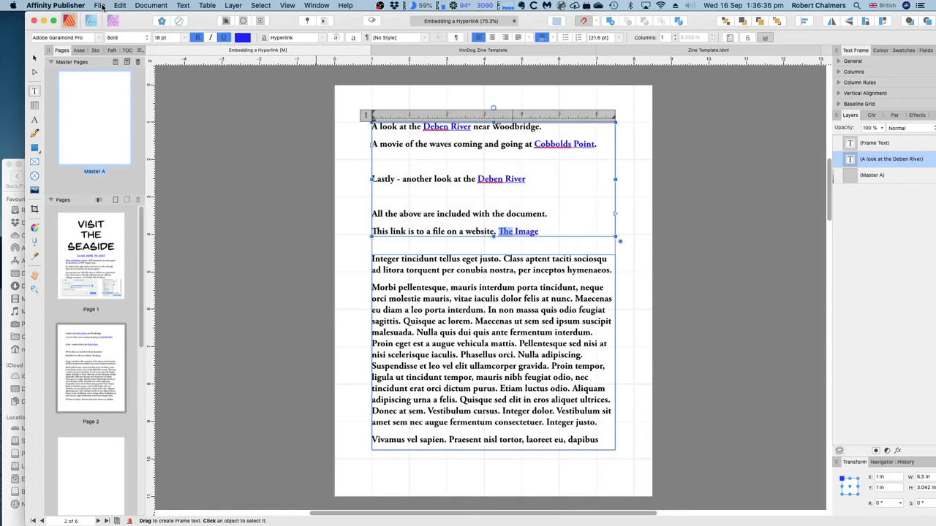
Run Preflight to see the invalid-file hyperlink warnings, then recheck The Image link settings unchanged
left_click(100, 6)
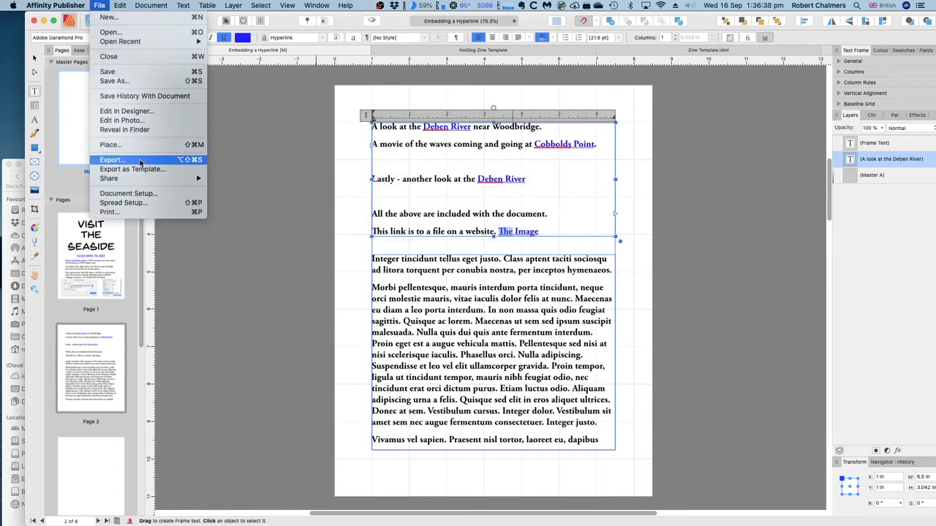
left_click(111, 159)
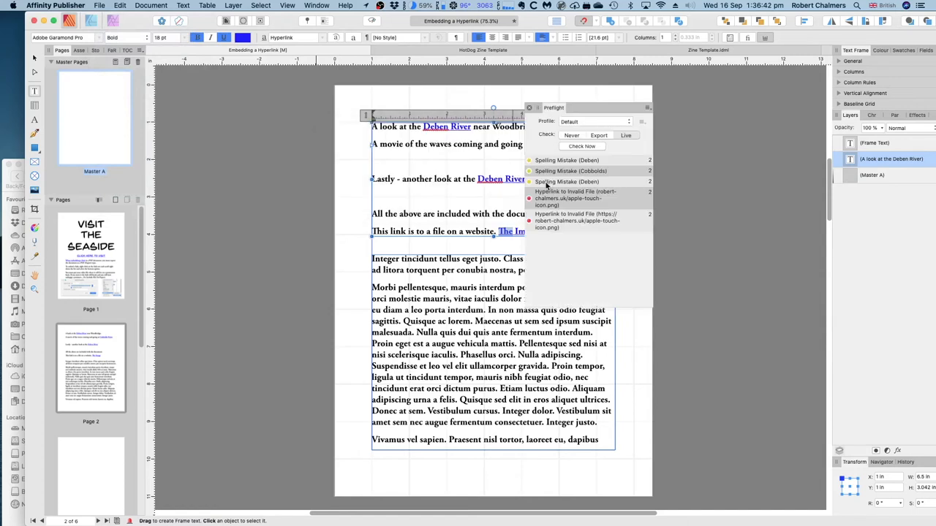
mouse_move(623, 196)
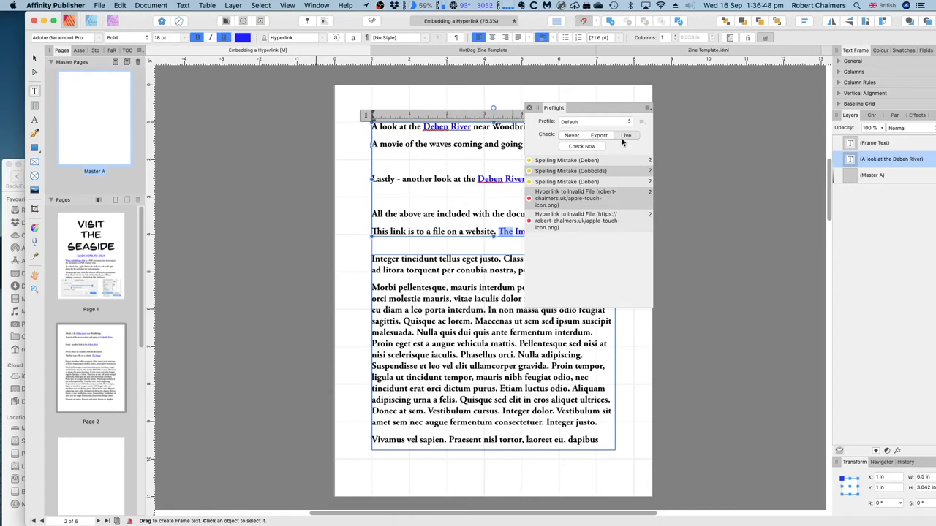
left_click(529, 108)
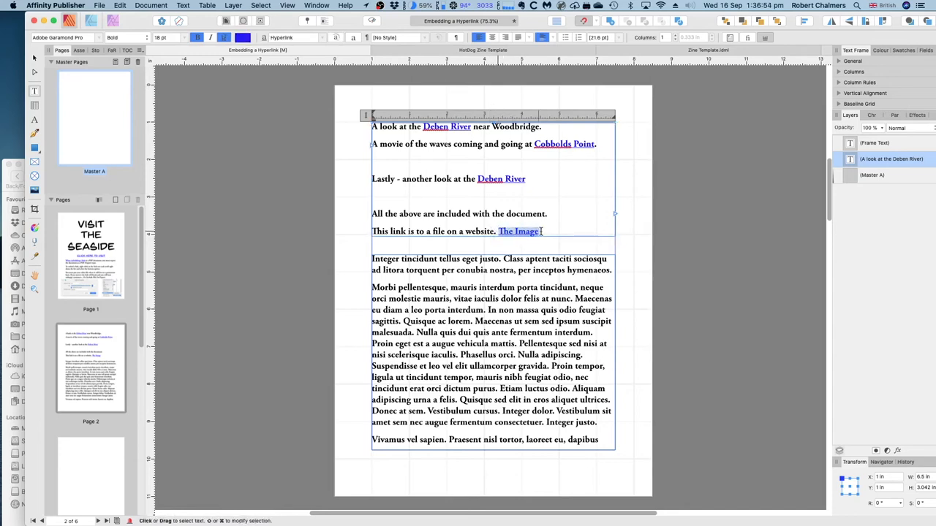
right_click(519, 231)
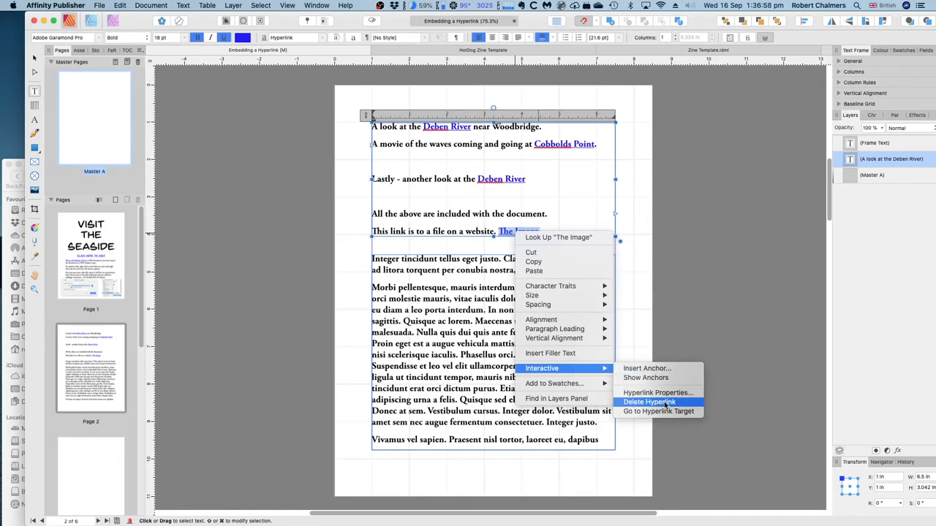
left_click(656, 392)
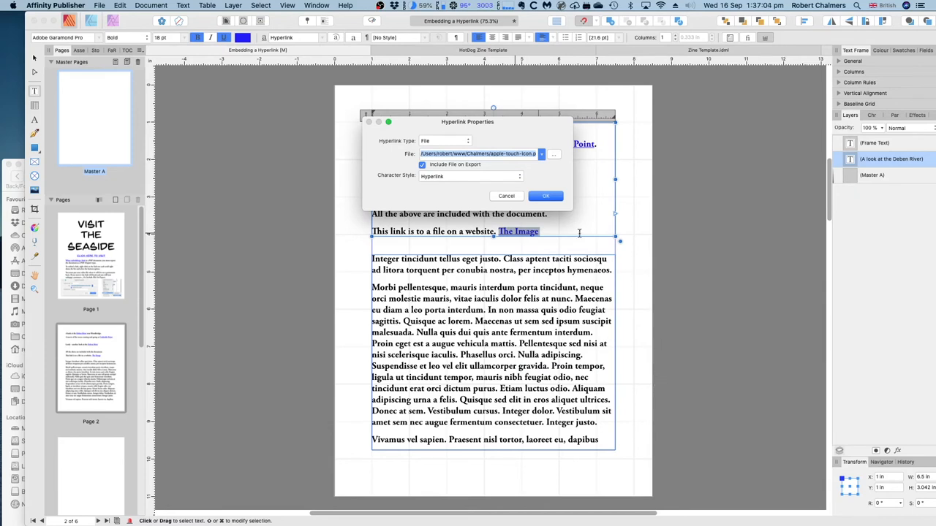
left_click(546, 196)
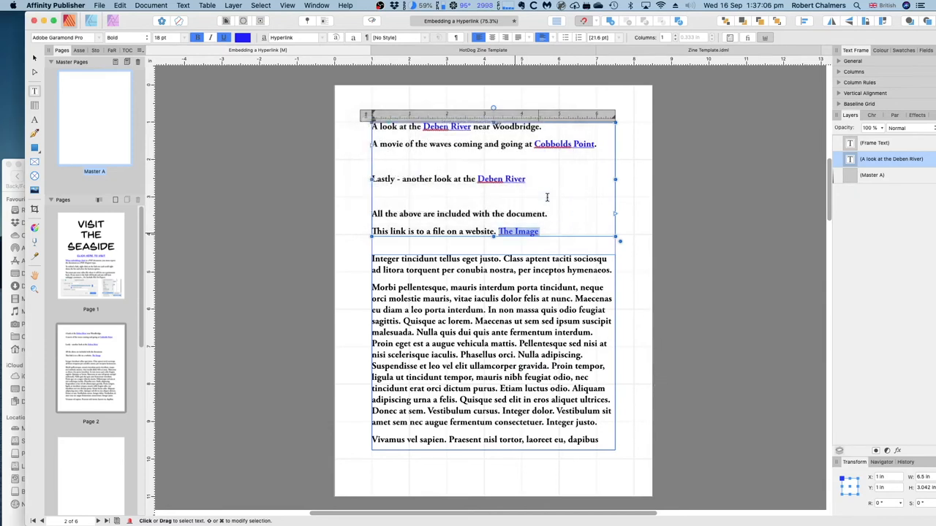
left_click(101, 6)
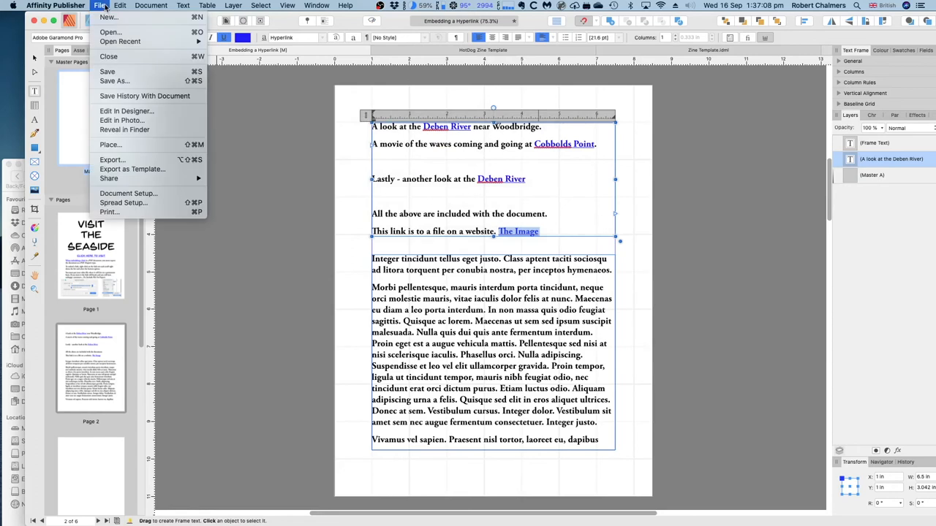
Export pages 1–2 as PDF, replacing Embedding a Hyperlink.pdf in the Embed Test folder
left_click(111, 159)
type("1,2")
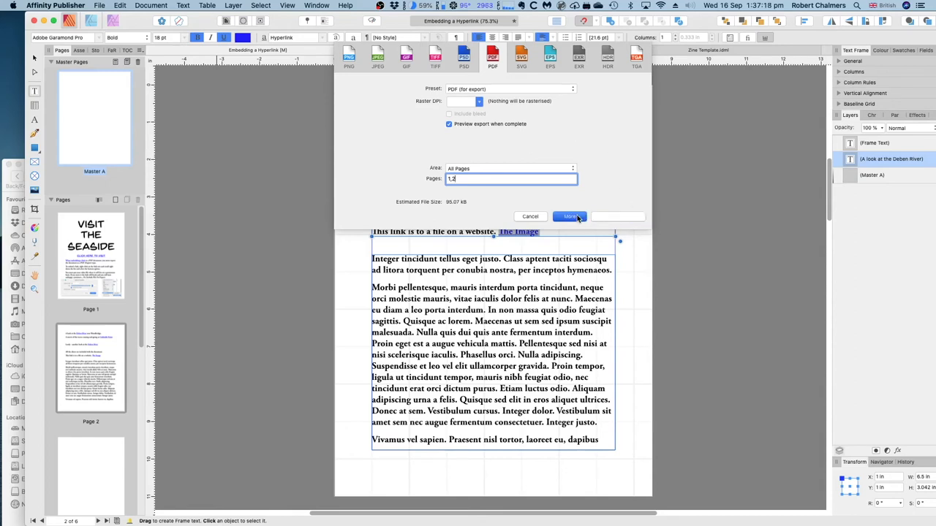
left_click(570, 216)
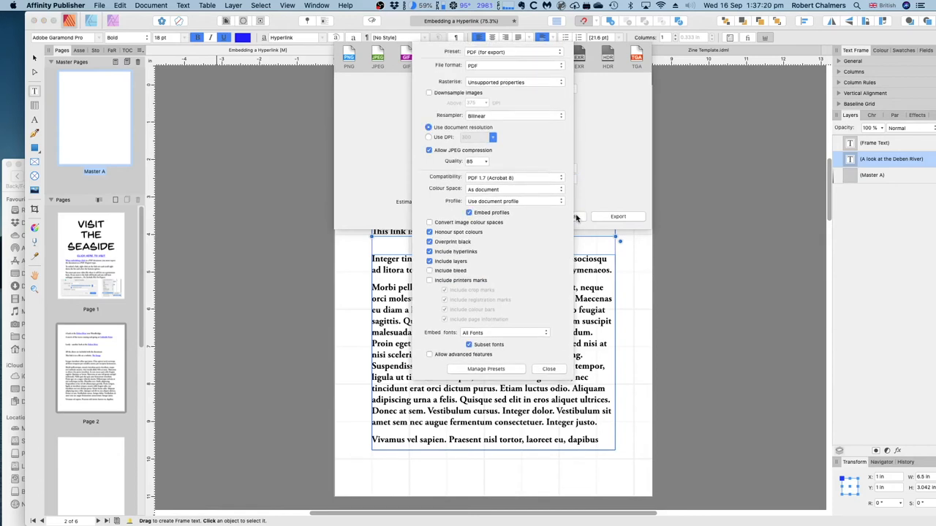
mouse_move(617, 180)
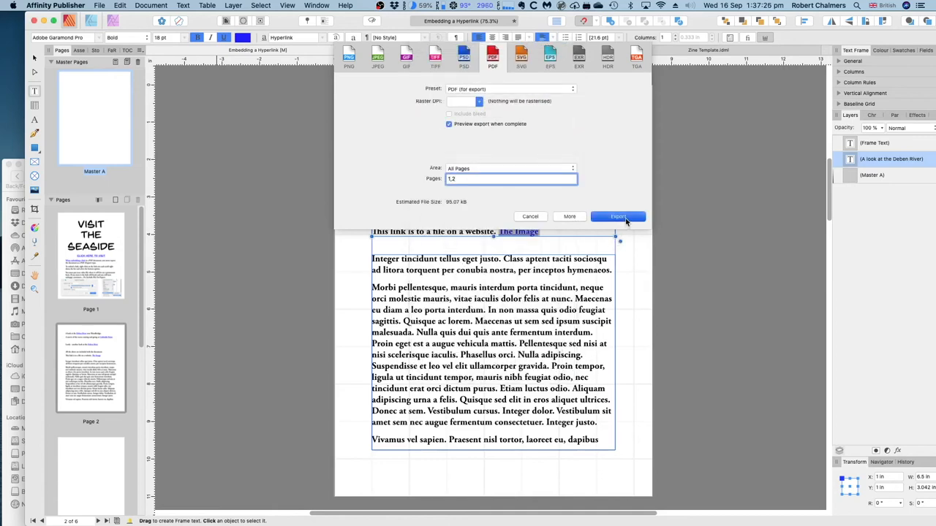
left_click(617, 217)
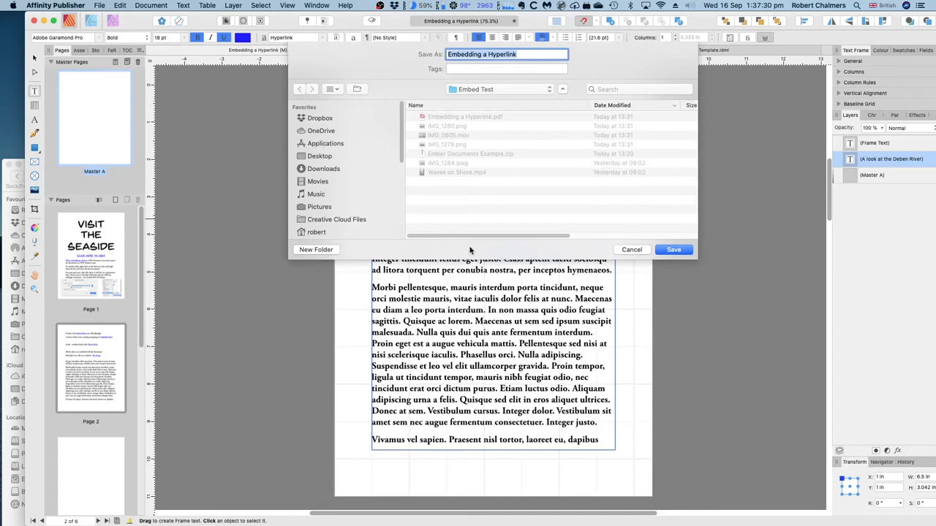
left_click(673, 248)
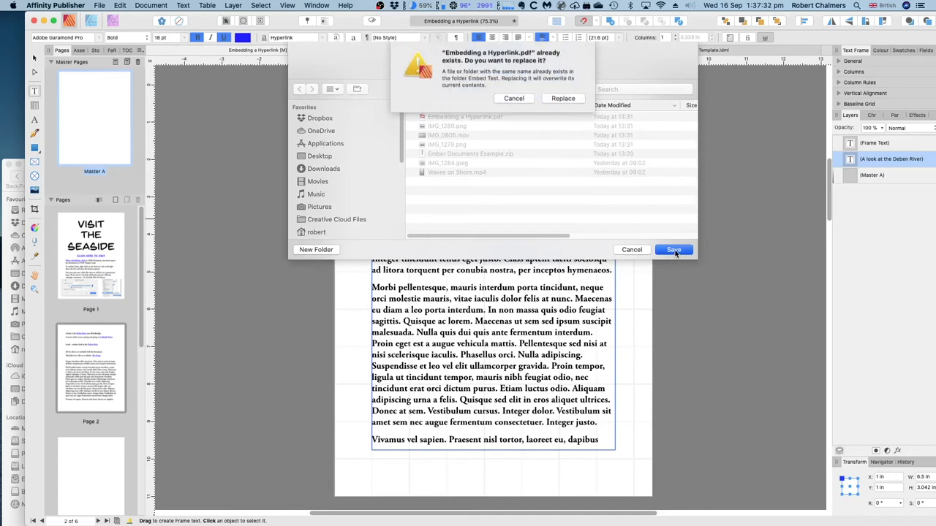
left_click(563, 98)
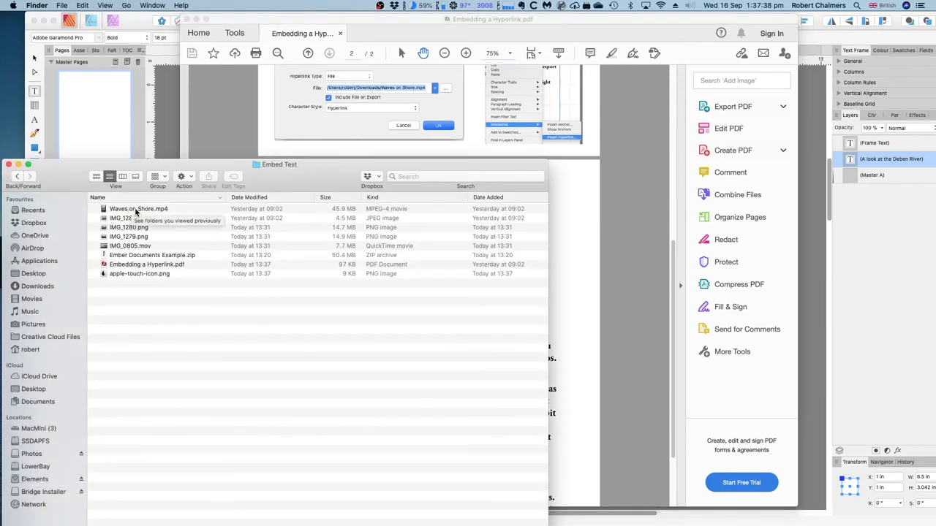
mouse_move(137, 283)
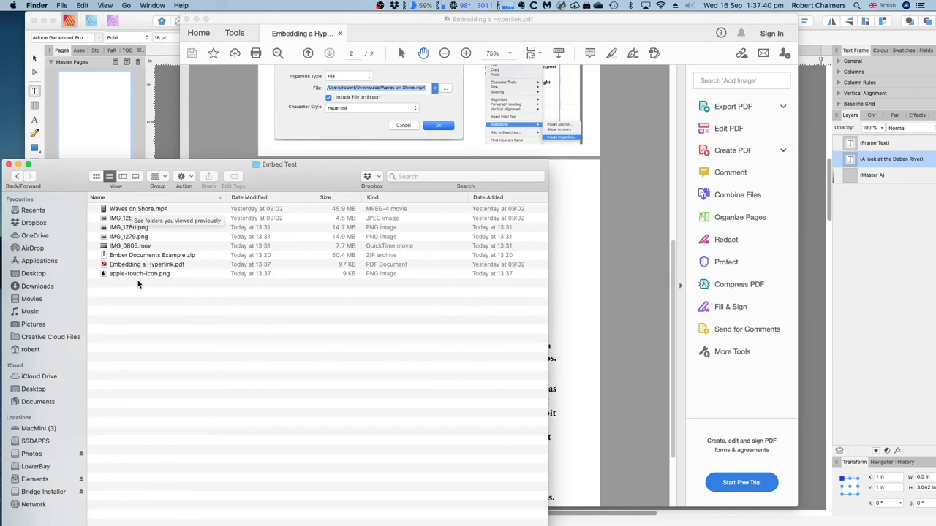
Select apple-touch-icon.png among the exported files in the Embed Test folder
left_click(139, 273)
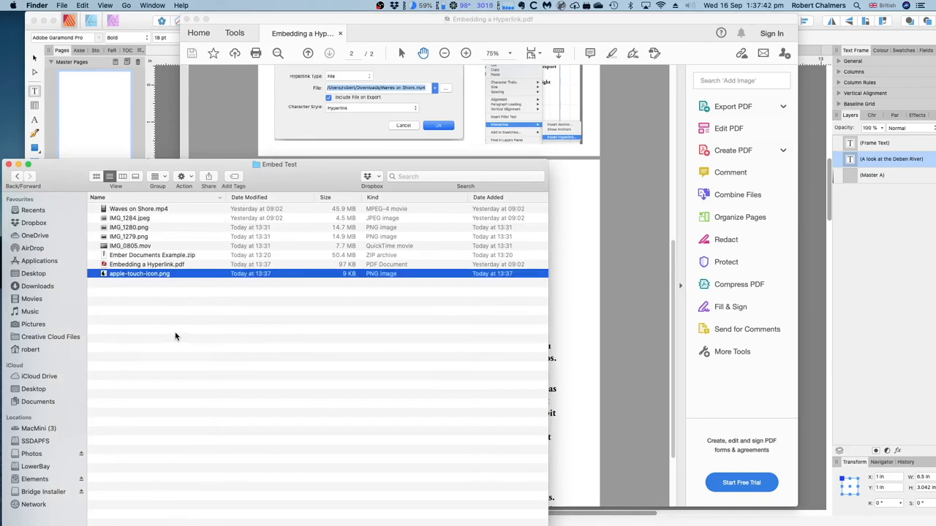
mouse_move(214, 106)
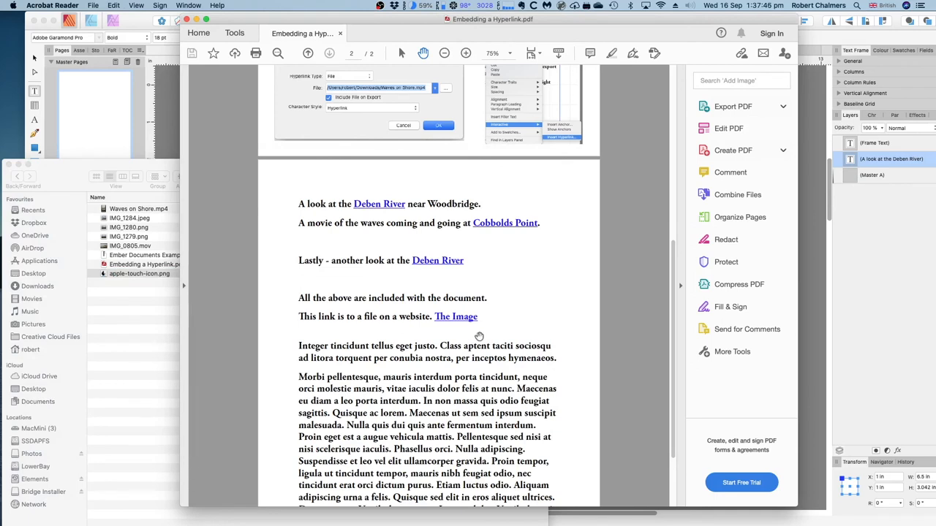
mouse_move(462, 321)
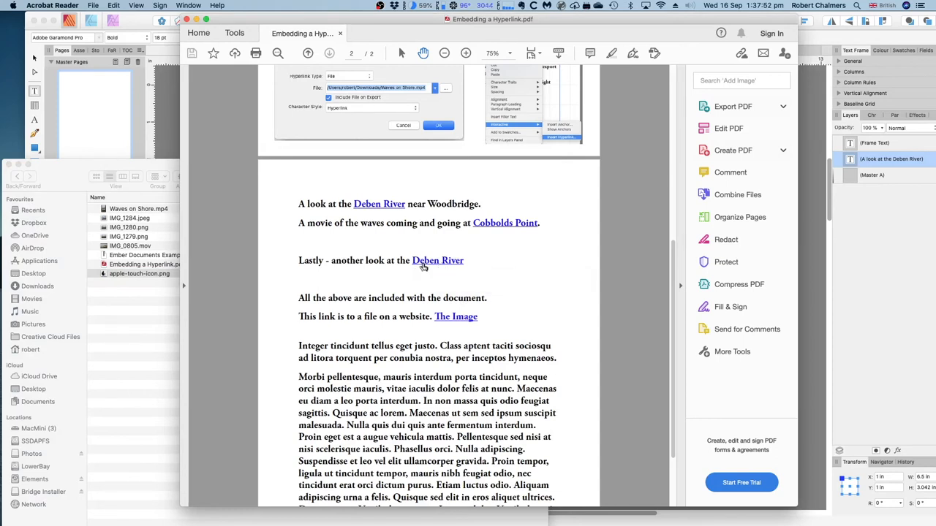
mouse_move(449, 323)
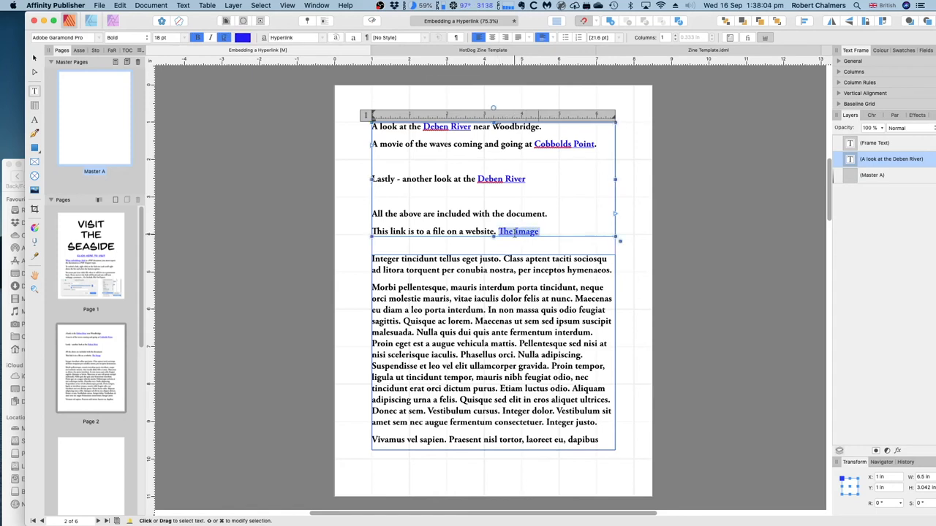
right_click(518, 231)
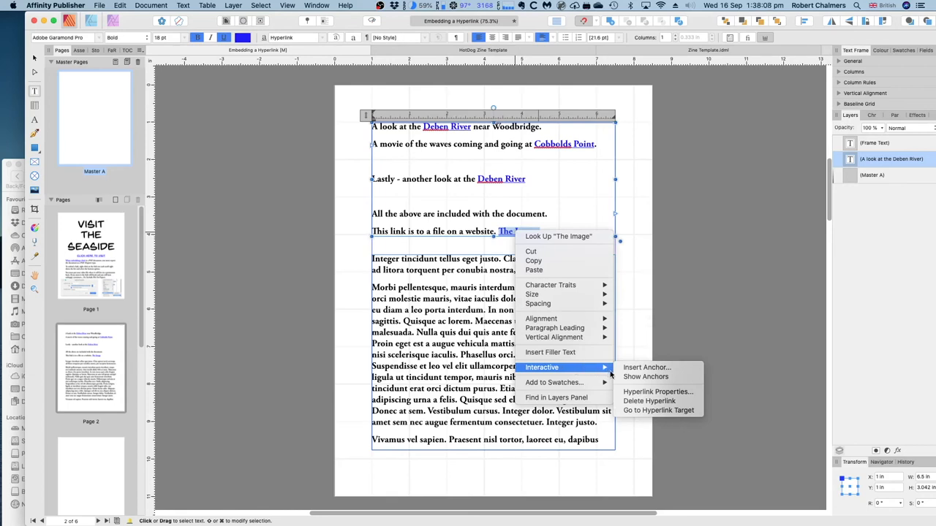
mouse_move(552, 336)
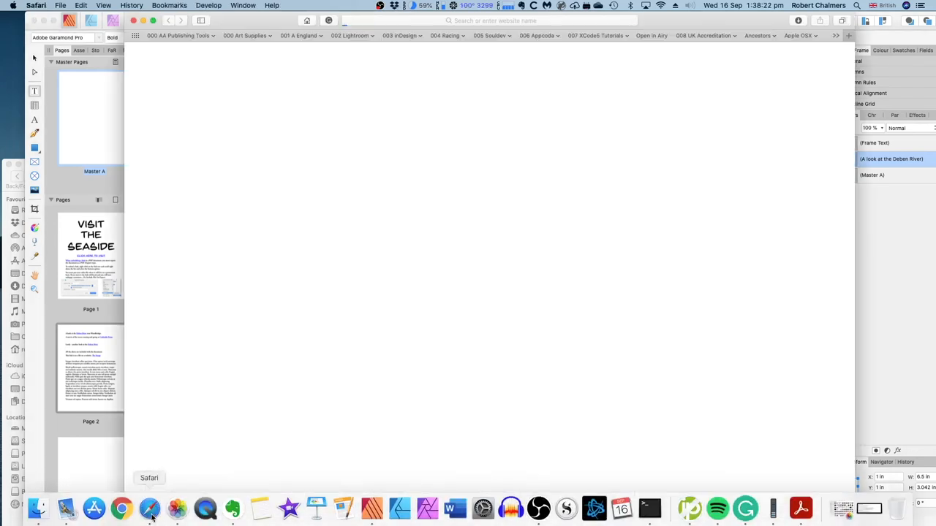
left_click(121, 509)
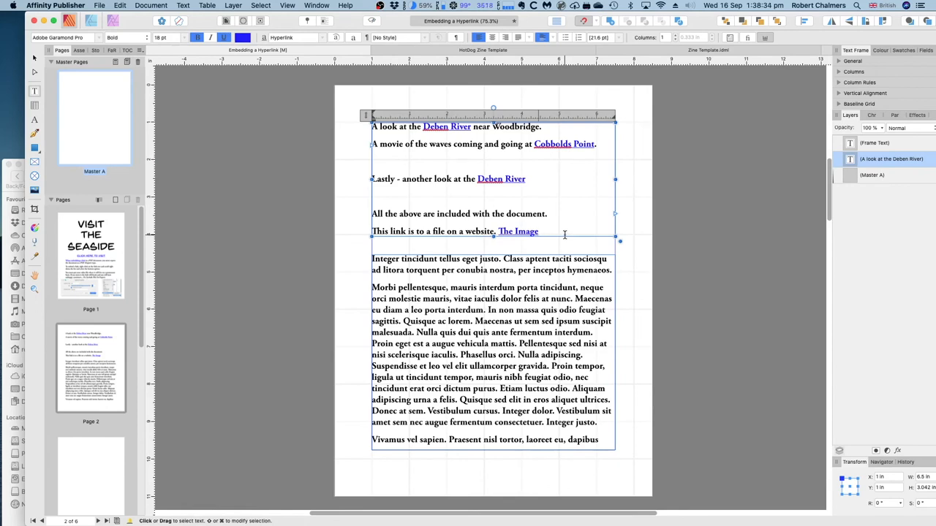
Extend the sentence after 'The Image' with the words 'and it doesn't'
type("and it")
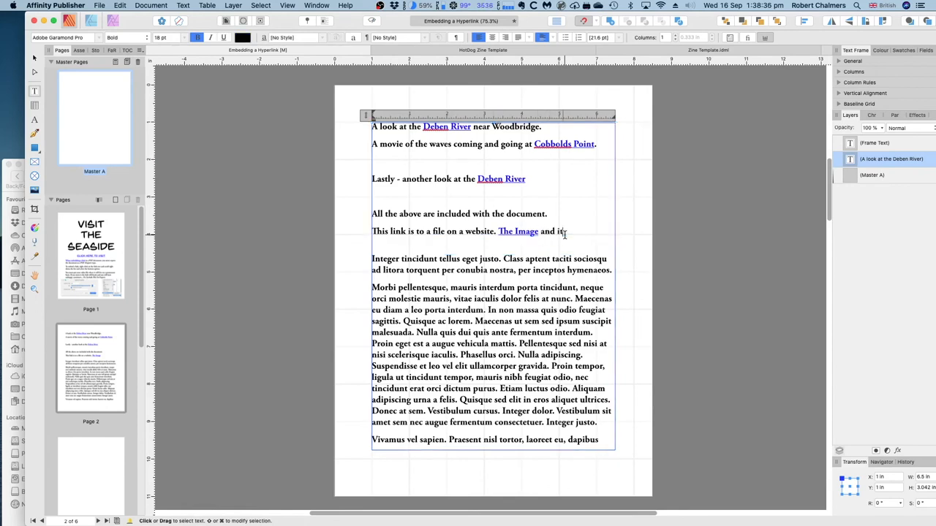
type("doesn't")
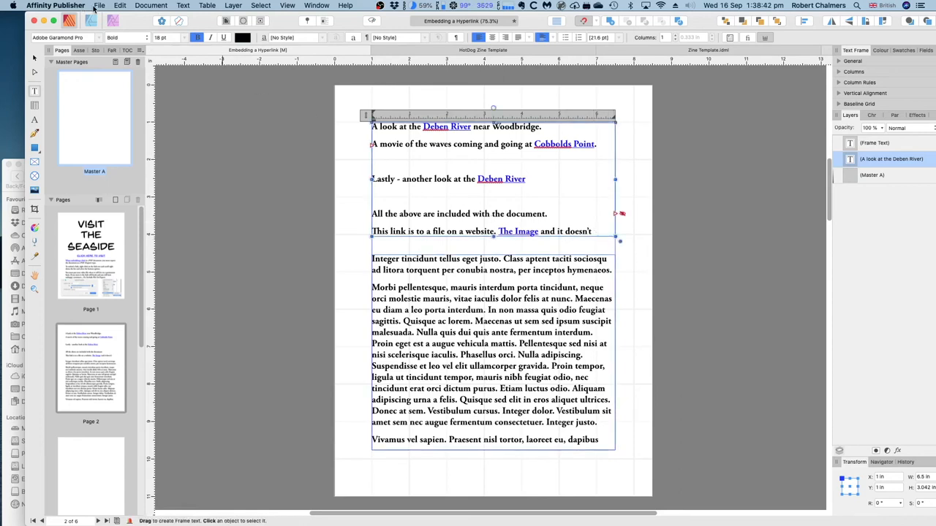
mouse_move(281, 168)
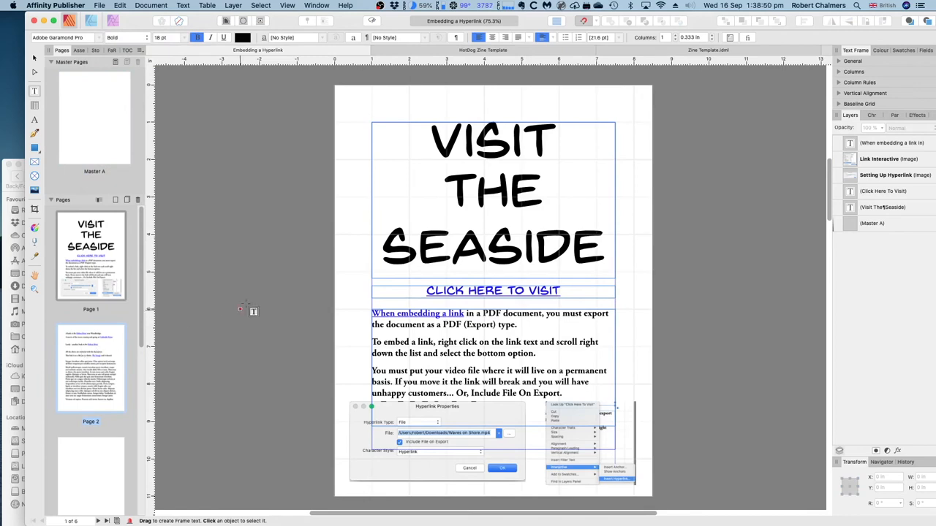
mouse_move(103, 366)
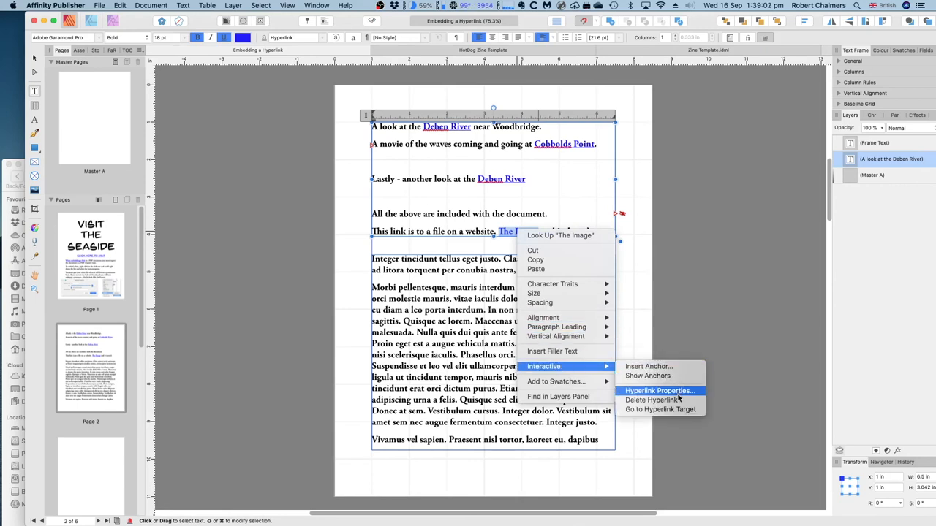
mouse_move(678, 395)
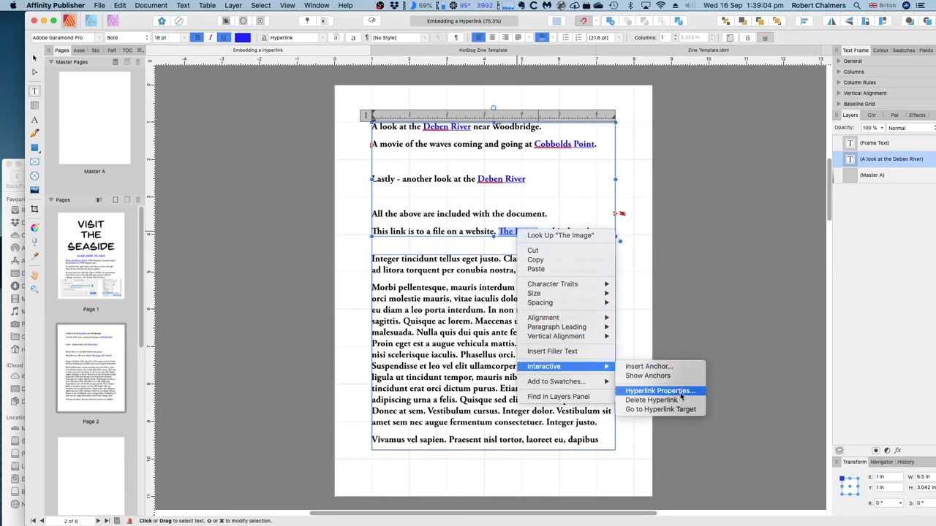
Point The Image hyperlink at apple-touch-icon.png in the Embed Test folder and apply it
left_click(658, 391)
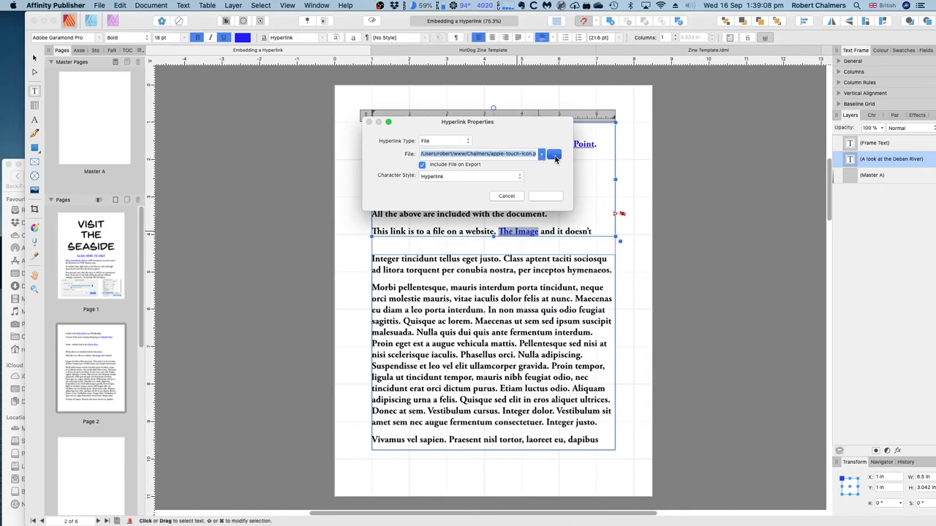
left_click(556, 154)
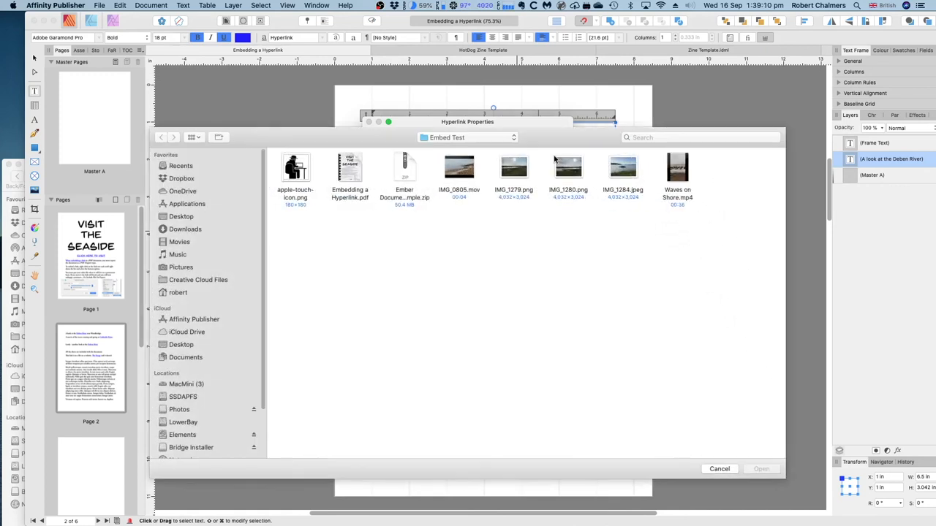
left_click(296, 168)
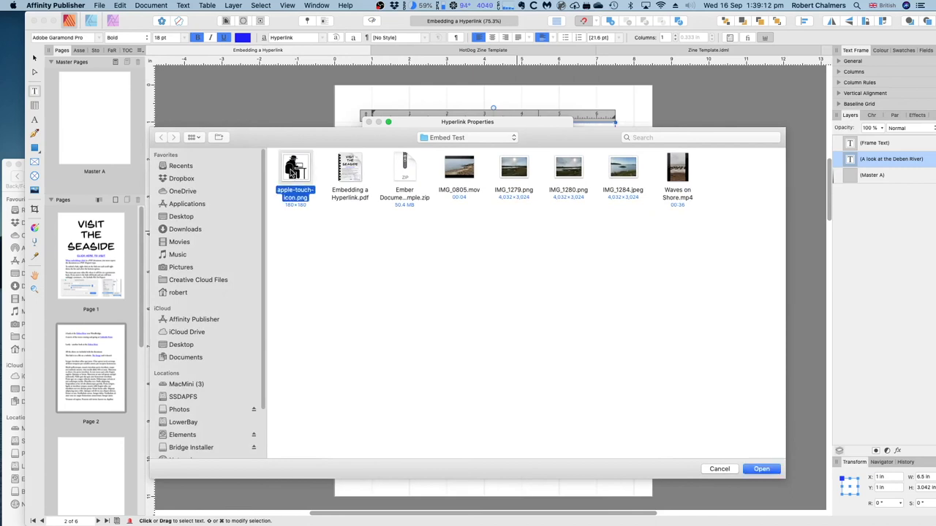
mouse_move(705, 380)
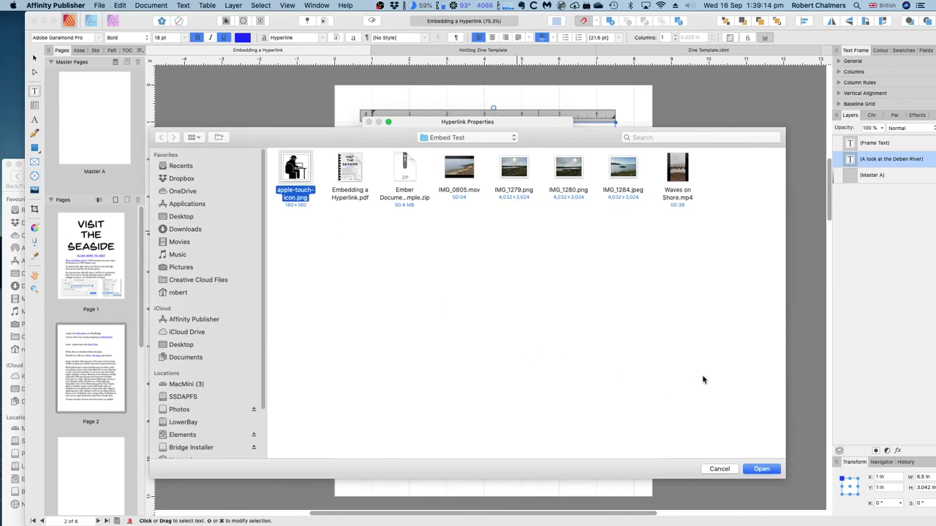
left_click(760, 468)
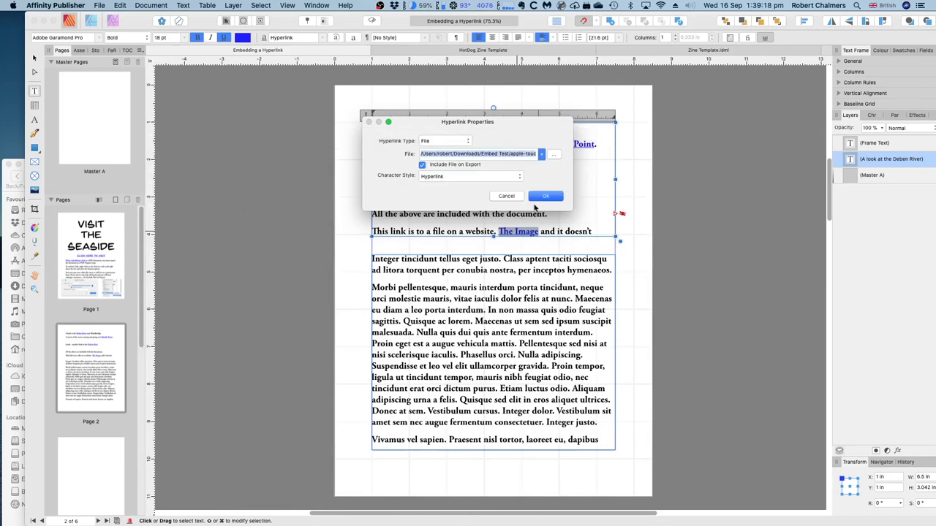
left_click(545, 196)
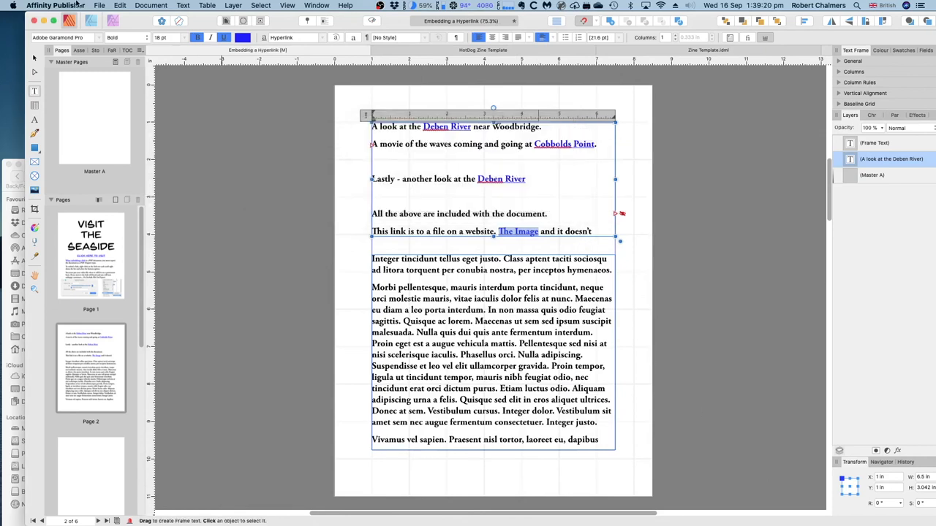
left_click(99, 5)
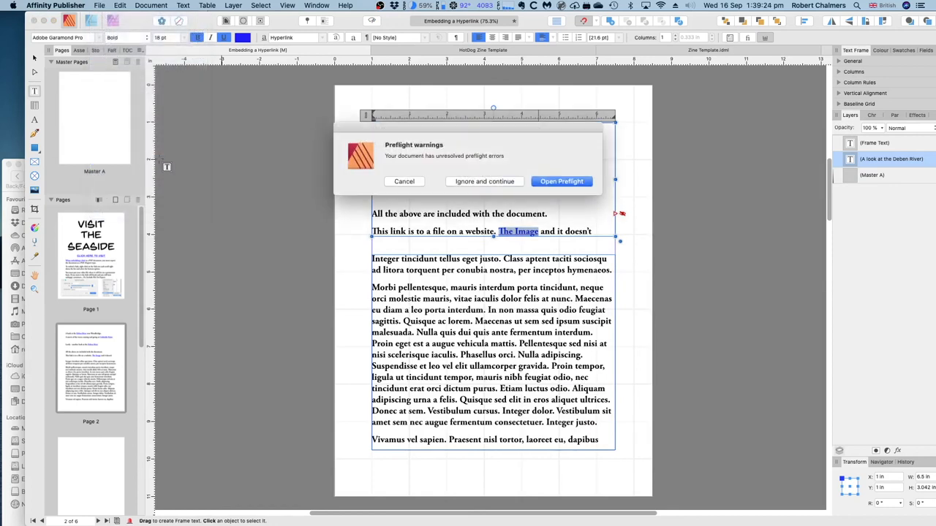
Pass the preflight warning and export the document as the PDF 'Embedding a Hyperlink'
left_click(483, 182)
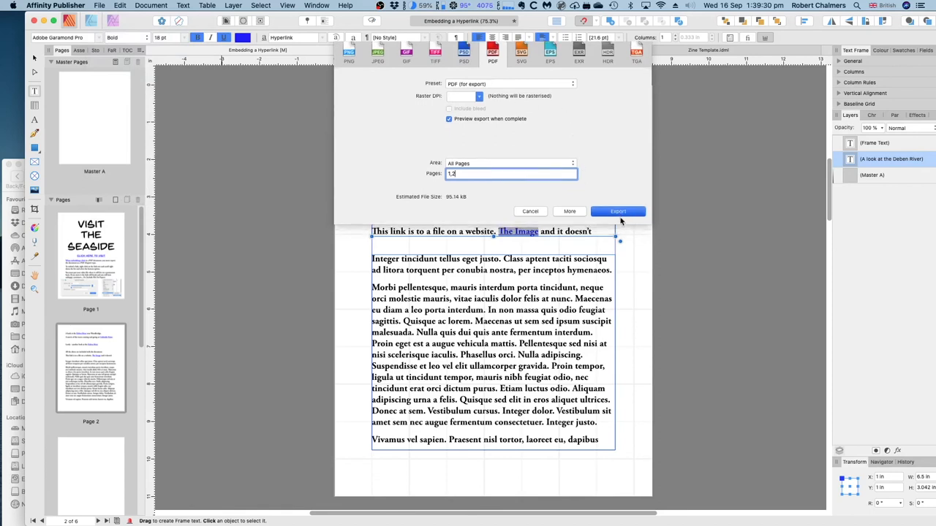
left_click(617, 211)
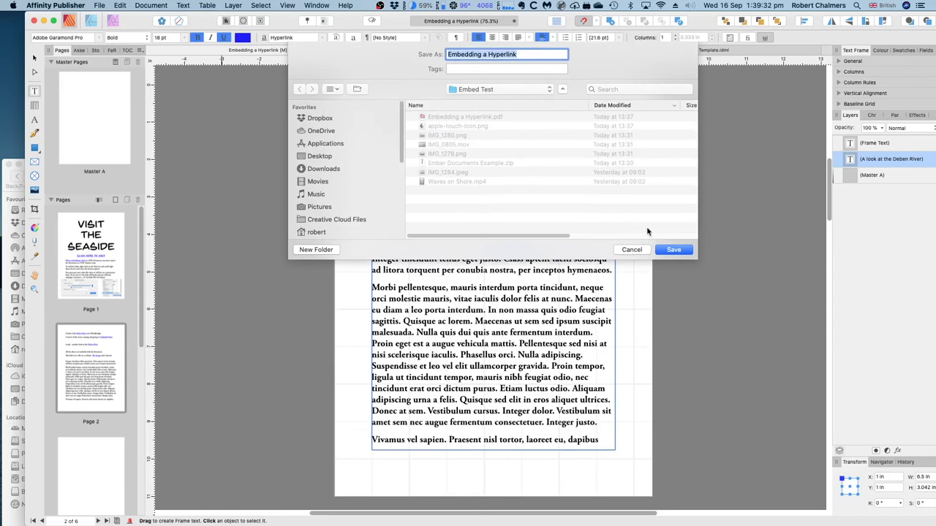
mouse_move(673, 249)
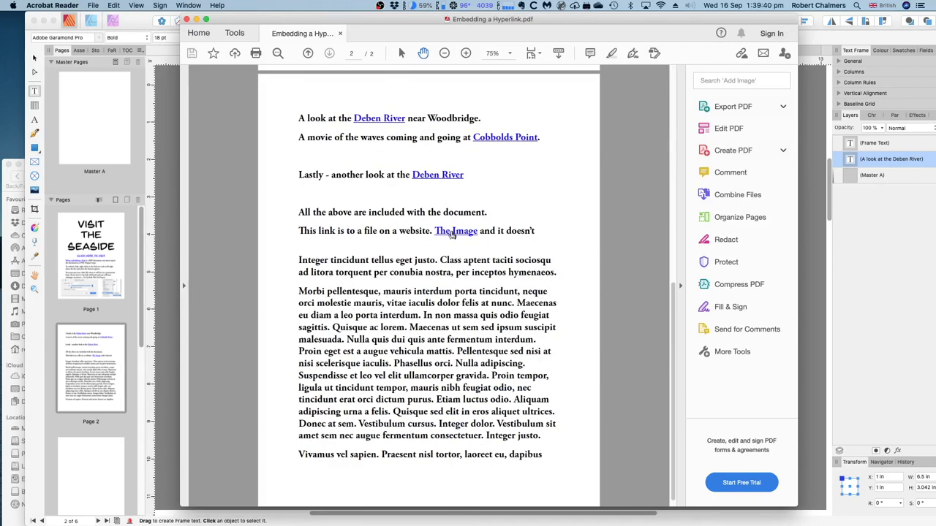
Follow 'The Image' and 'Deben River' links in the PDF, allowing each to open its file
left_click(456, 231)
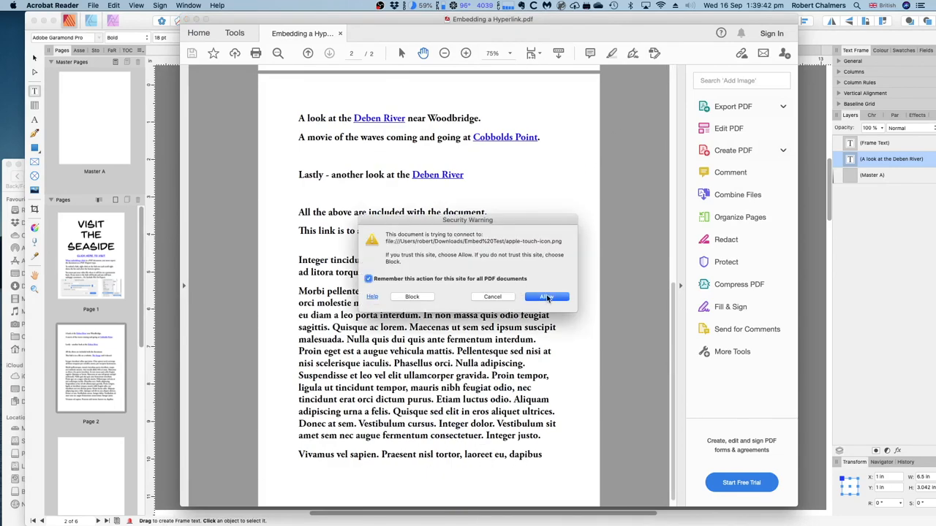
left_click(547, 296)
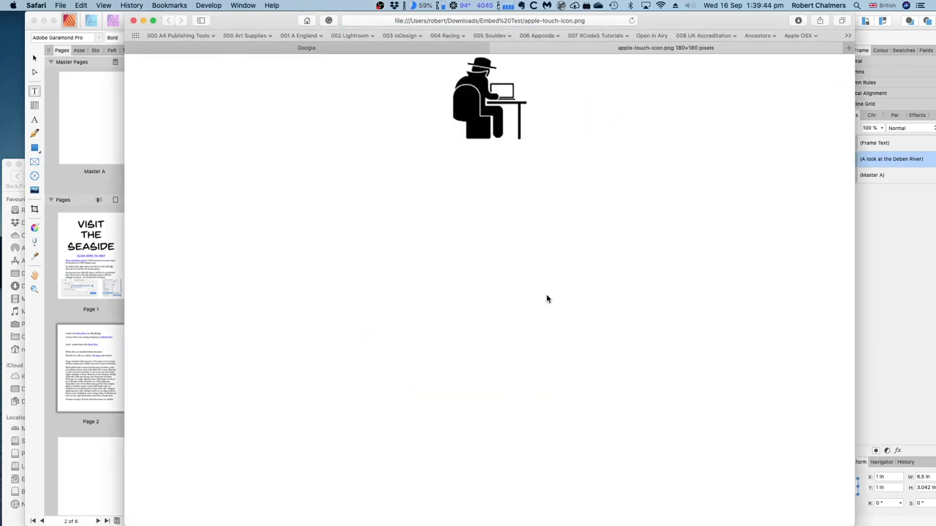
mouse_move(574, 29)
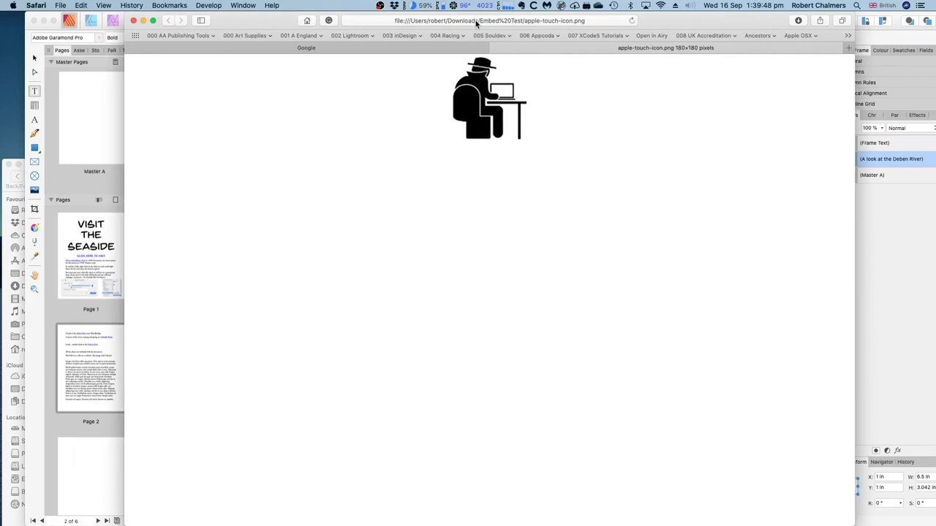
left_click(306, 46)
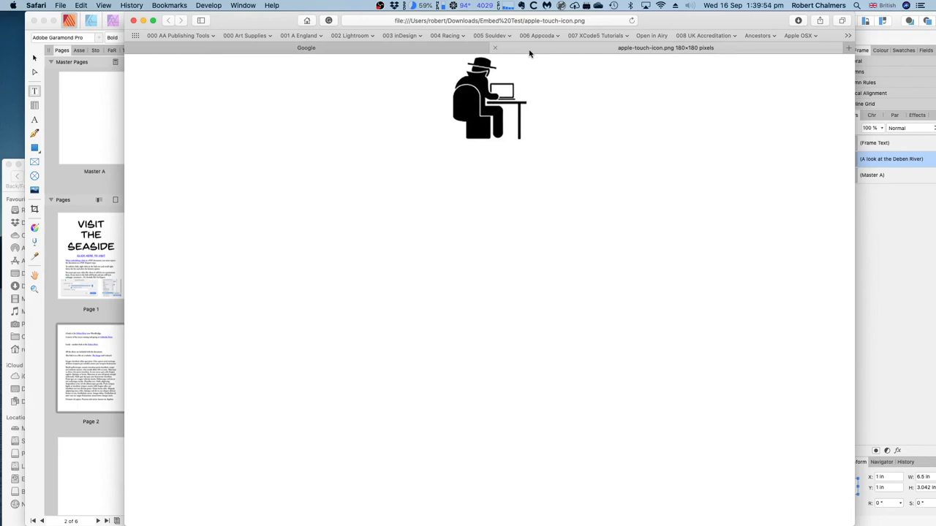
mouse_move(605, 97)
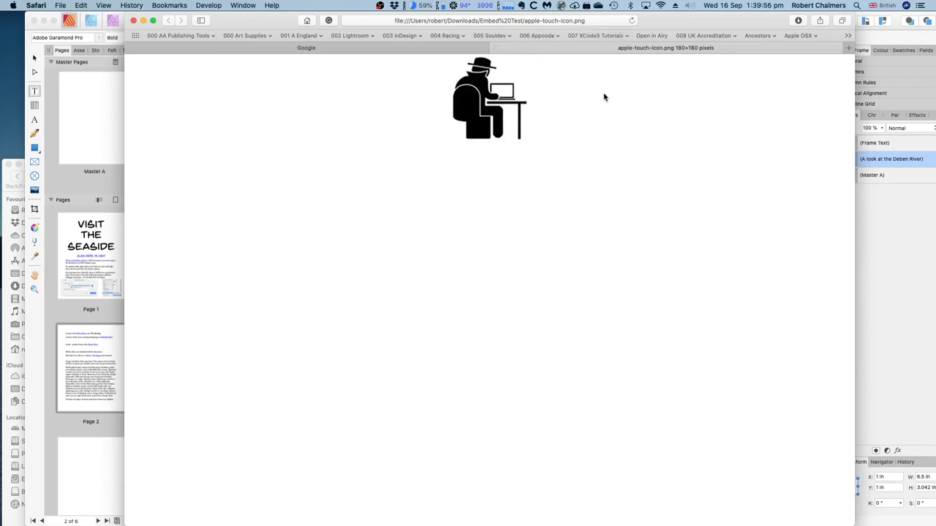
mouse_move(593, 85)
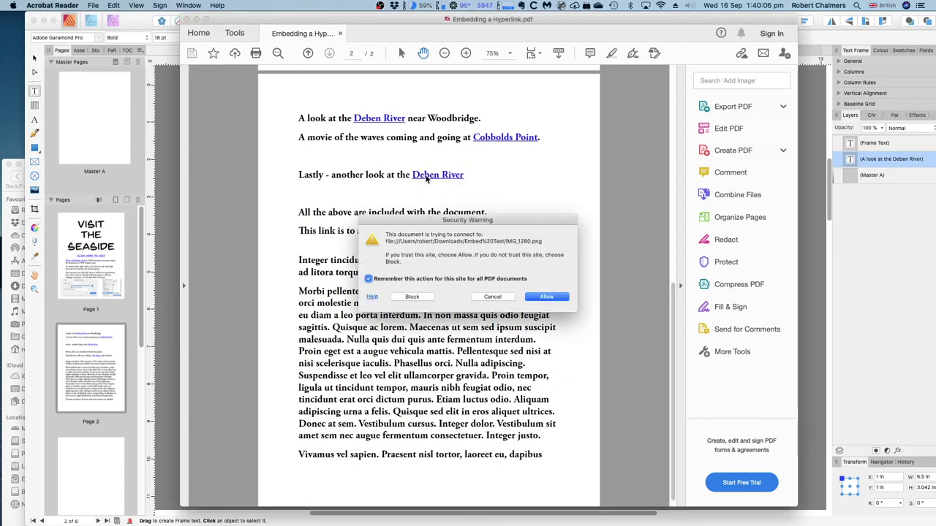
left_click(547, 297)
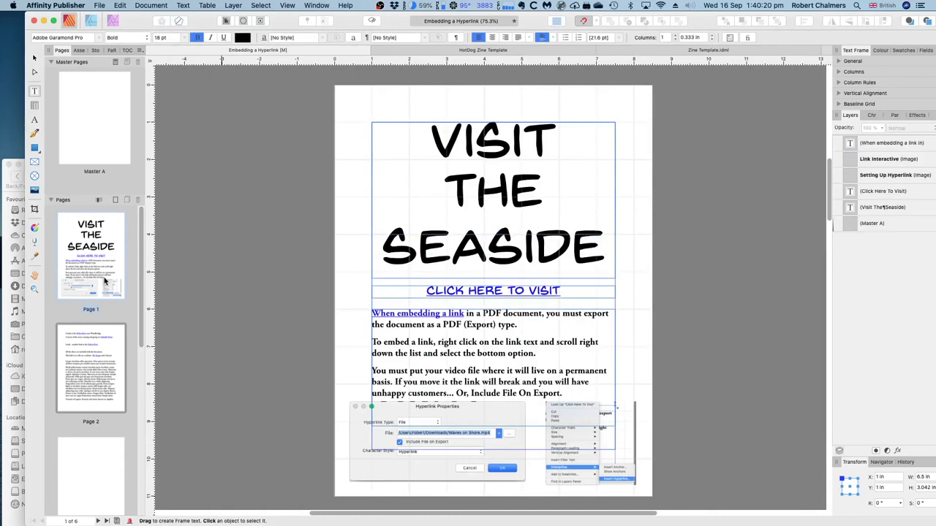
scroll("down", 3)
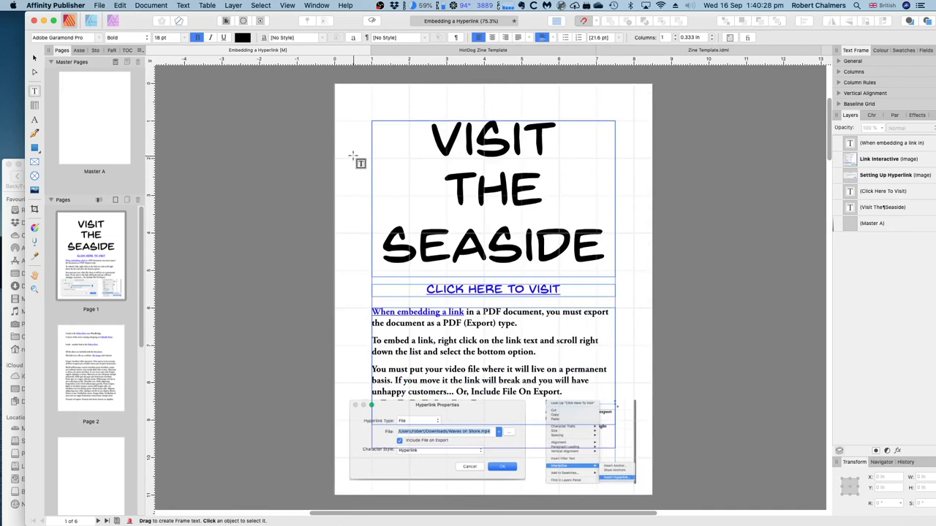
mouse_move(696, 273)
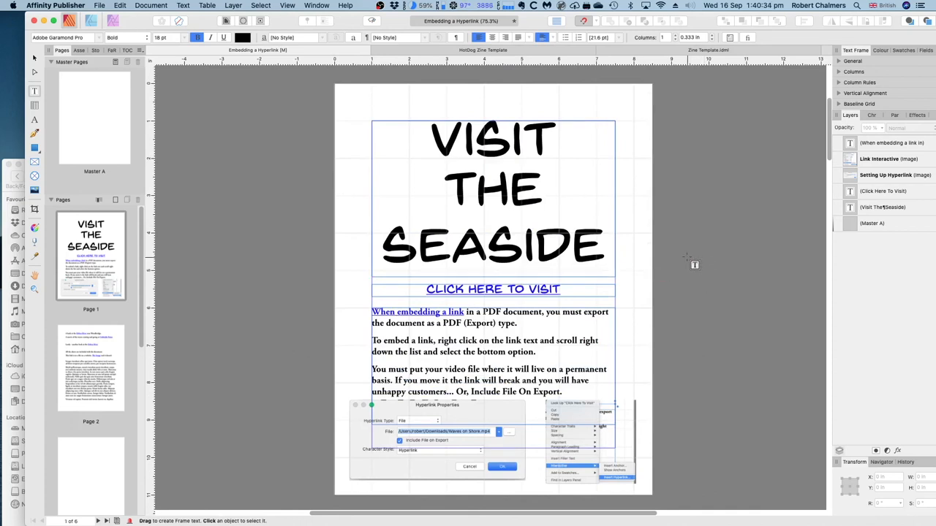
mouse_move(252, 149)
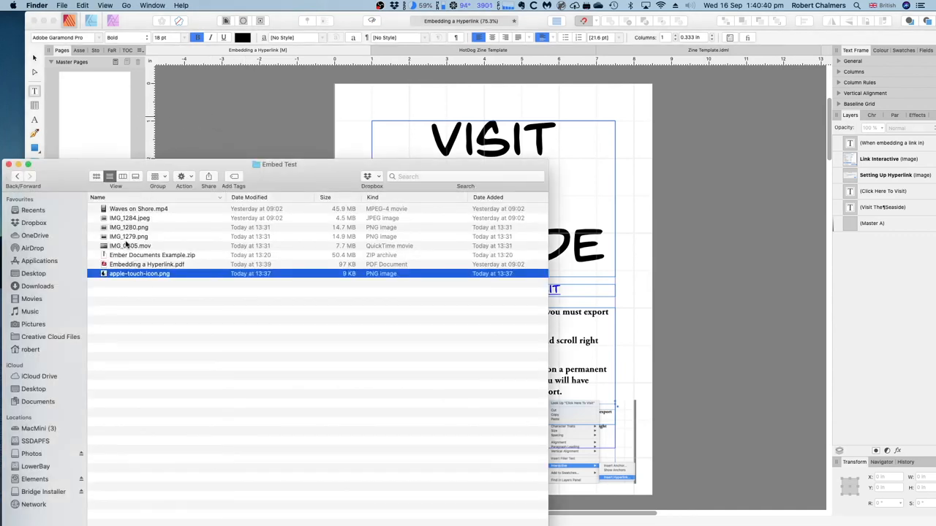
mouse_move(149, 289)
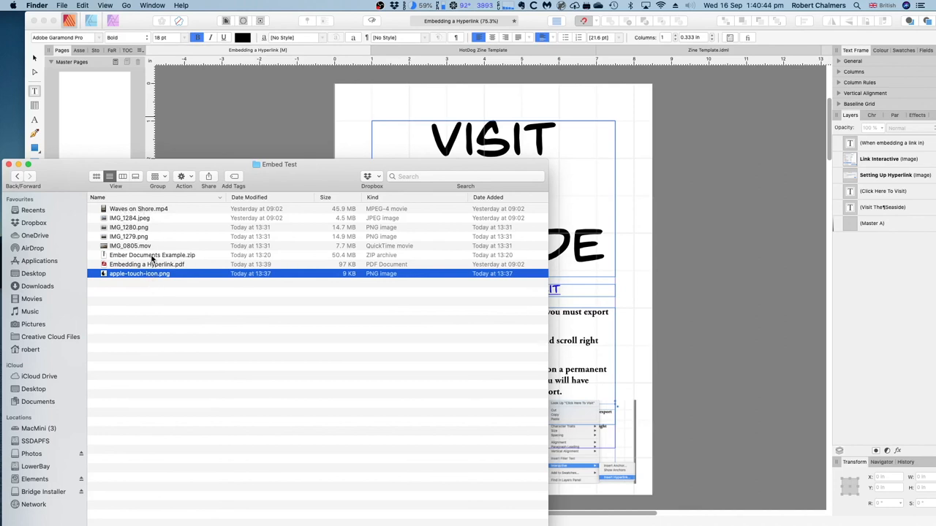
Select the seven exported files and compress them into a zip archive
left_click(152, 254)
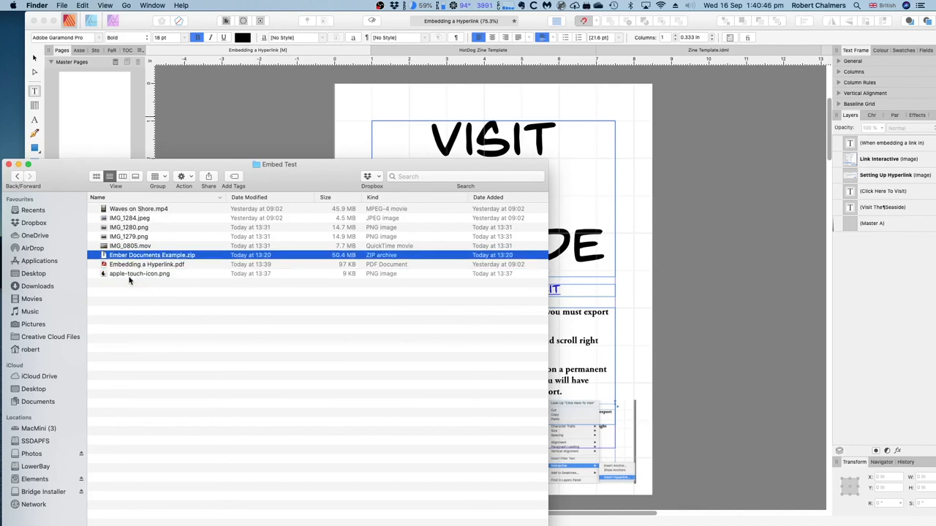
left_click(139, 274)
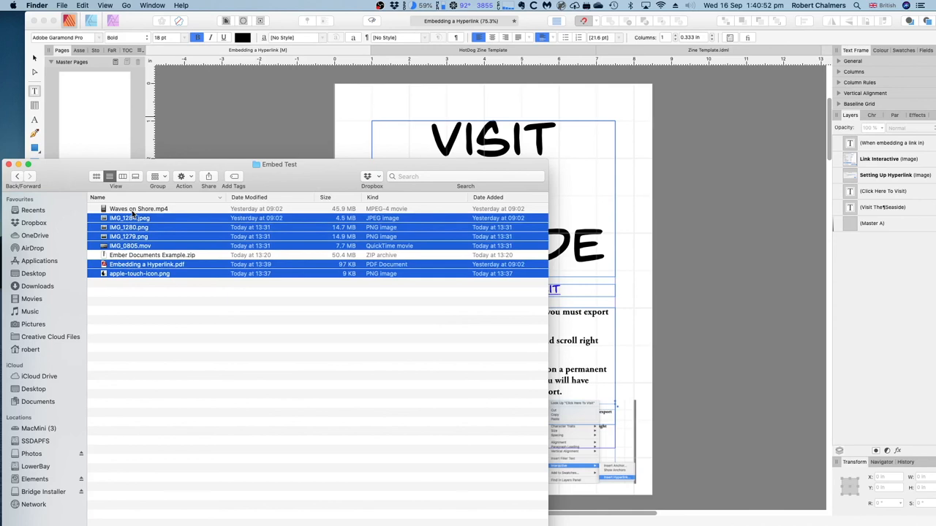
right_click(137, 208)
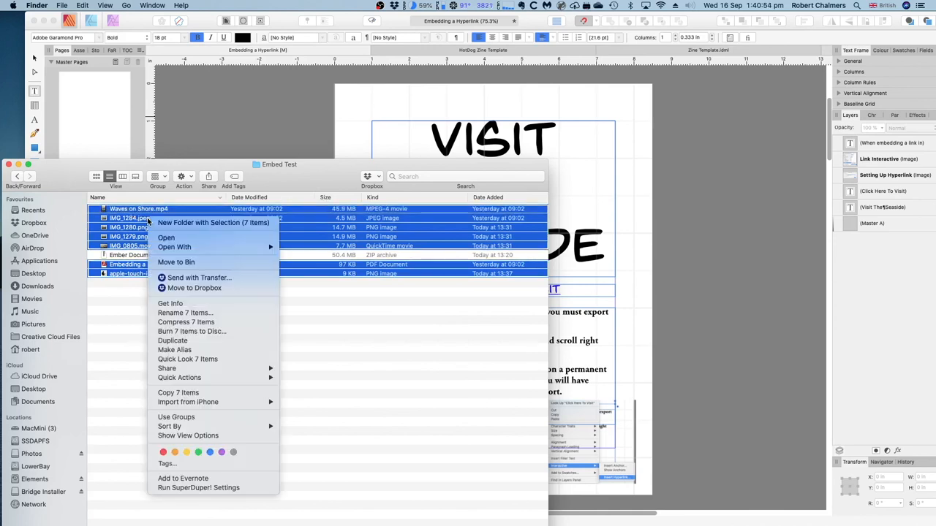
mouse_move(186, 321)
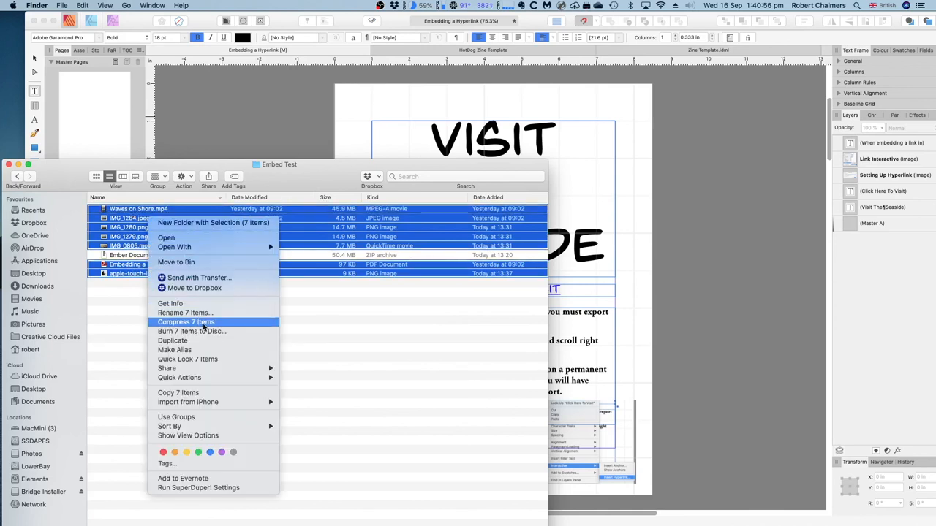
left_click(185, 322)
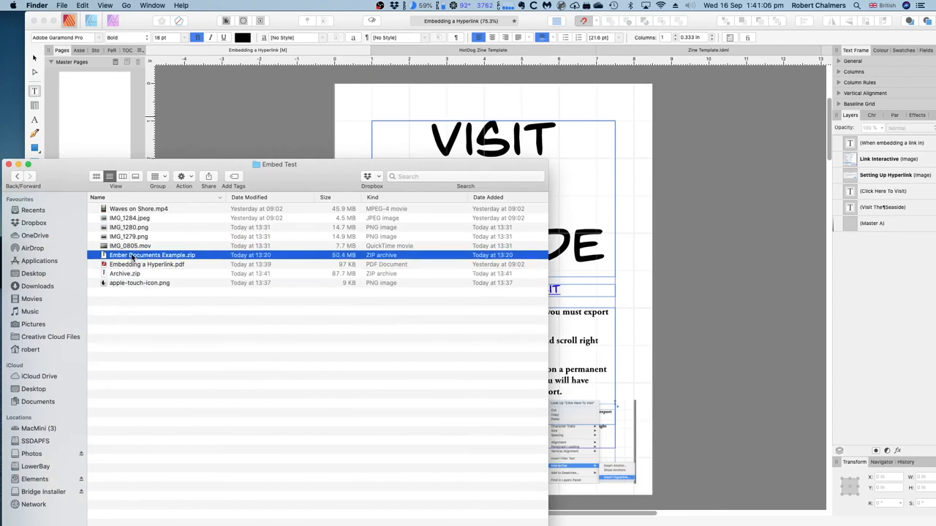
Rename Archive.zip to 'New Distribution File.zip'
right_click(152, 255)
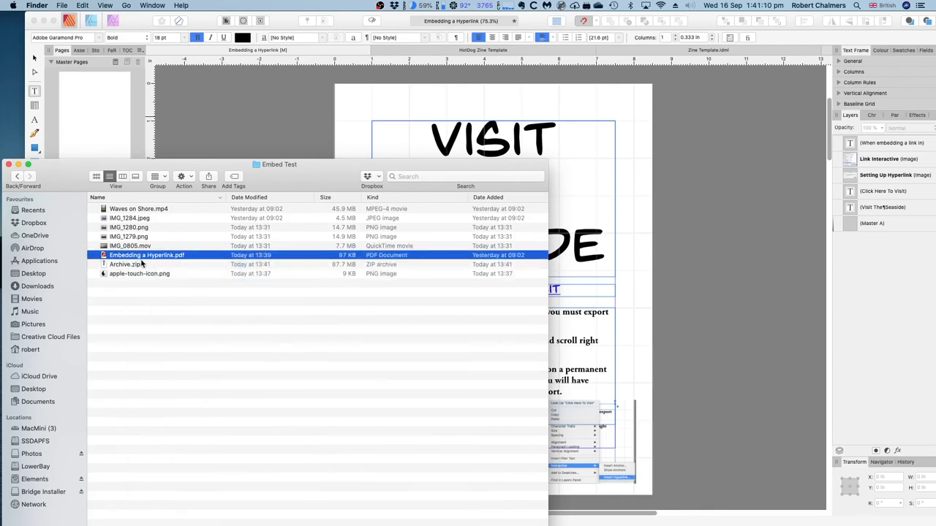
left_click(124, 263)
type("New Distribution Fil")
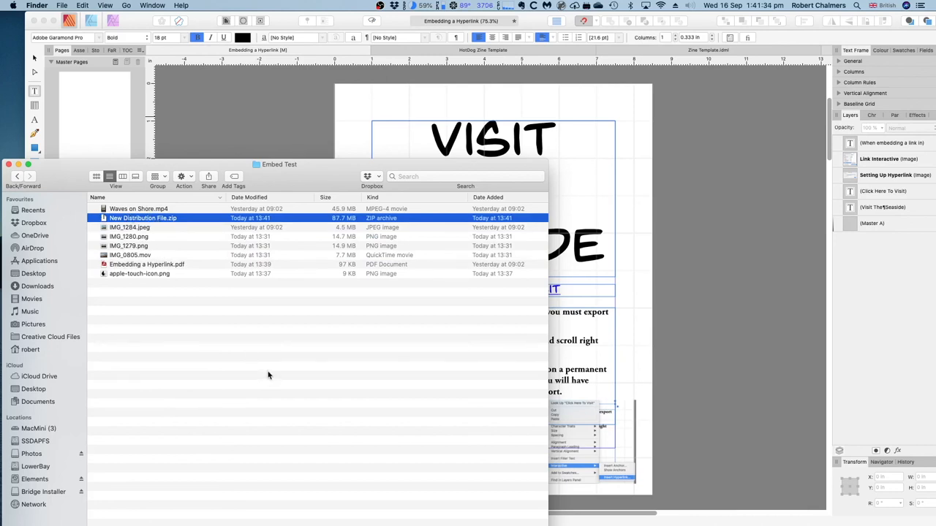
mouse_move(280, 374)
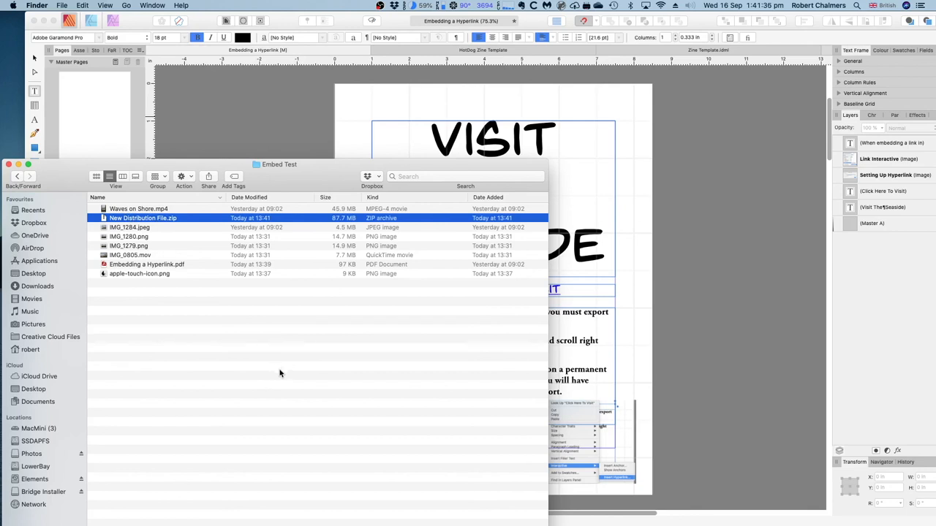
mouse_move(217, 110)
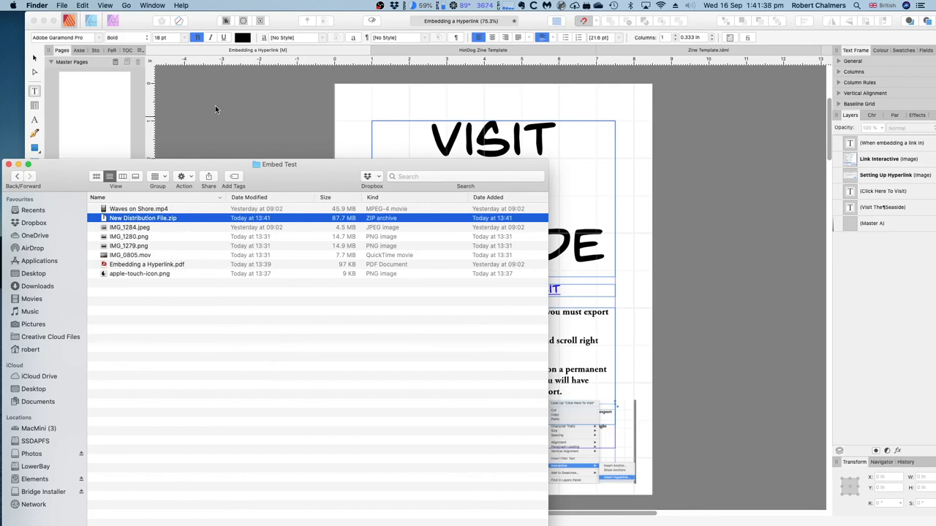